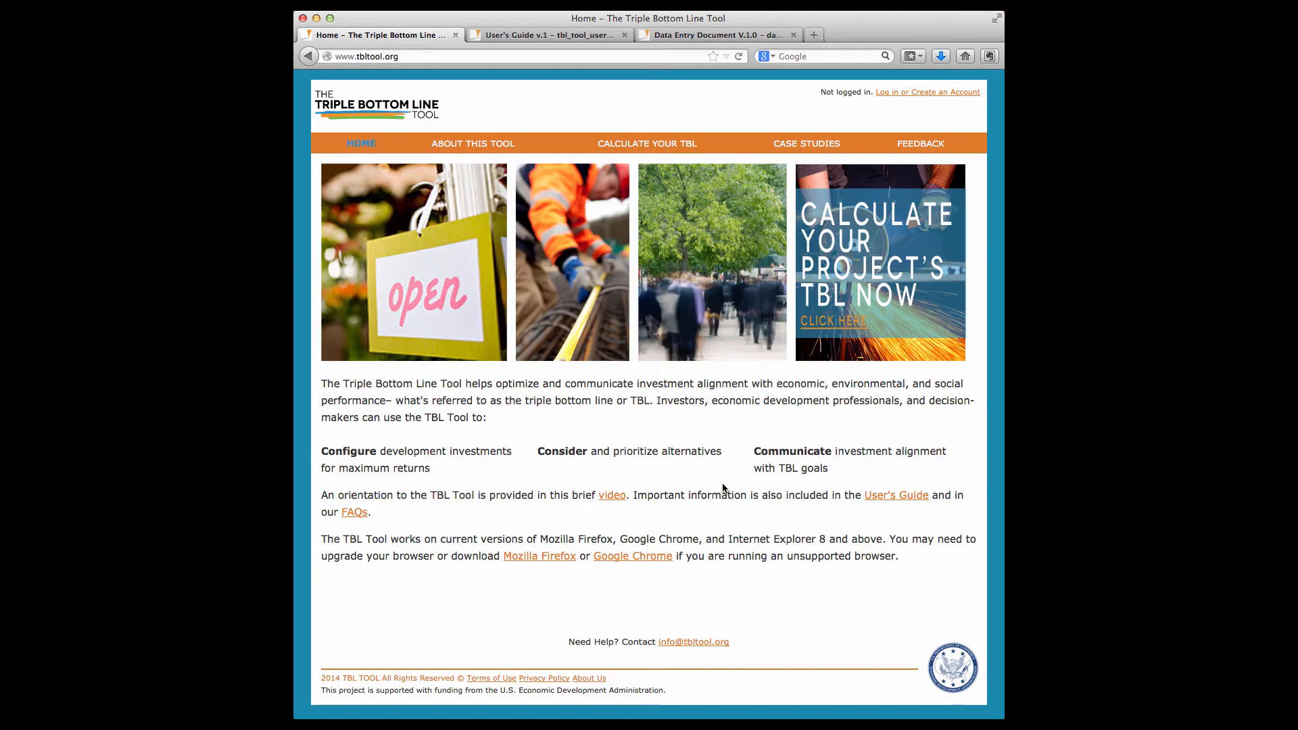
- Open the About This Tool page, glance at the 87-page User's Guide PDF, then return to About
{"action": "left_click", "coordinate": [473, 143]}
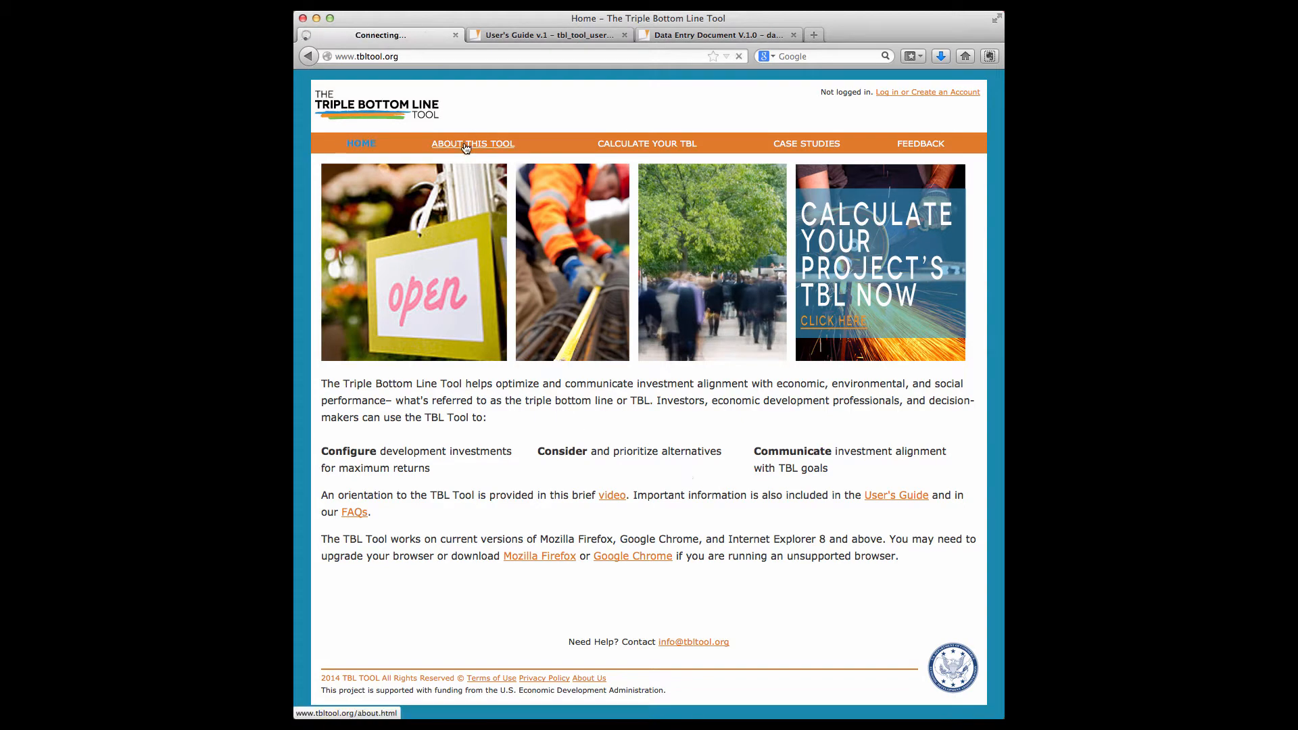
{"action": "left_click", "coordinate": [472, 144]}
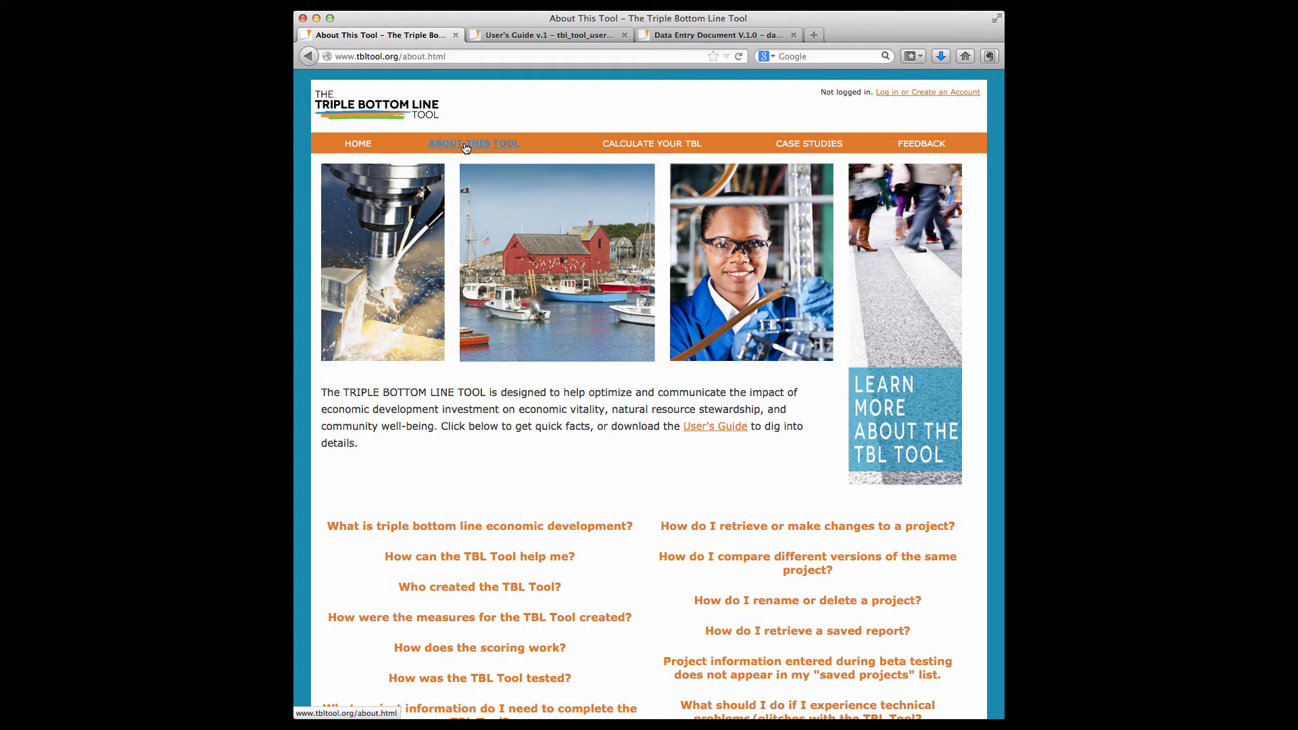
{"action": "mouse_move", "coordinate": [709, 441]}
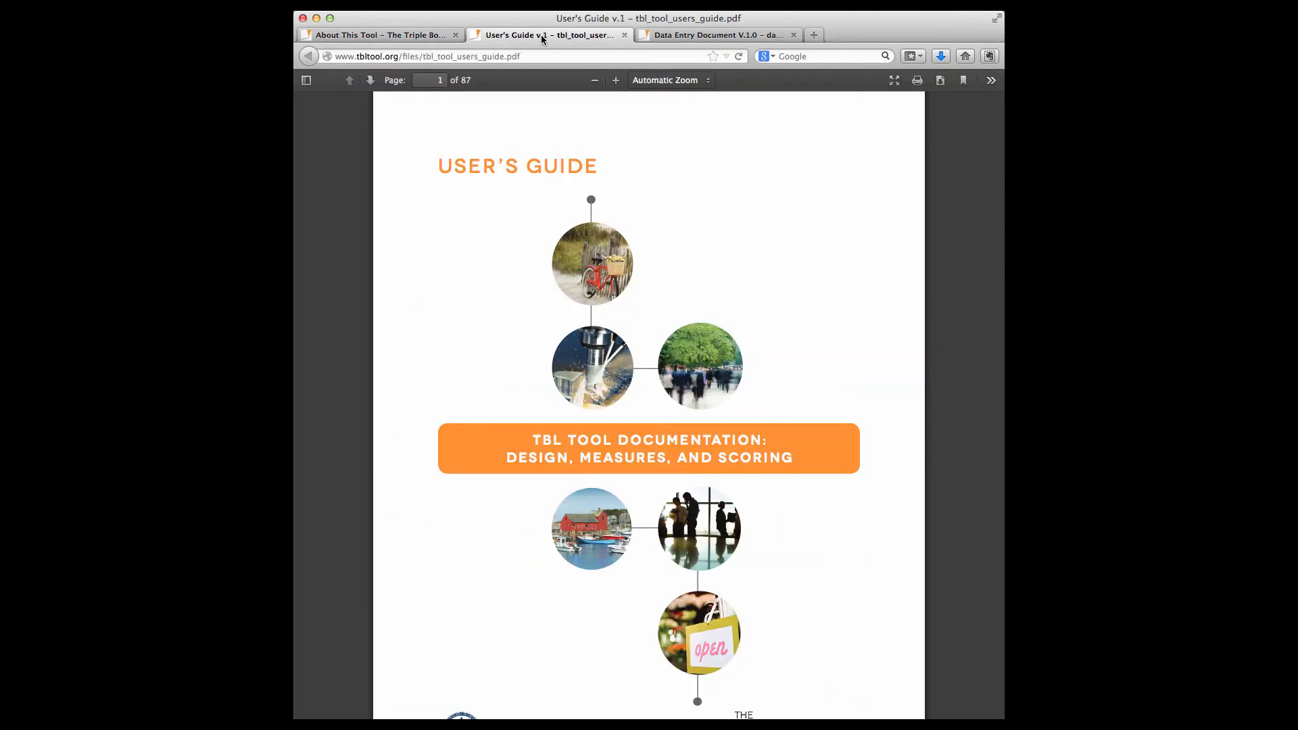
{"action": "left_click", "coordinate": [381, 34]}
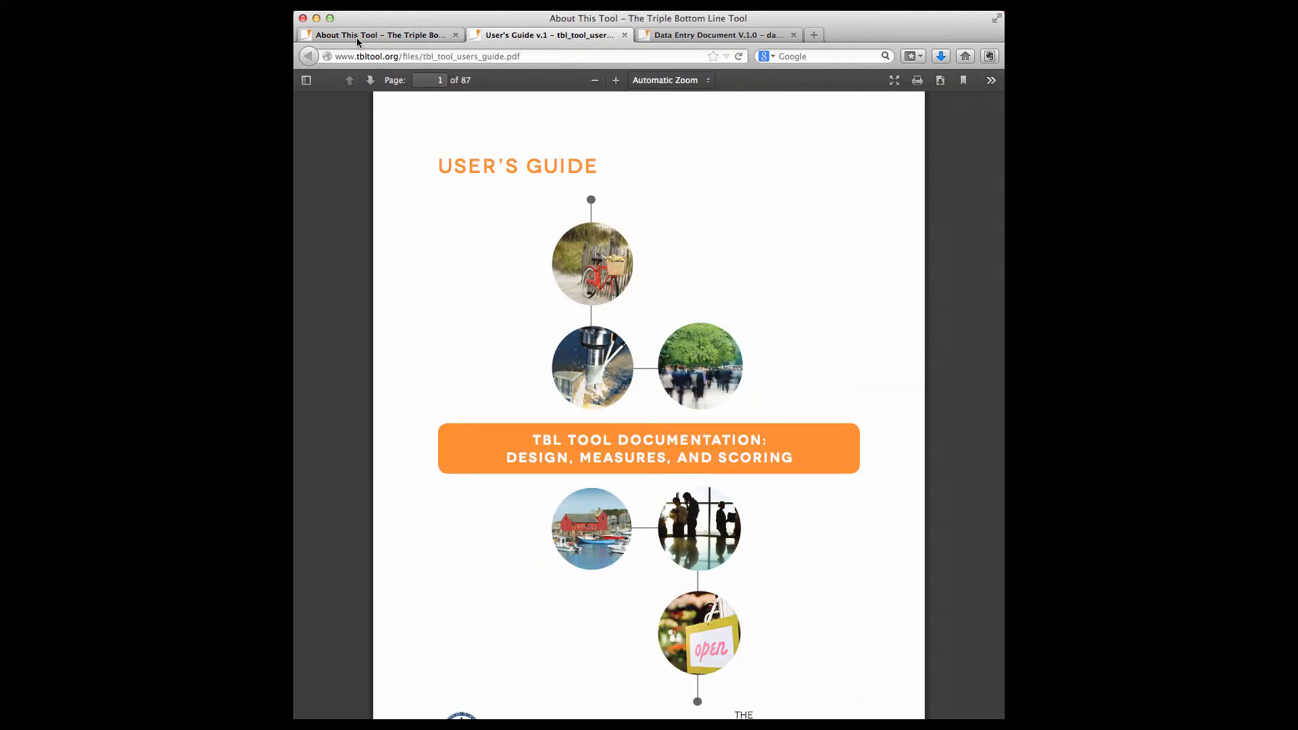
{"action": "left_click", "coordinate": [380, 34]}
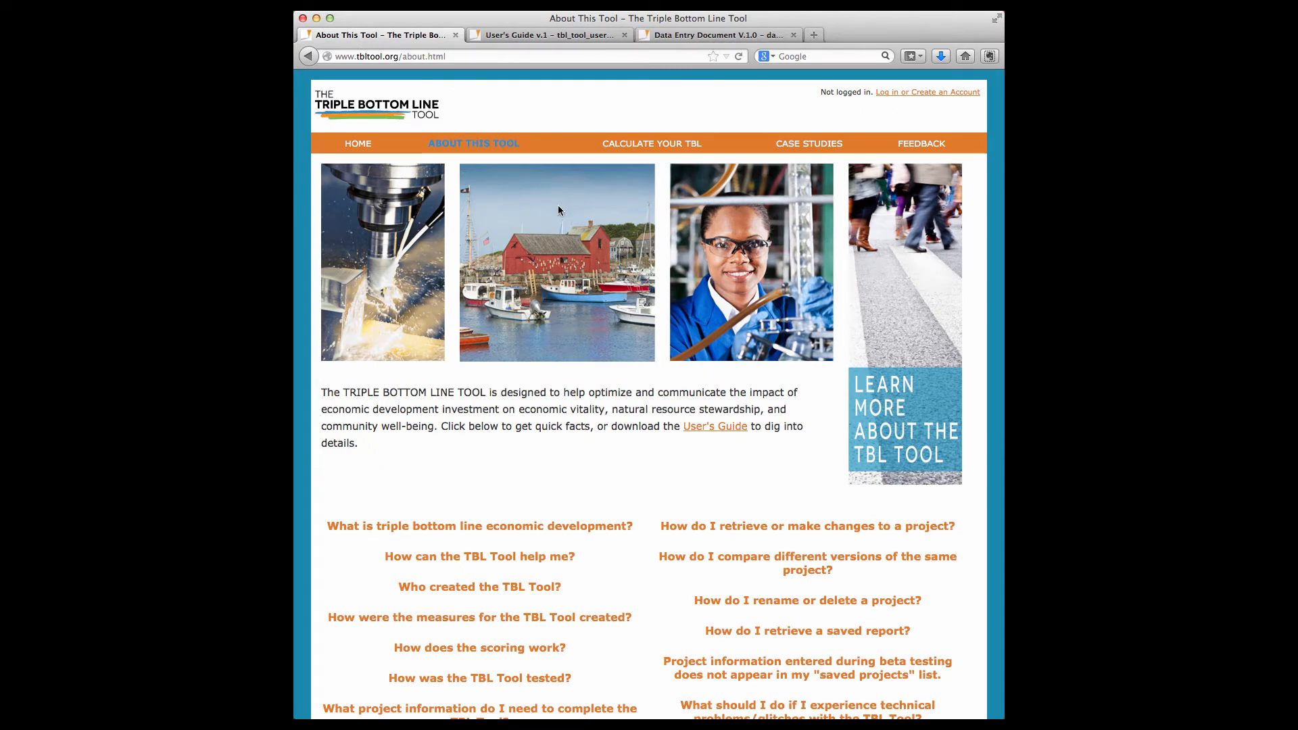
- Visit the Case Studies and Feedback pages, then head to Calculate Your TBL
{"action": "left_click", "coordinate": [808, 143]}
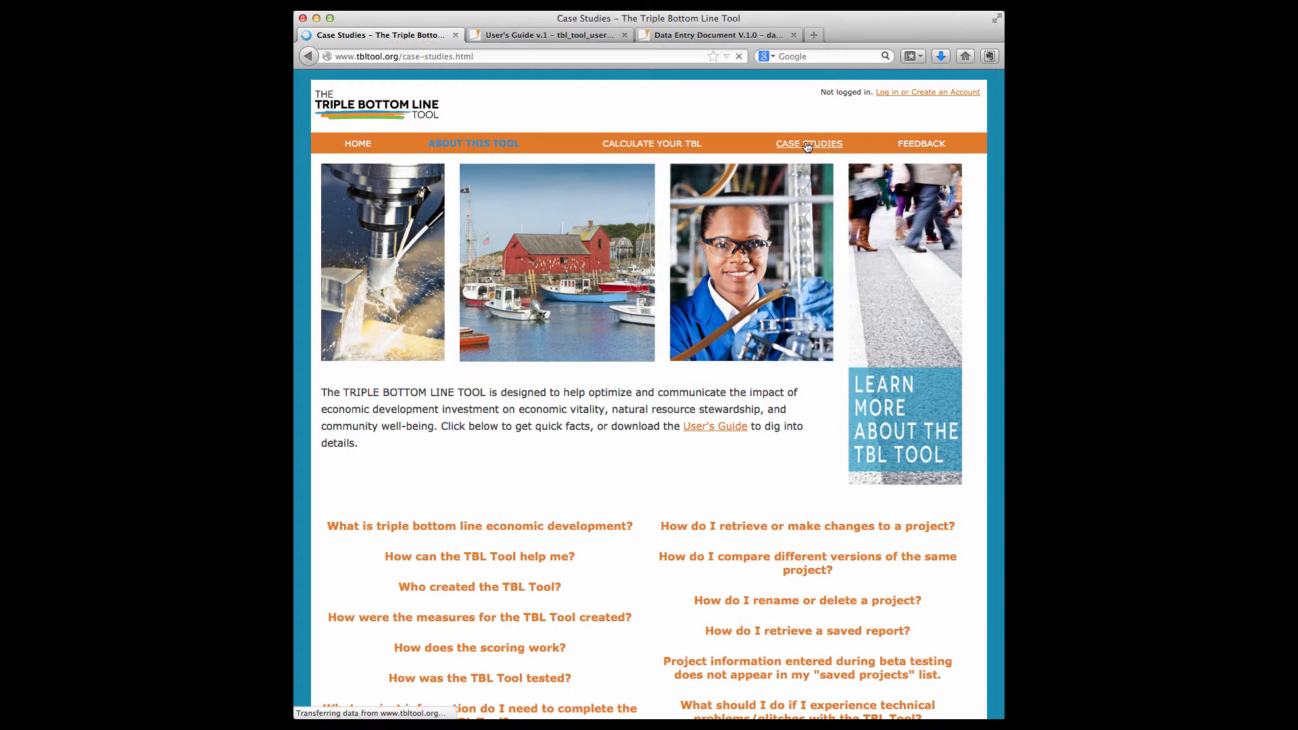
{"action": "left_click", "coordinate": [808, 143]}
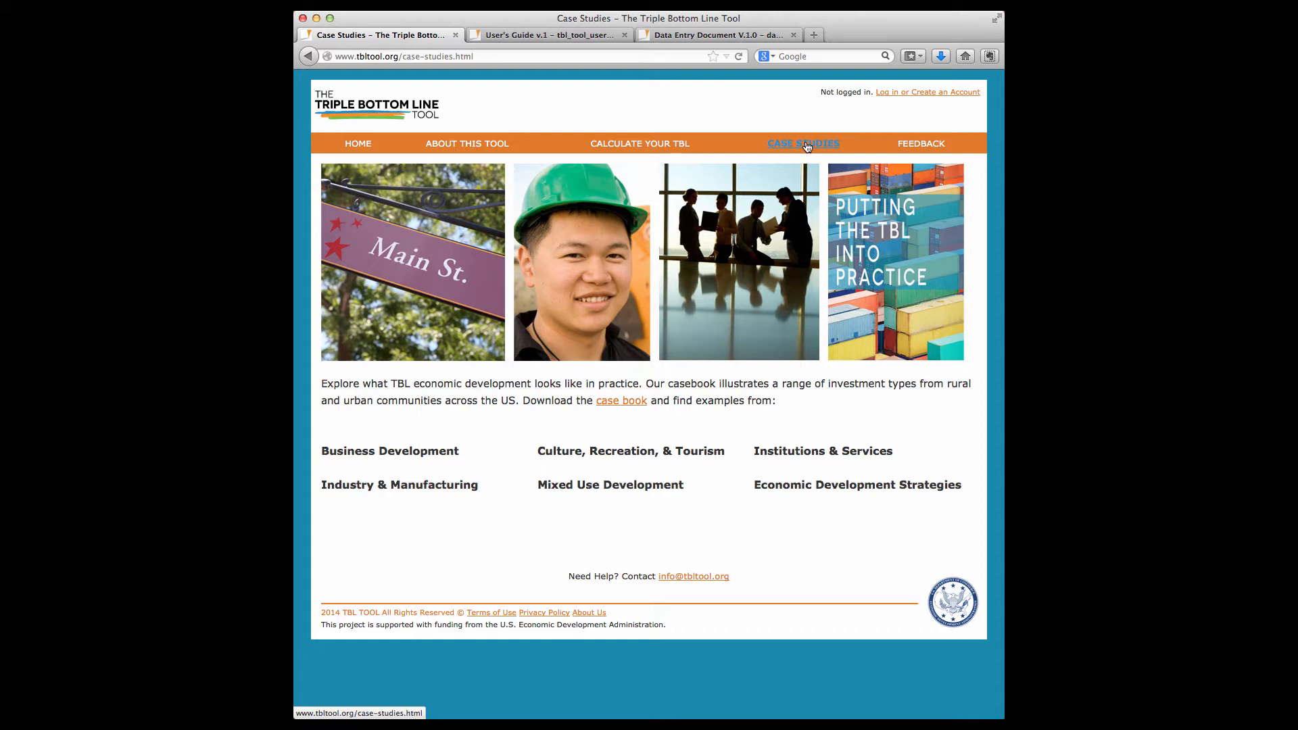
{"action": "mouse_move", "coordinate": [904, 138]}
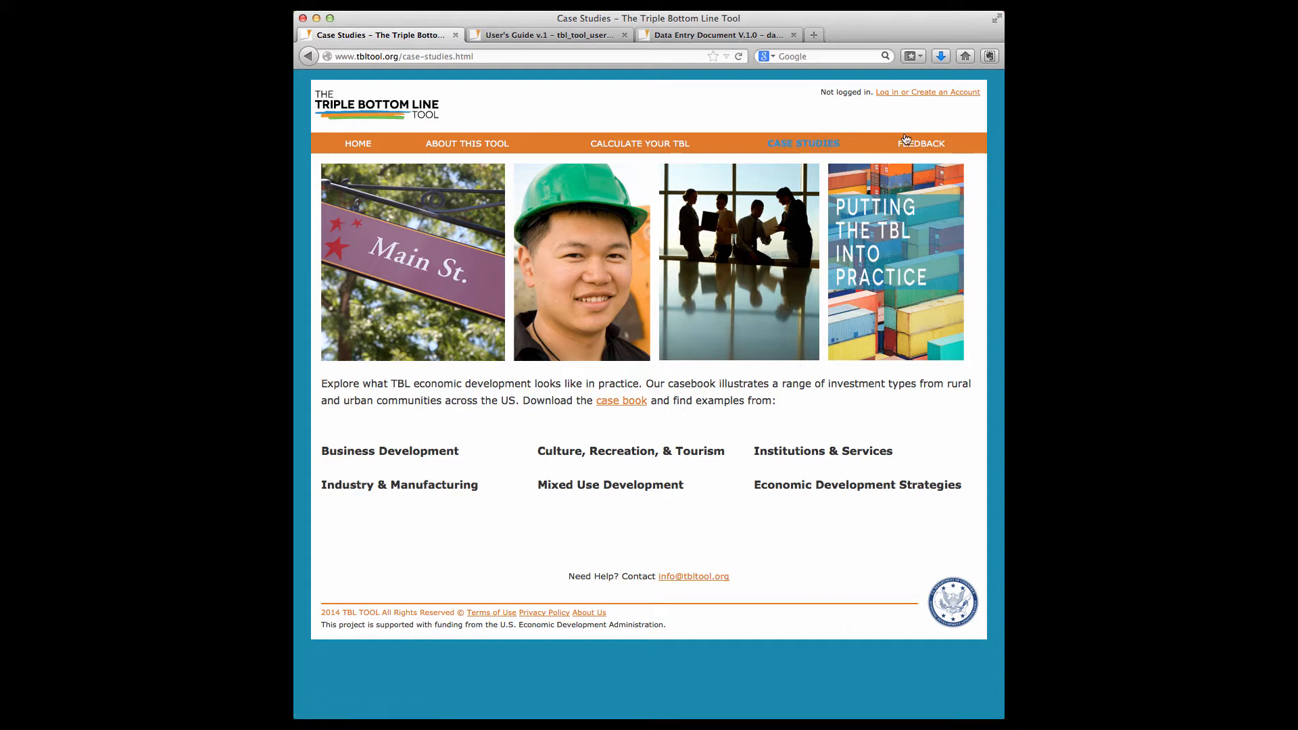
{"action": "left_click", "coordinate": [919, 143]}
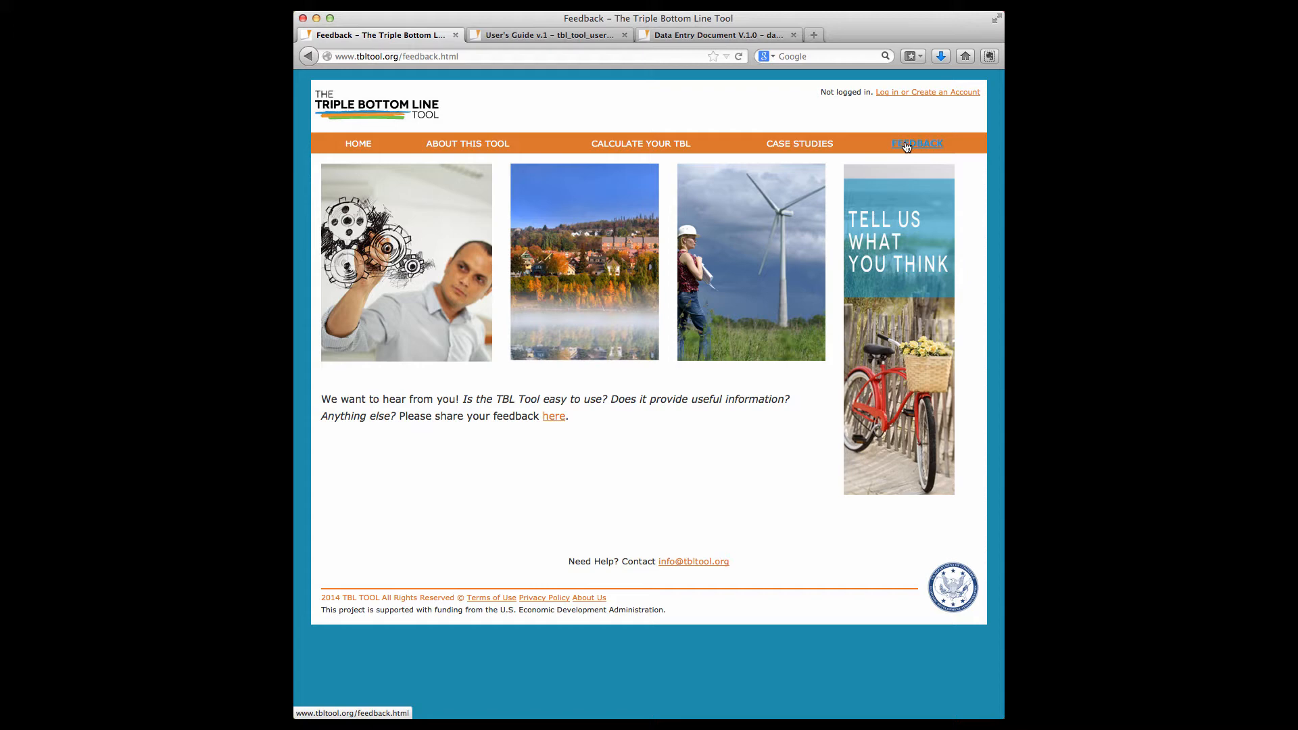
{"action": "mouse_move", "coordinate": [768, 122]}
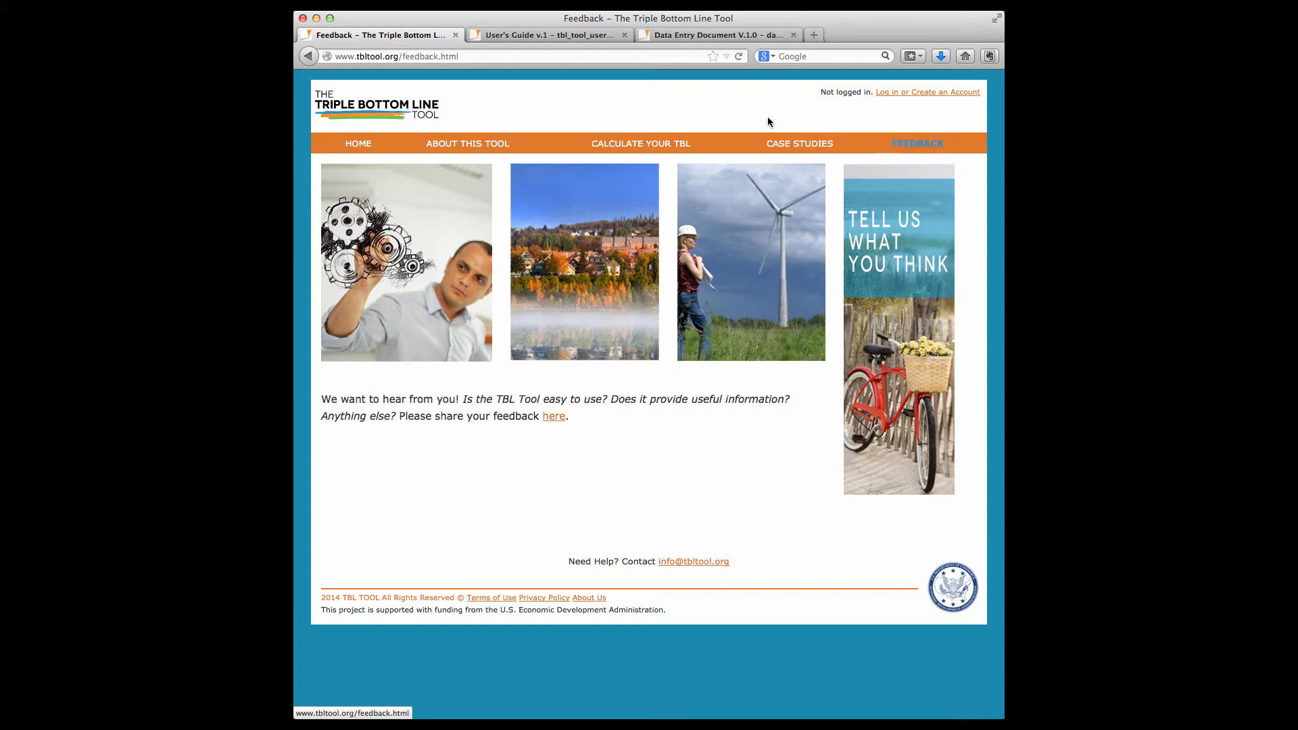
{"action": "left_click", "coordinate": [640, 143]}
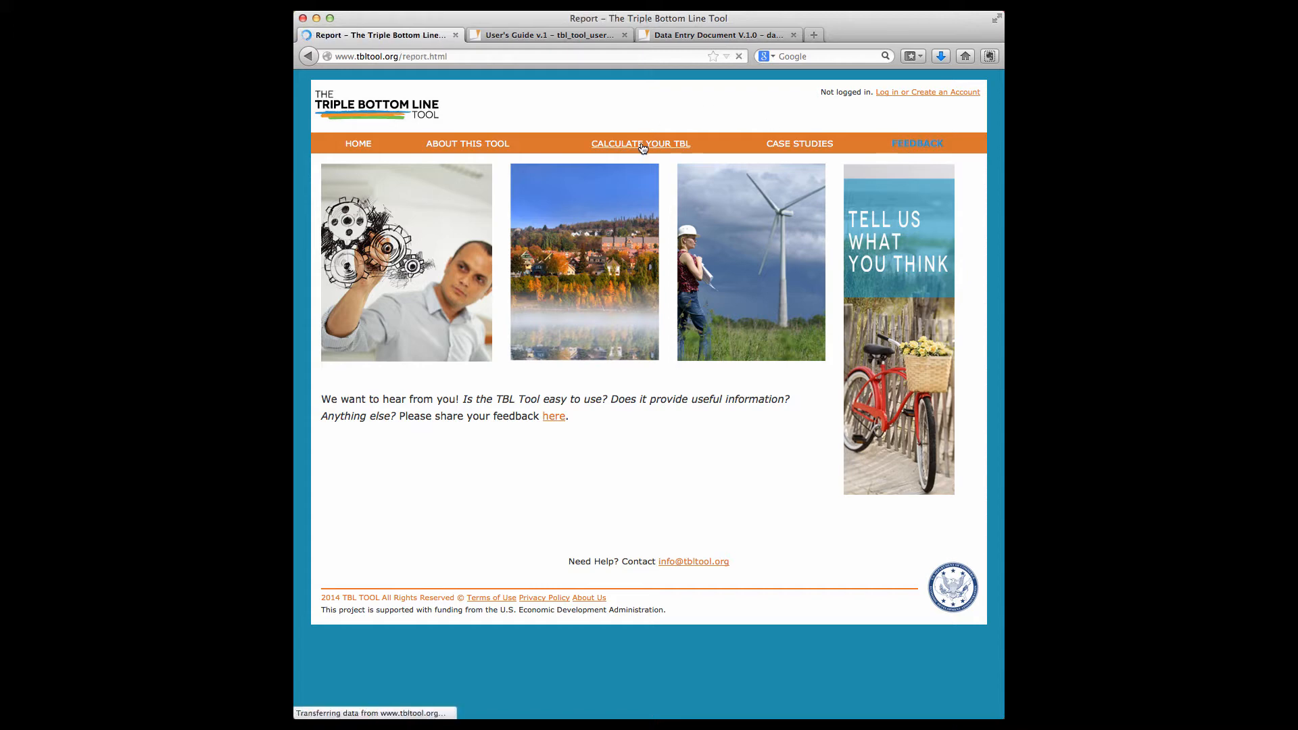
- Log in, page through the introduction, and check the Data Entry Document before returning
{"action": "left_click", "coordinate": [640, 143]}
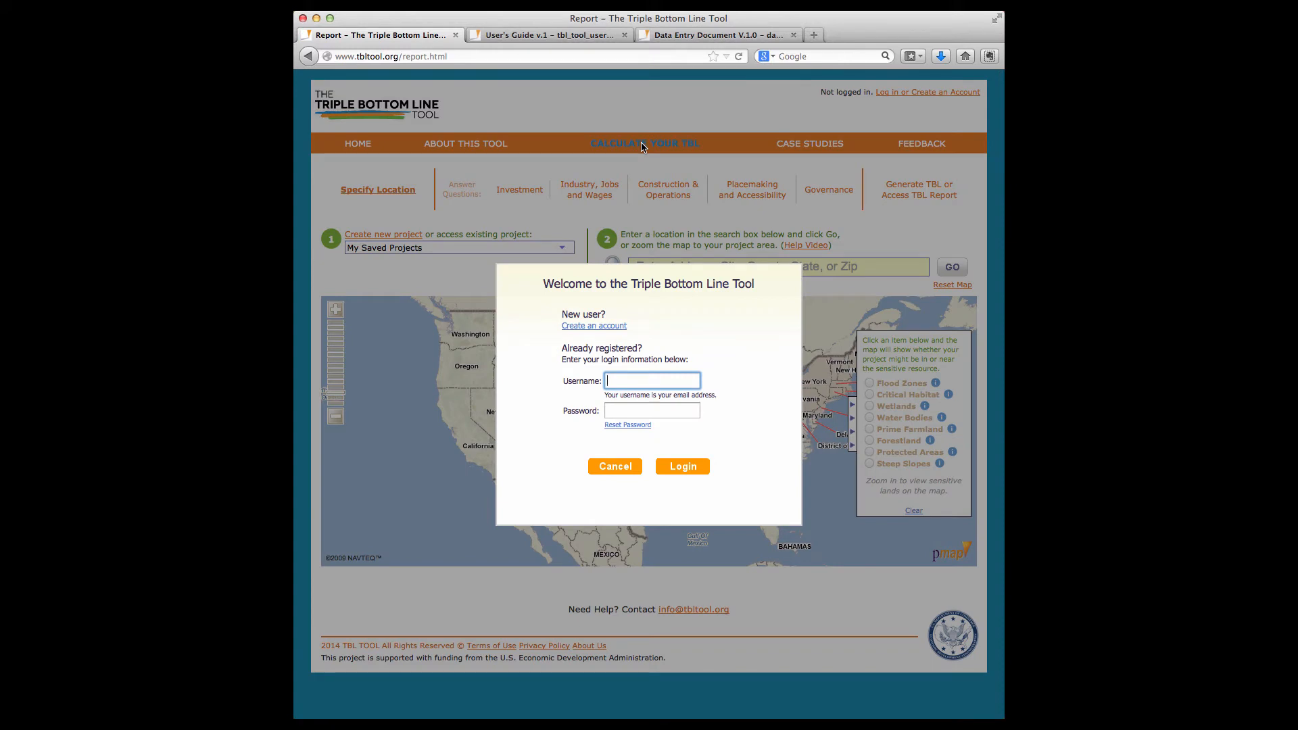
{"action": "mouse_move", "coordinate": [710, 208]}
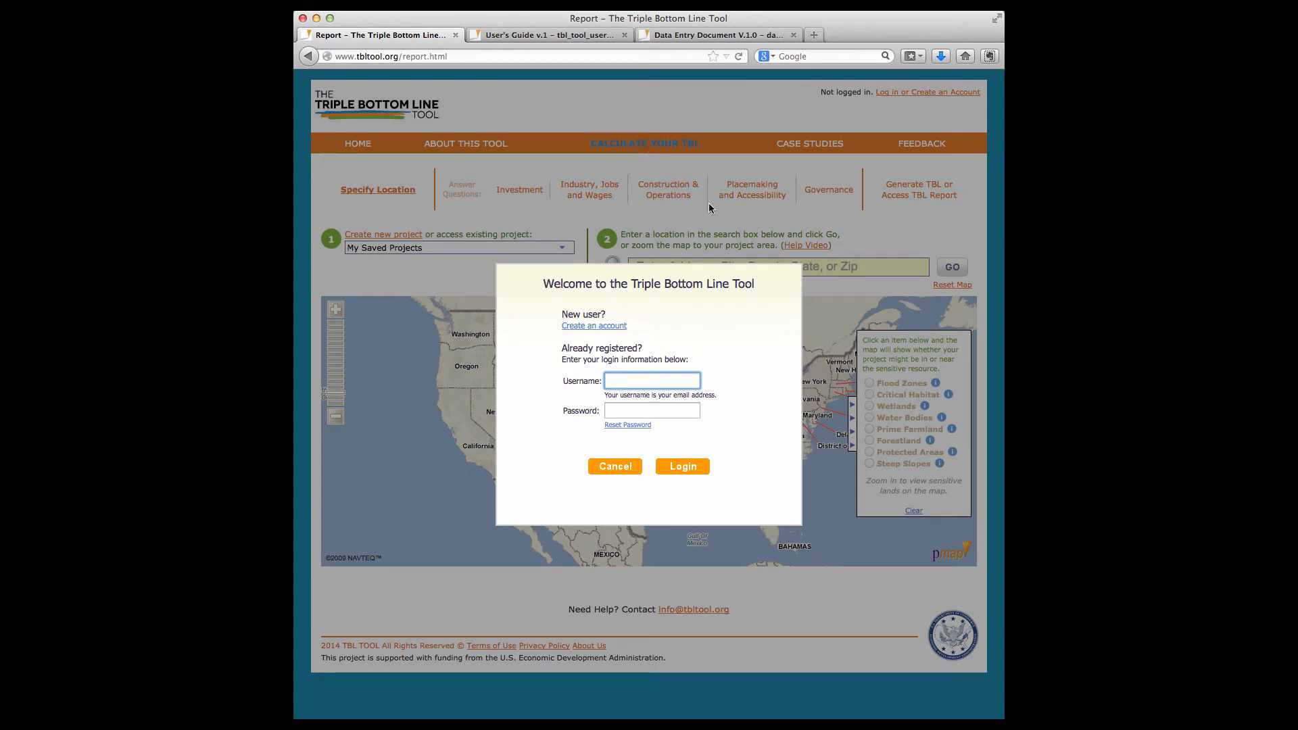
{"action": "mouse_move", "coordinate": [731, 346]}
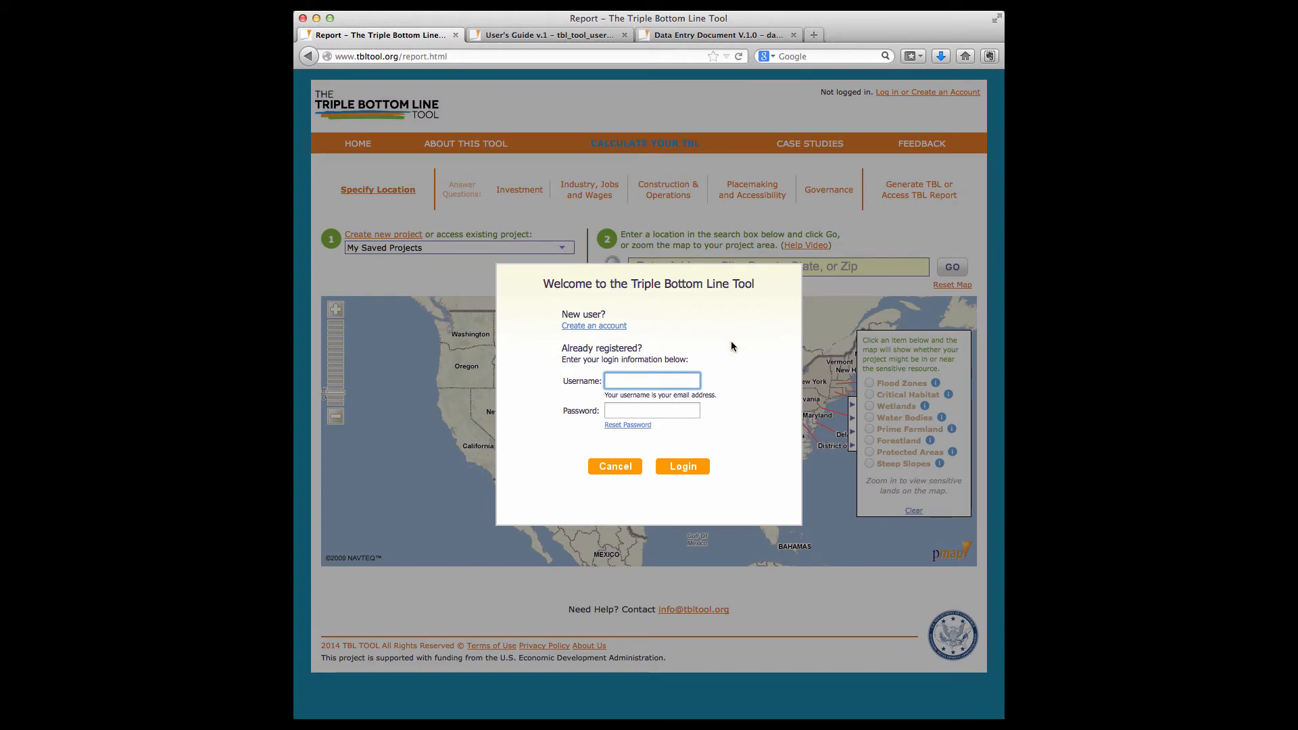
{"action": "mouse_move", "coordinate": [725, 499]}
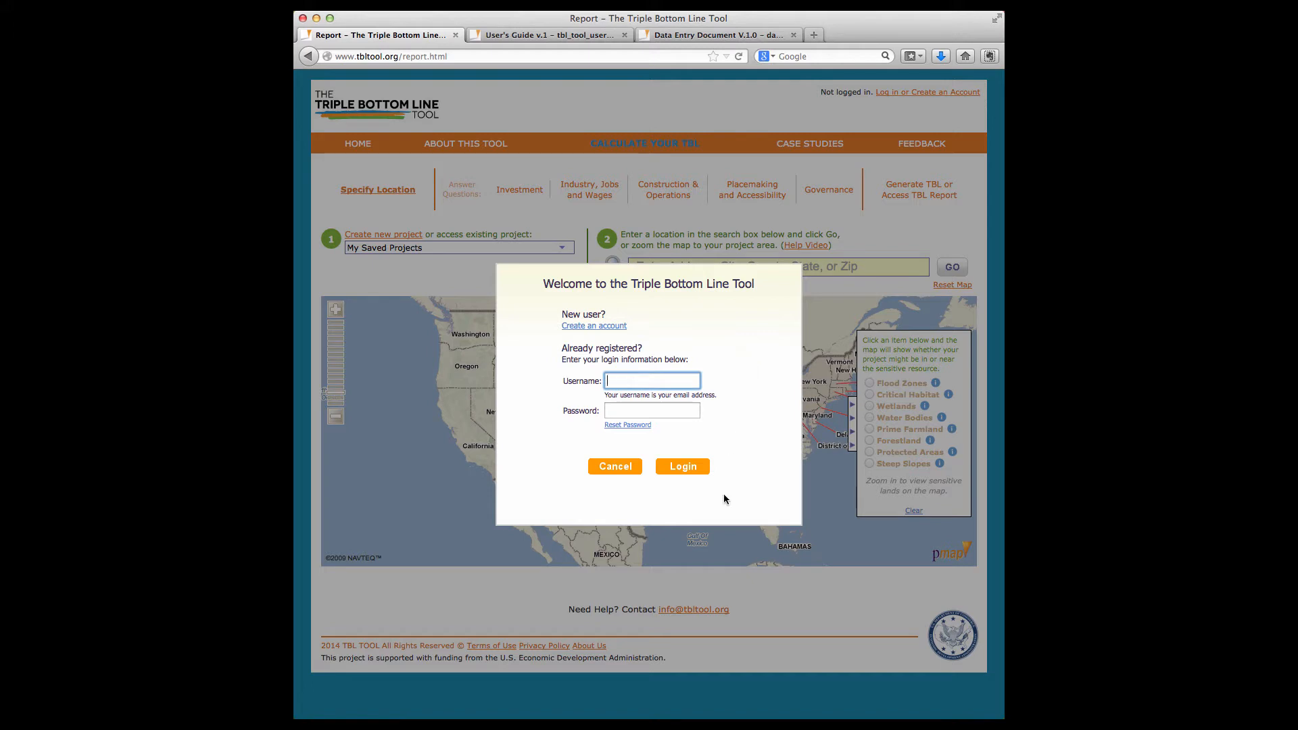
{"action": "left_click", "coordinate": [681, 466]}
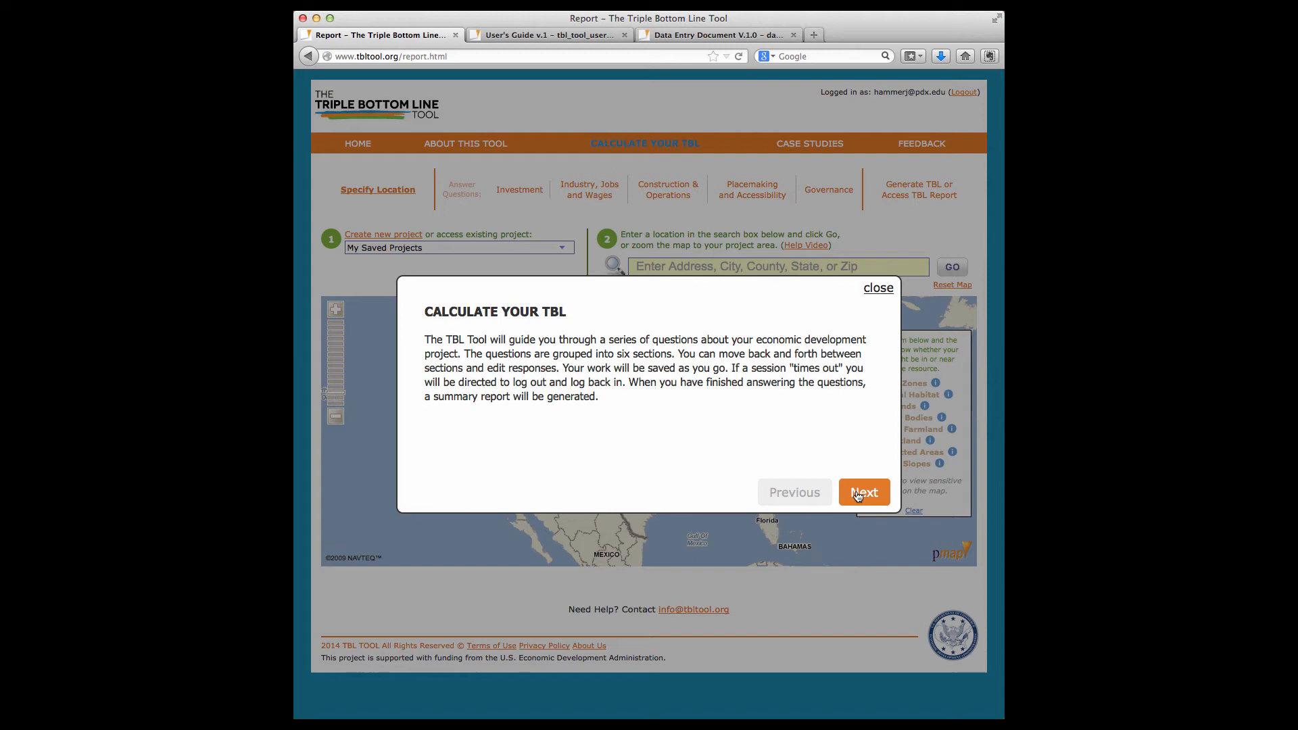
{"action": "left_click", "coordinate": [863, 491]}
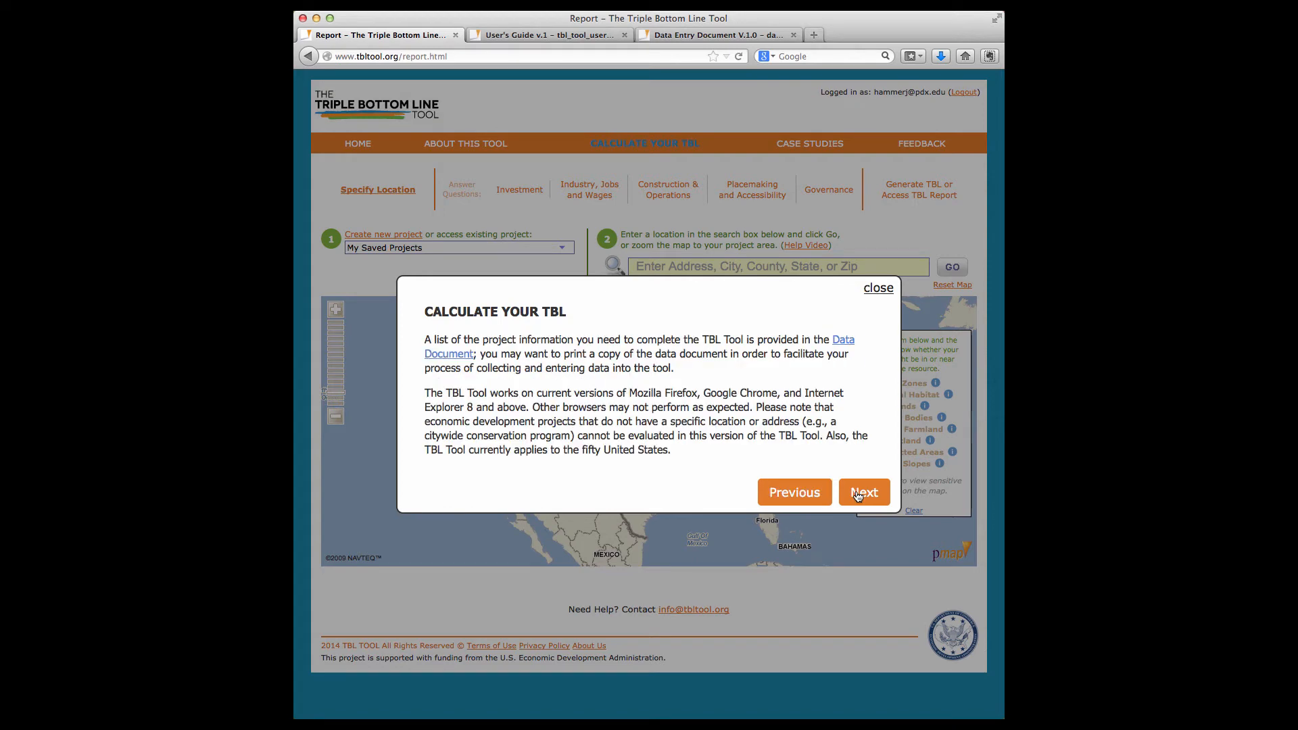
{"action": "left_click", "coordinate": [863, 492]}
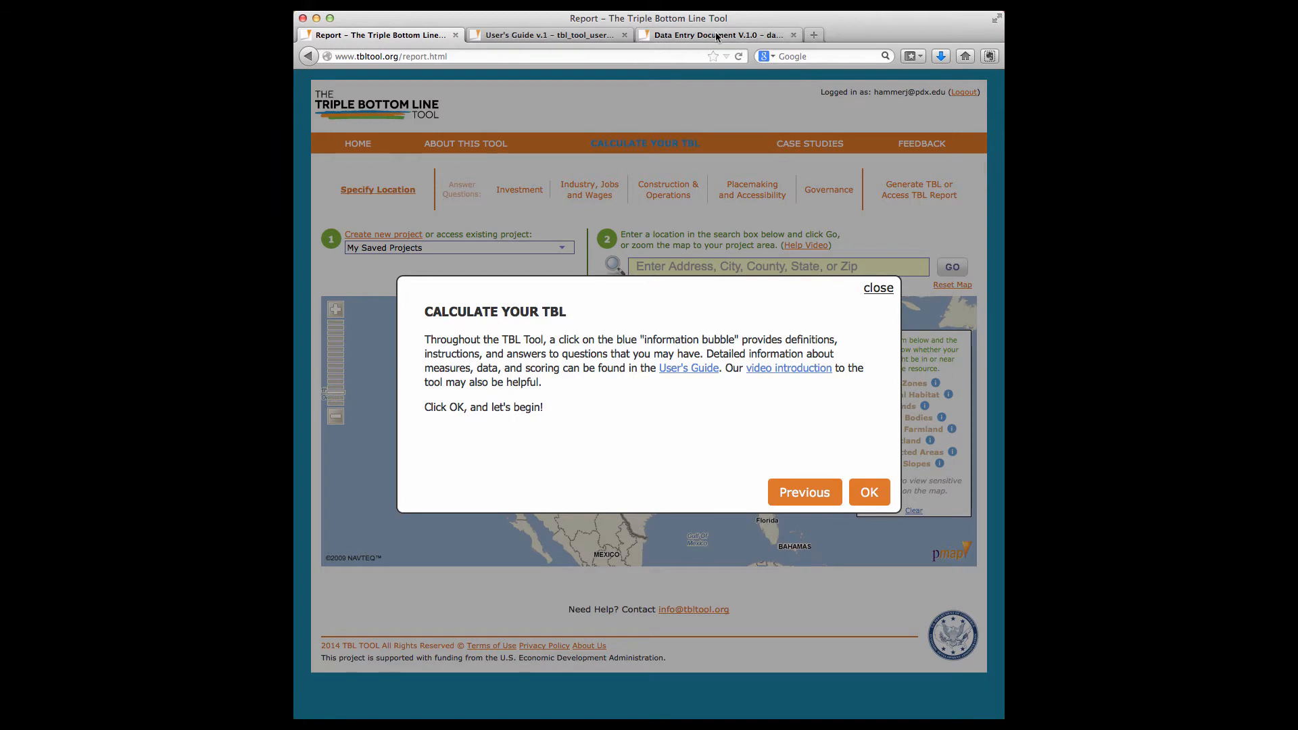
{"action": "left_click", "coordinate": [717, 34]}
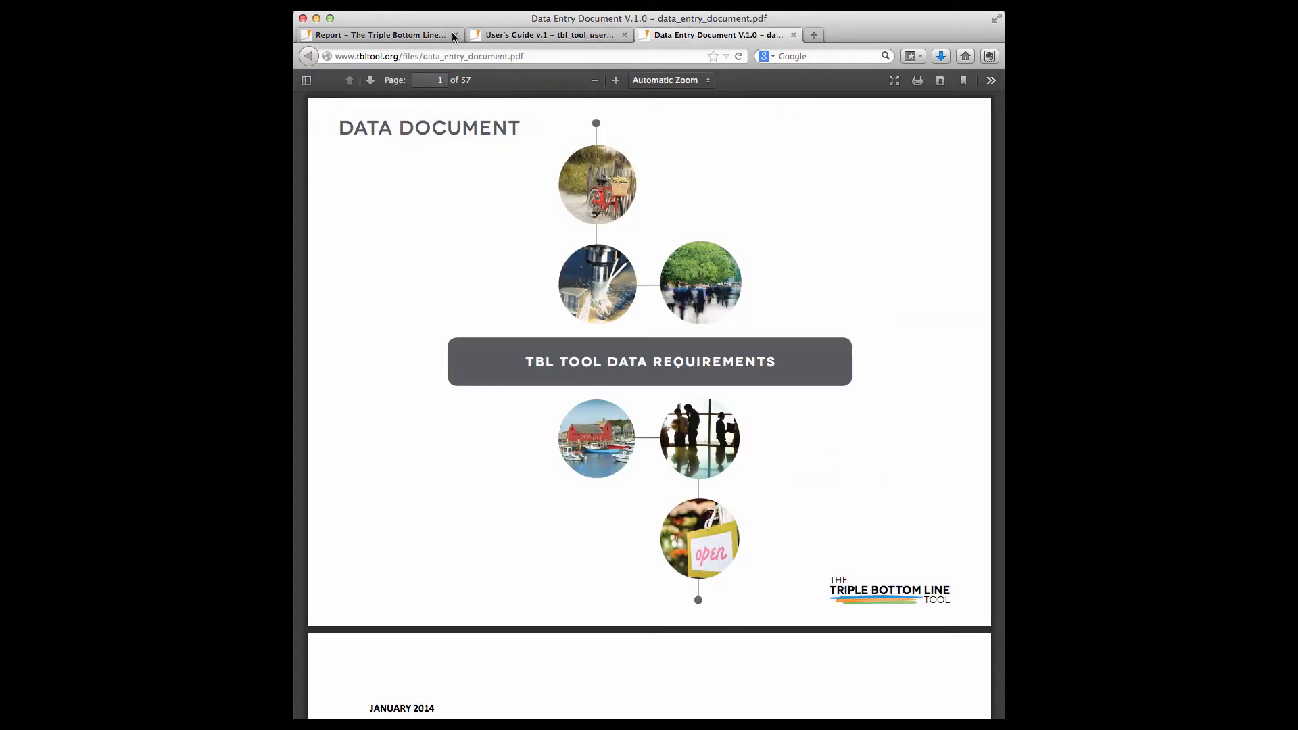
{"action": "left_click", "coordinate": [376, 35]}
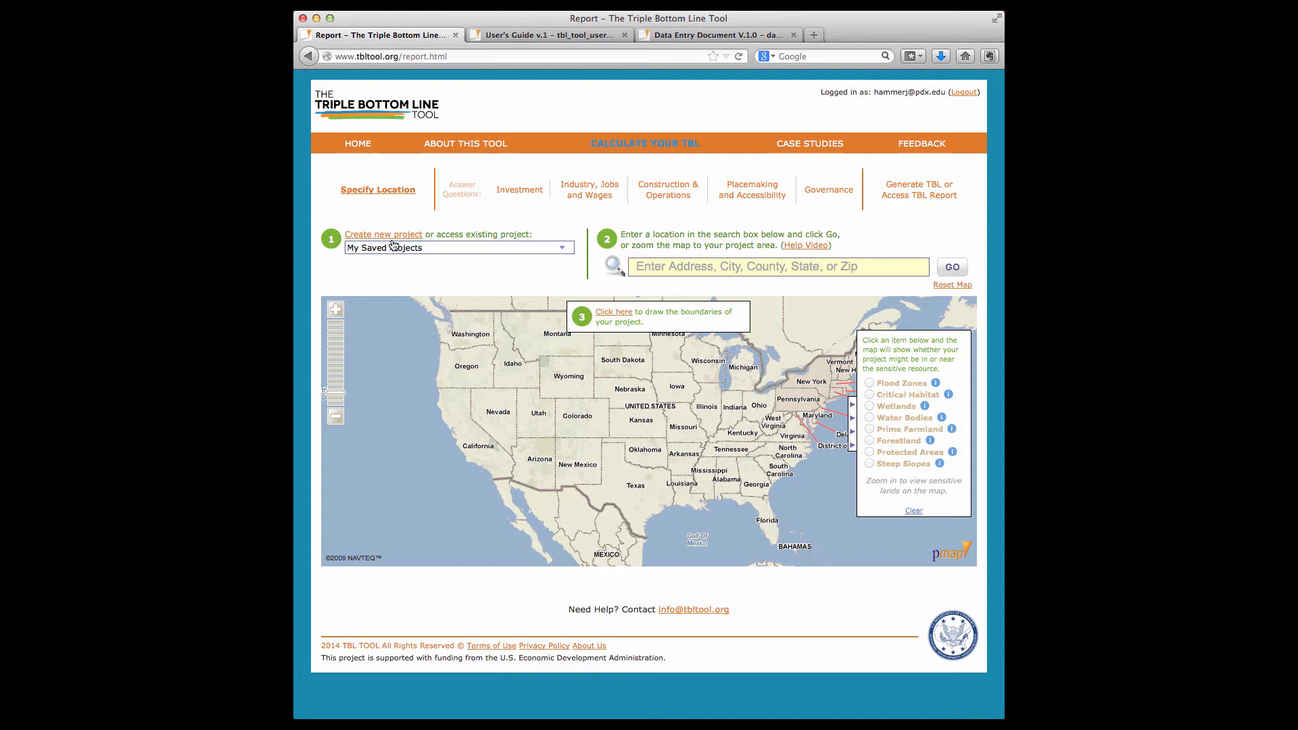
- Load the saved CenterPoint Demo project from the saved projects list
{"action": "left_click", "coordinate": [561, 247]}
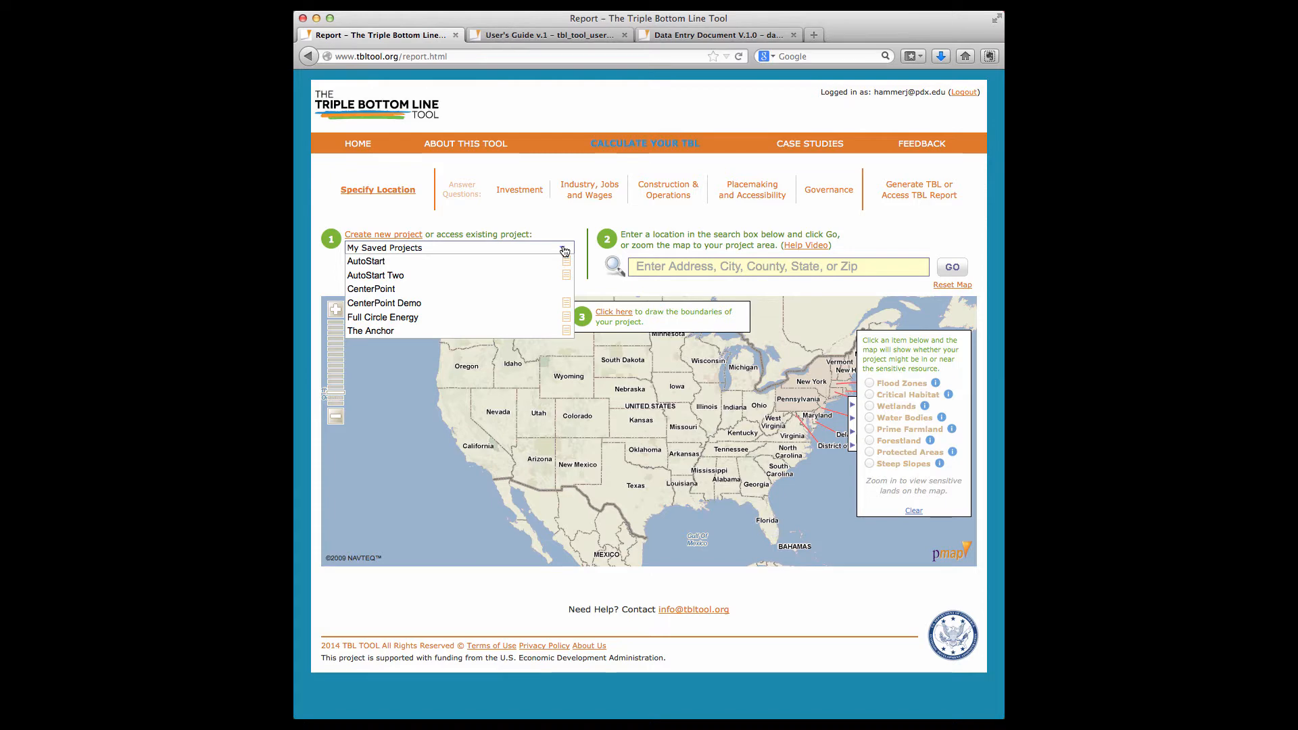
{"action": "mouse_move", "coordinate": [385, 302]}
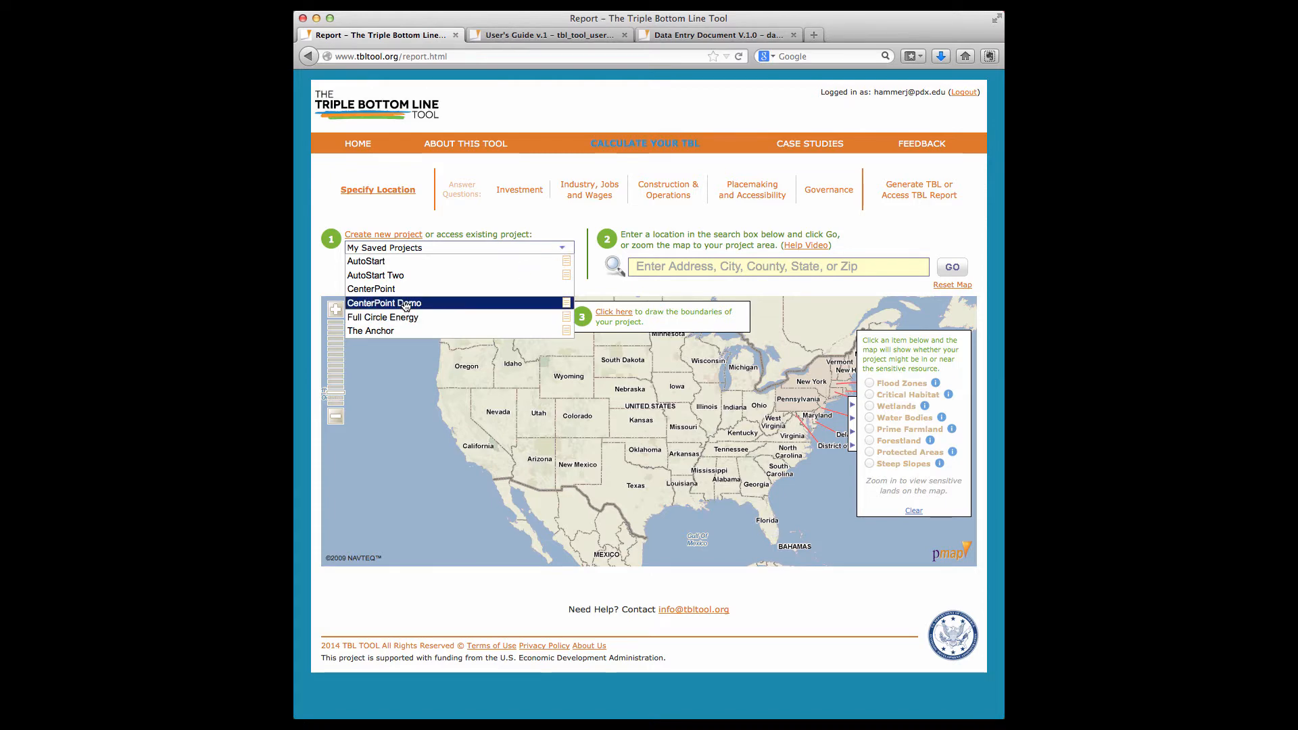
{"action": "left_click", "coordinate": [384, 302]}
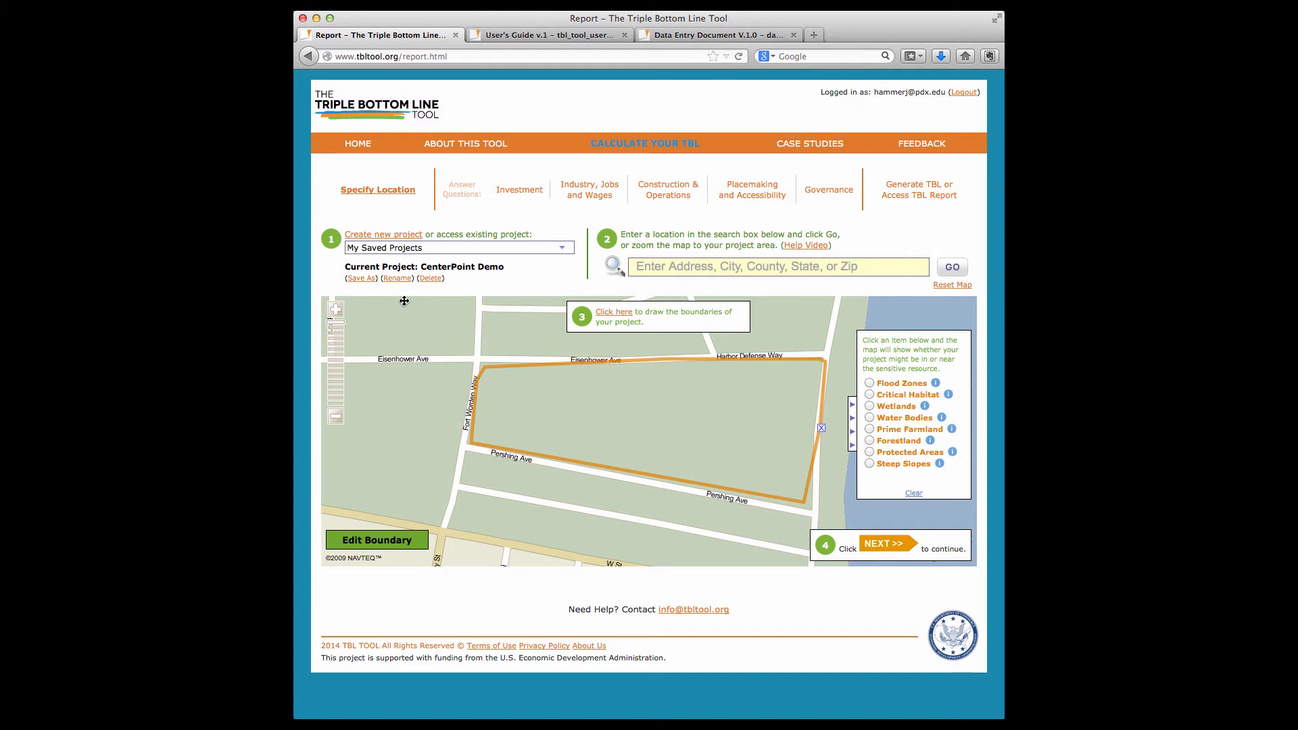
{"action": "mouse_move", "coordinate": [554, 222]}
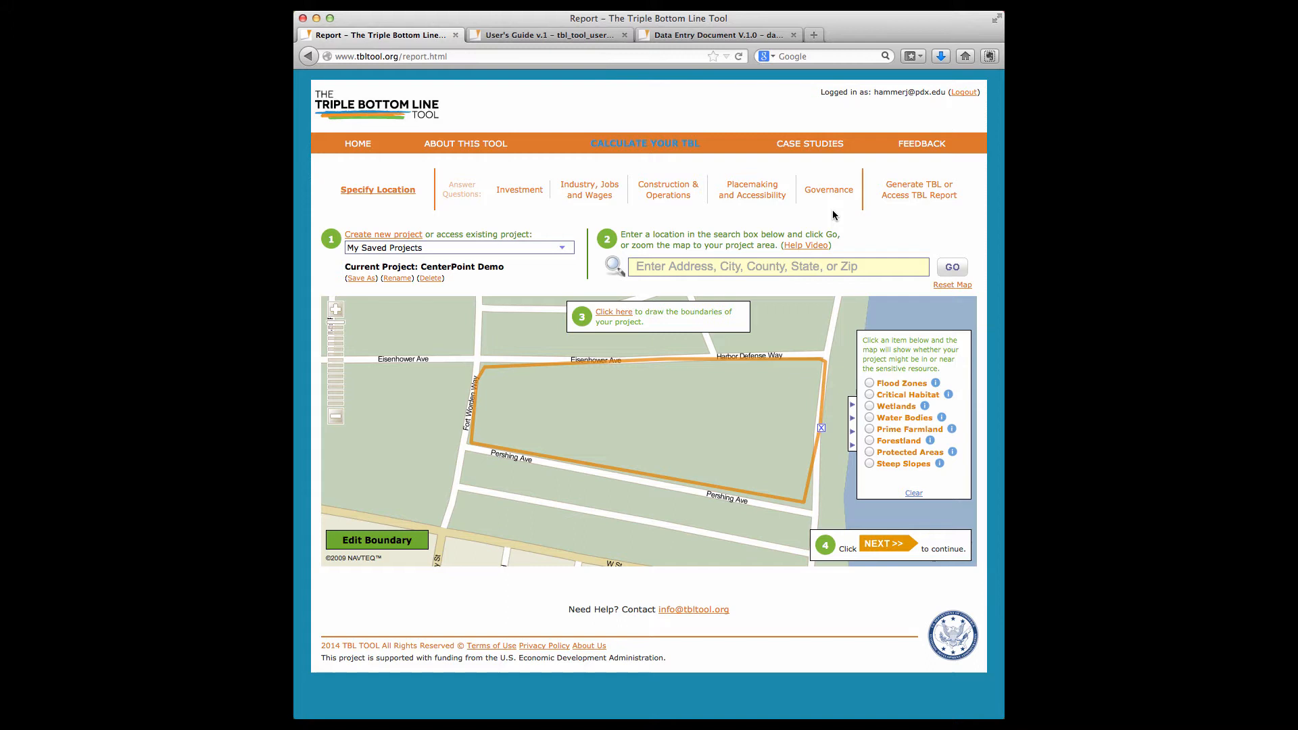
{"action": "mouse_move", "coordinate": [732, 387]}
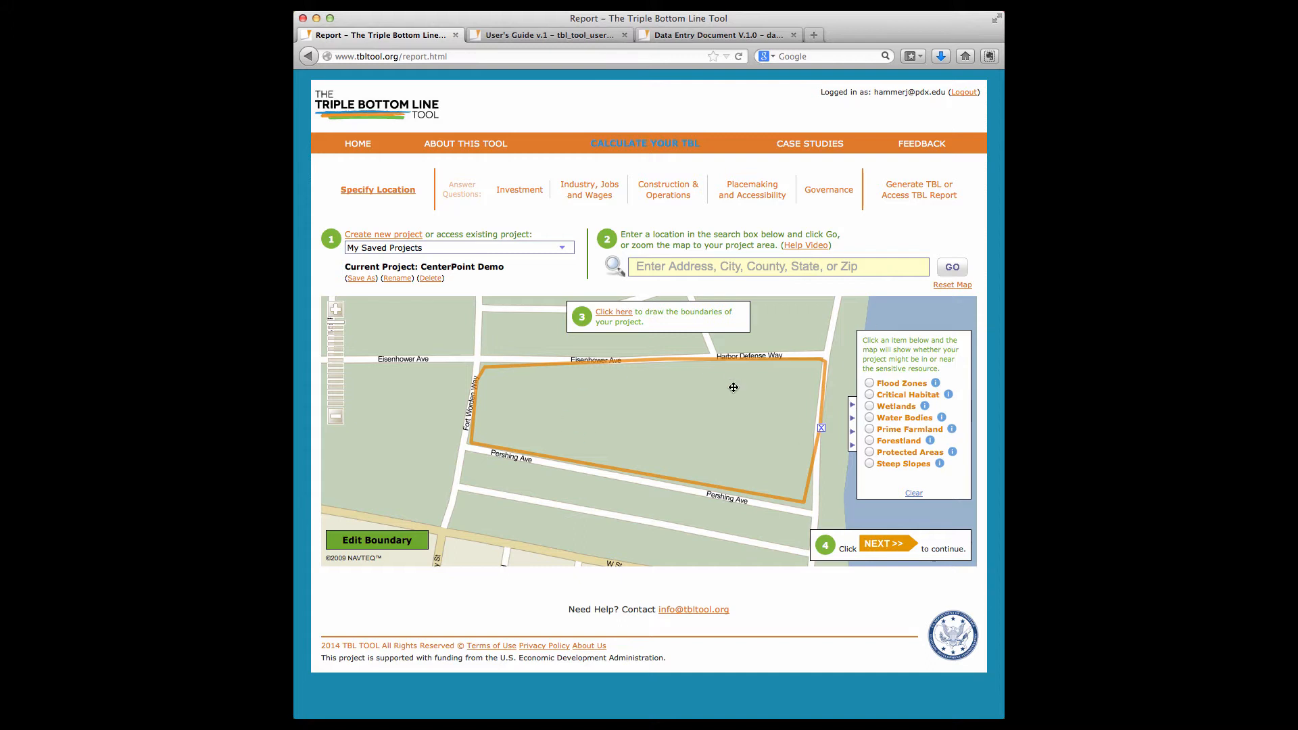
{"action": "mouse_move", "coordinate": [738, 422]}
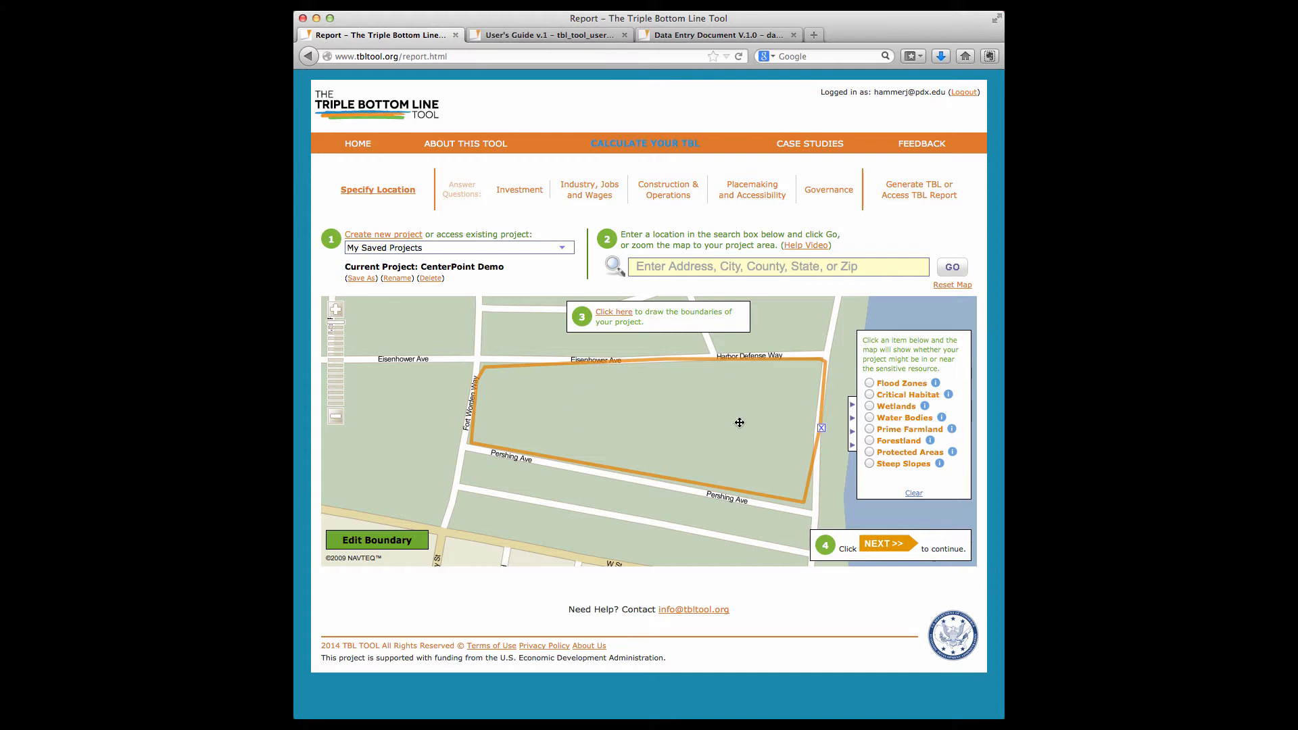
{"action": "mouse_move", "coordinate": [810, 249]}
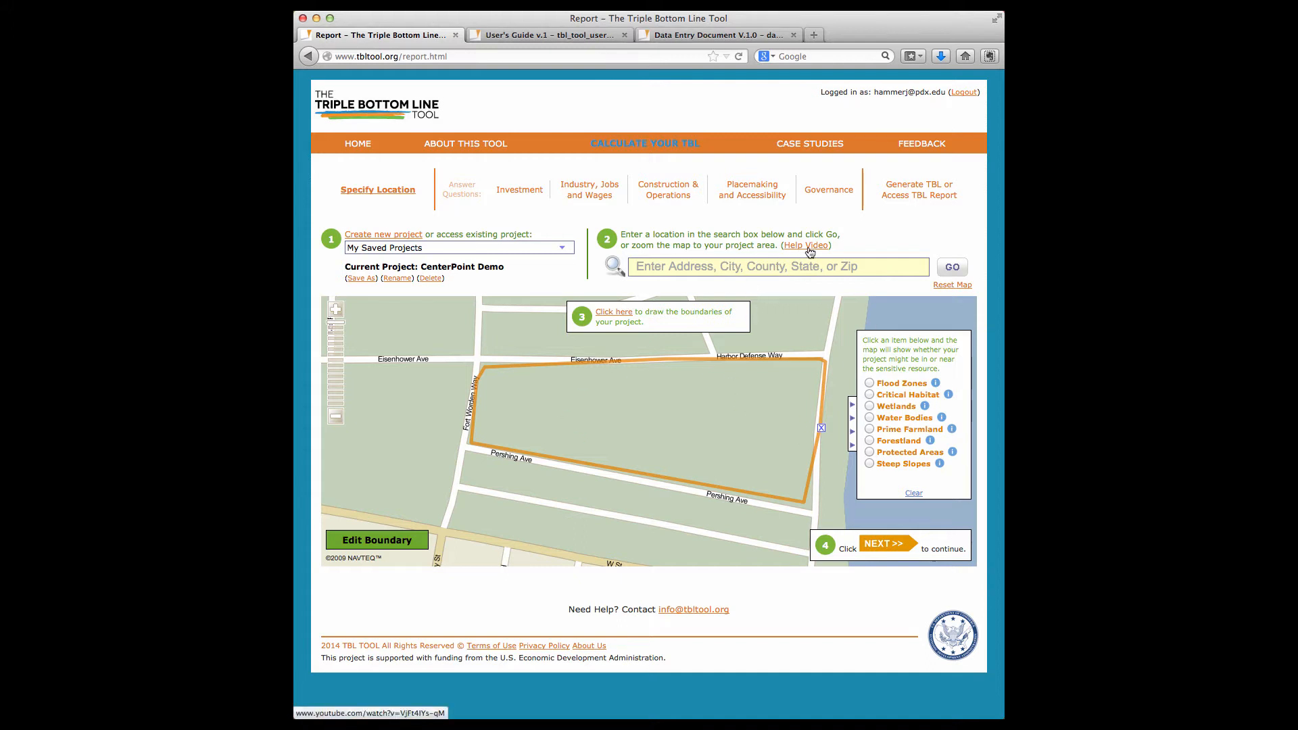
{"action": "mouse_move", "coordinate": [808, 251]}
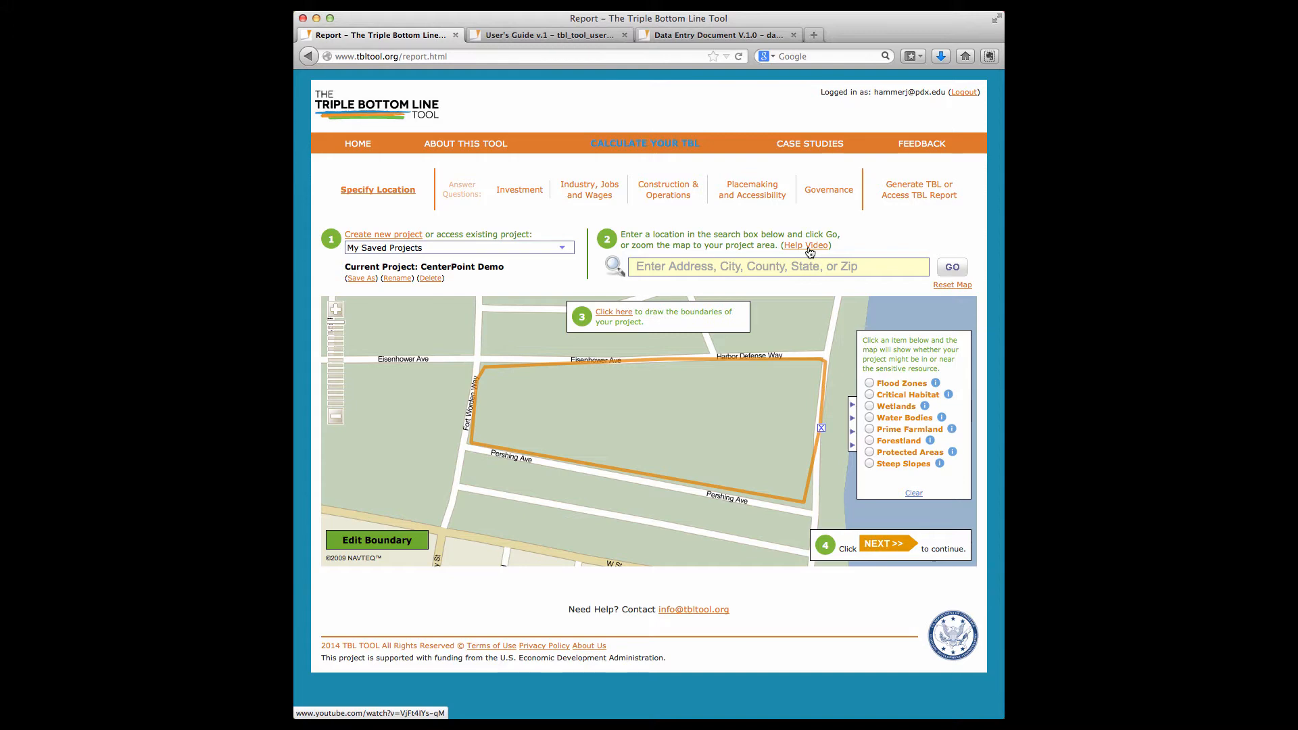
{"action": "mouse_move", "coordinate": [664, 189]}
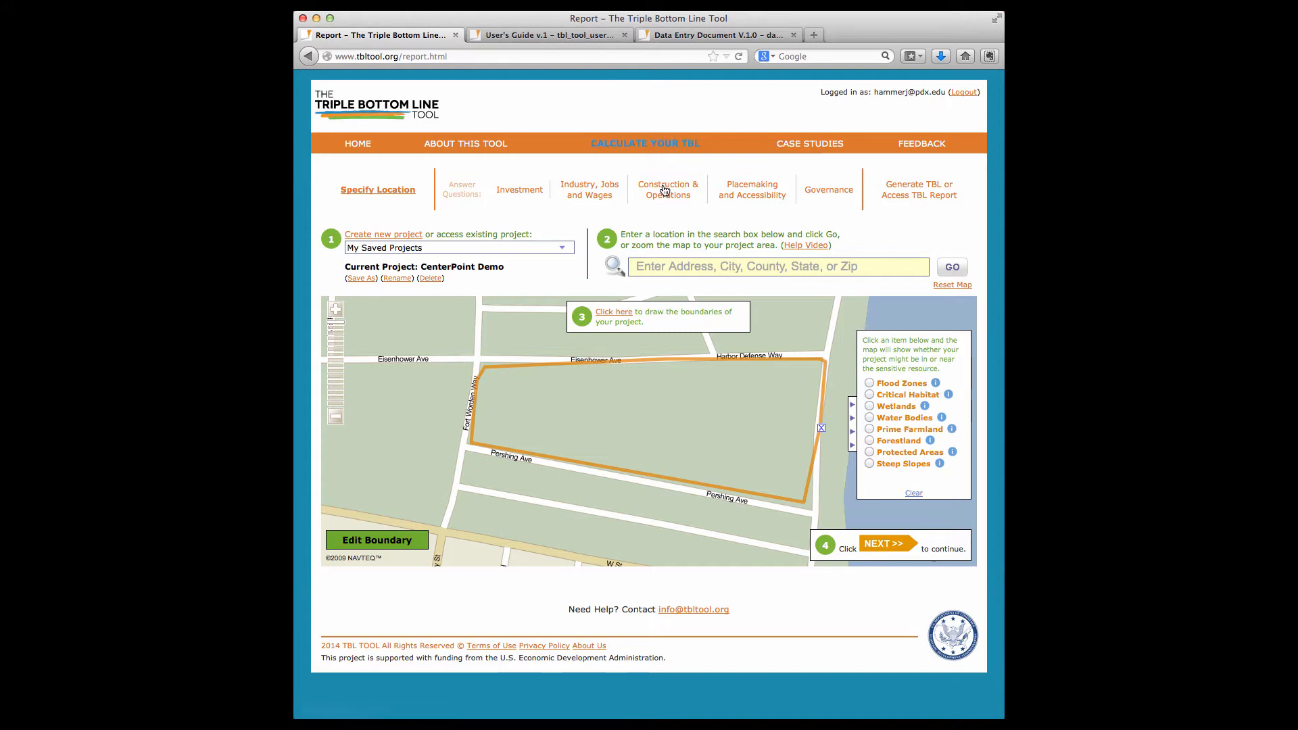
- View the Construction & Operations answers, then the Industry, Jobs & Wages answers with five industries
{"action": "left_click", "coordinate": [663, 189]}
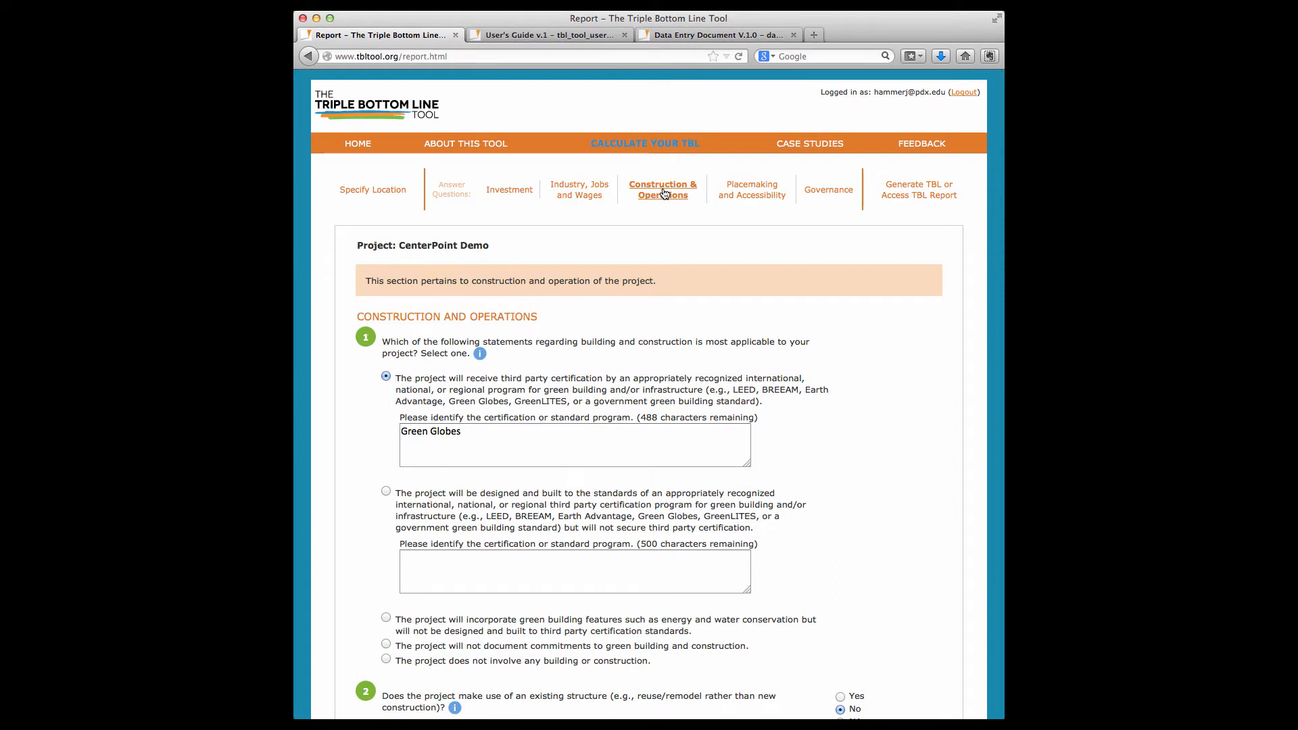
{"action": "mouse_move", "coordinate": [489, 306]}
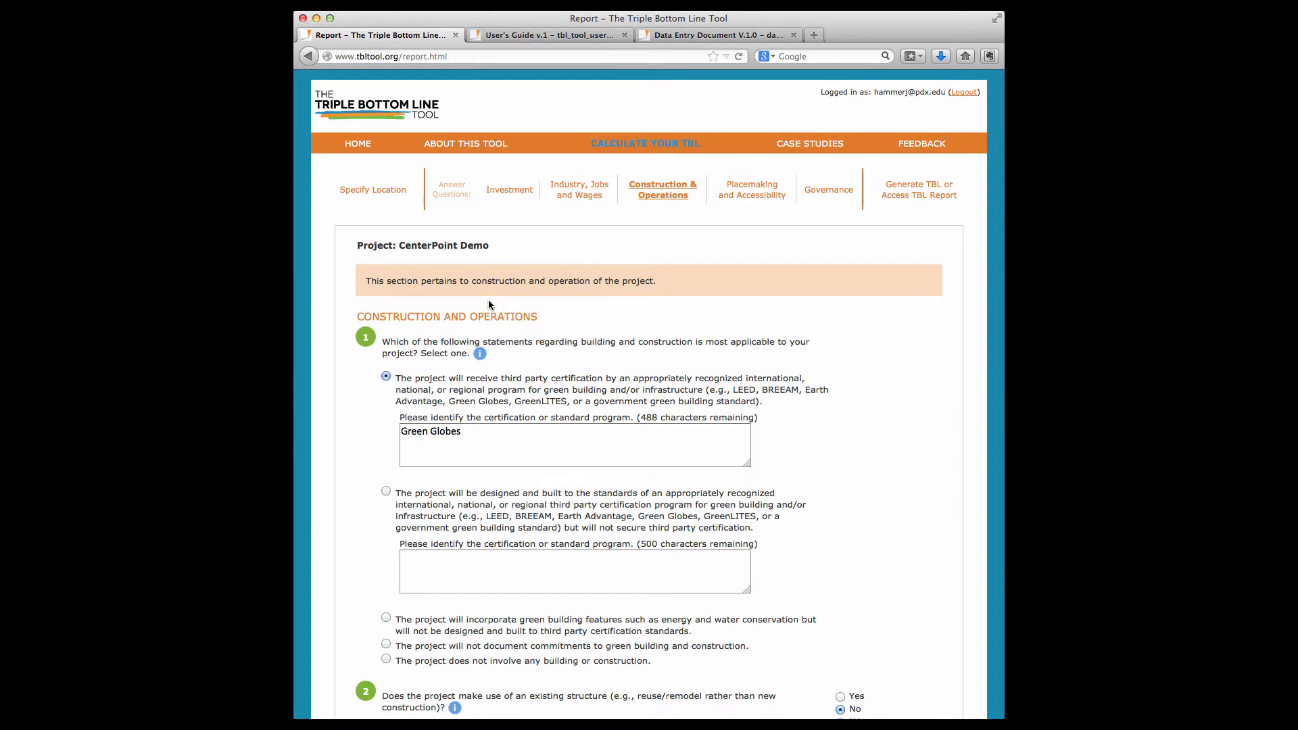
{"action": "mouse_move", "coordinate": [569, 210]}
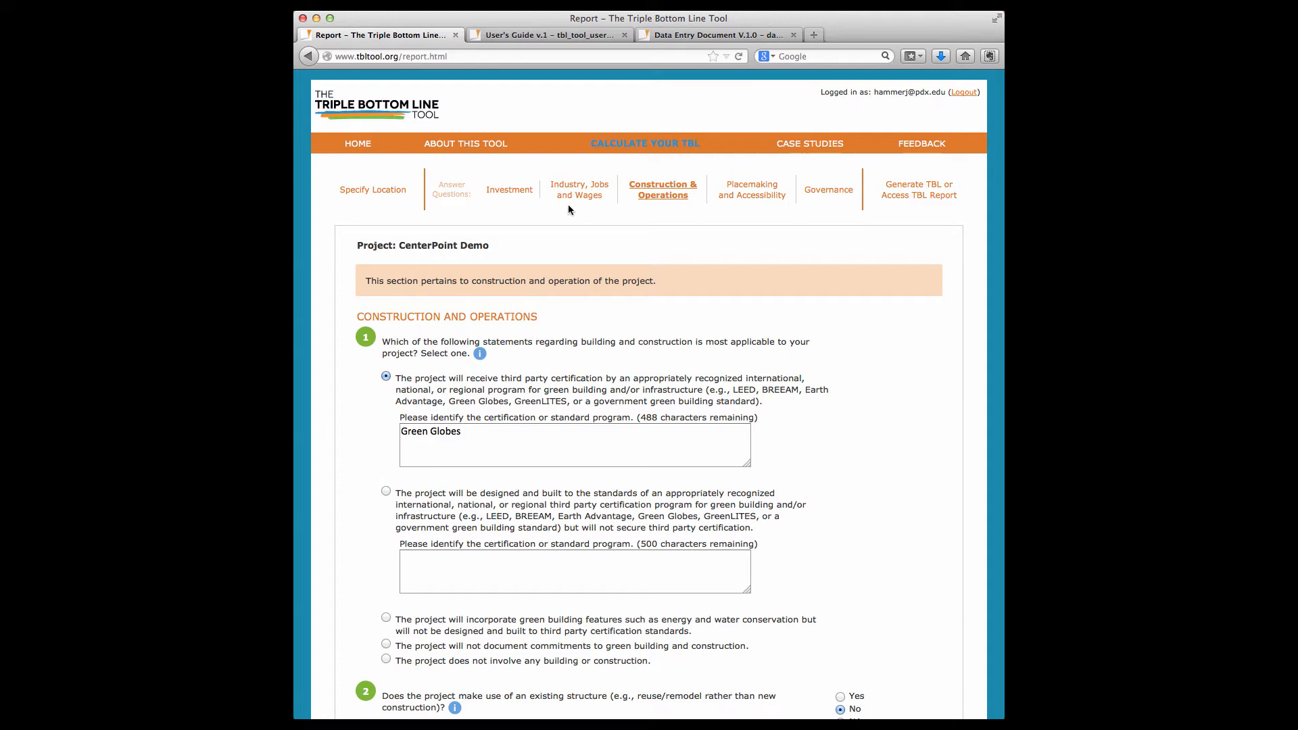
{"action": "left_click", "coordinate": [584, 188]}
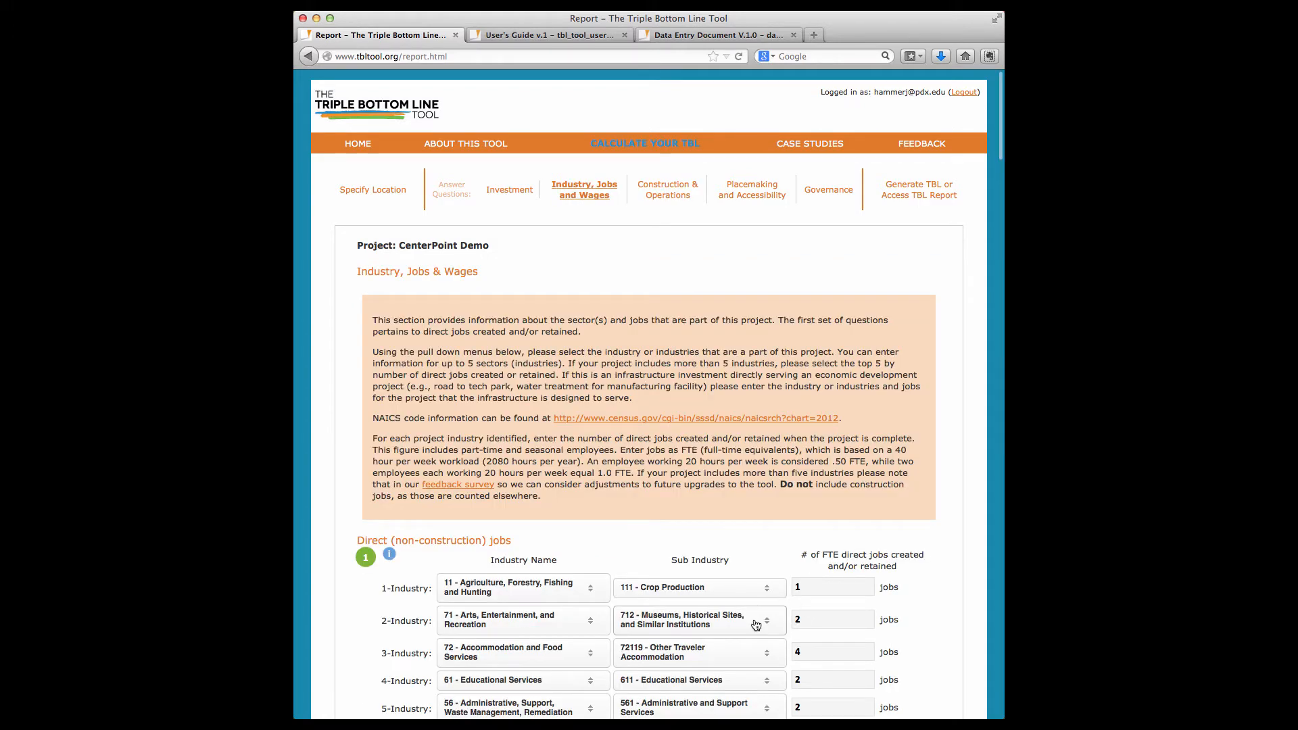
- Read the scoring explanation for the first Governance question, then return to the Governance answers
{"action": "left_click", "coordinate": [825, 190]}
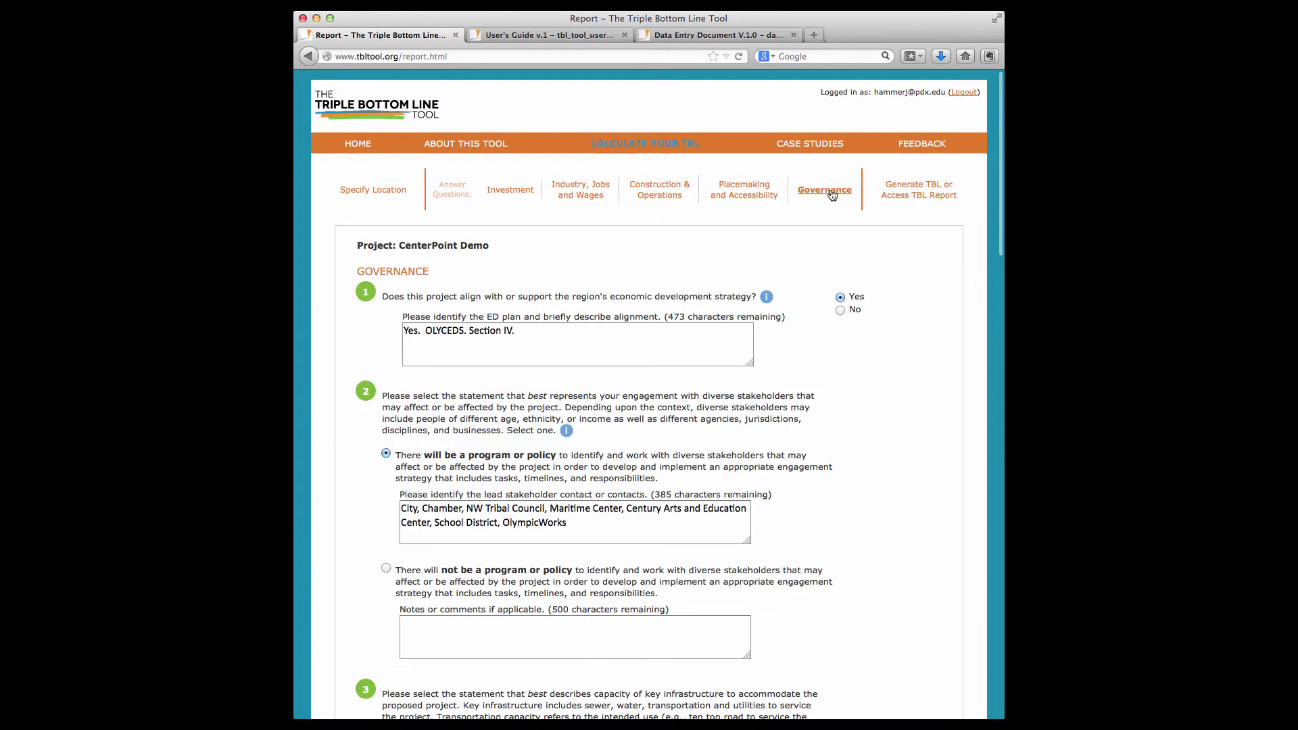
{"action": "left_click", "coordinate": [765, 298]}
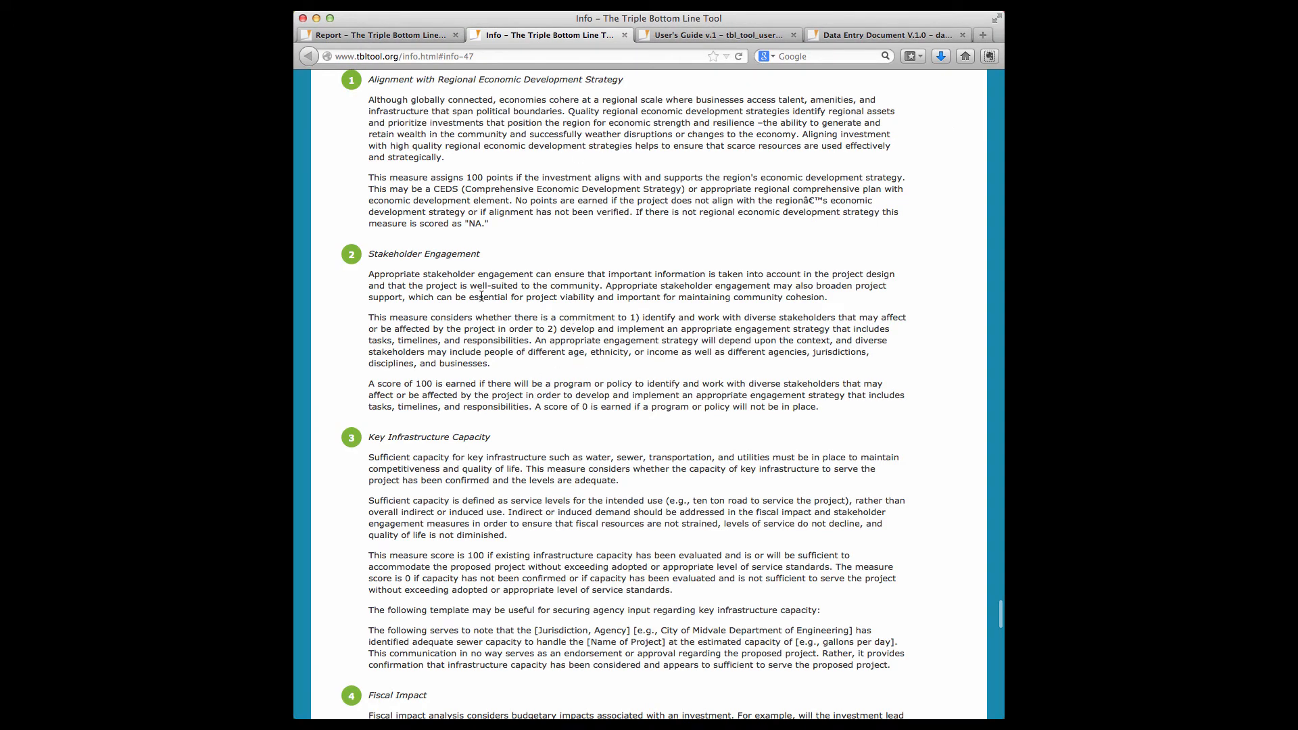
{"action": "mouse_move", "coordinate": [454, 132]}
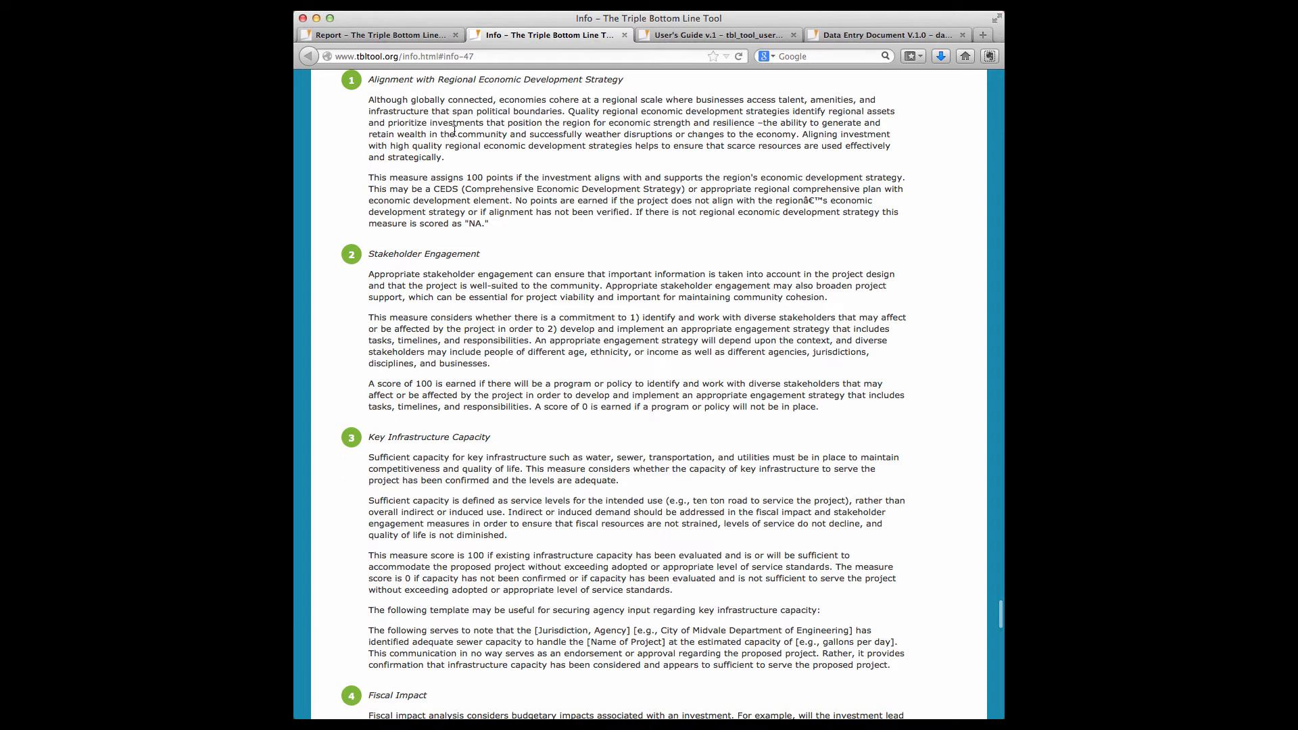
{"action": "left_click", "coordinate": [379, 34]}
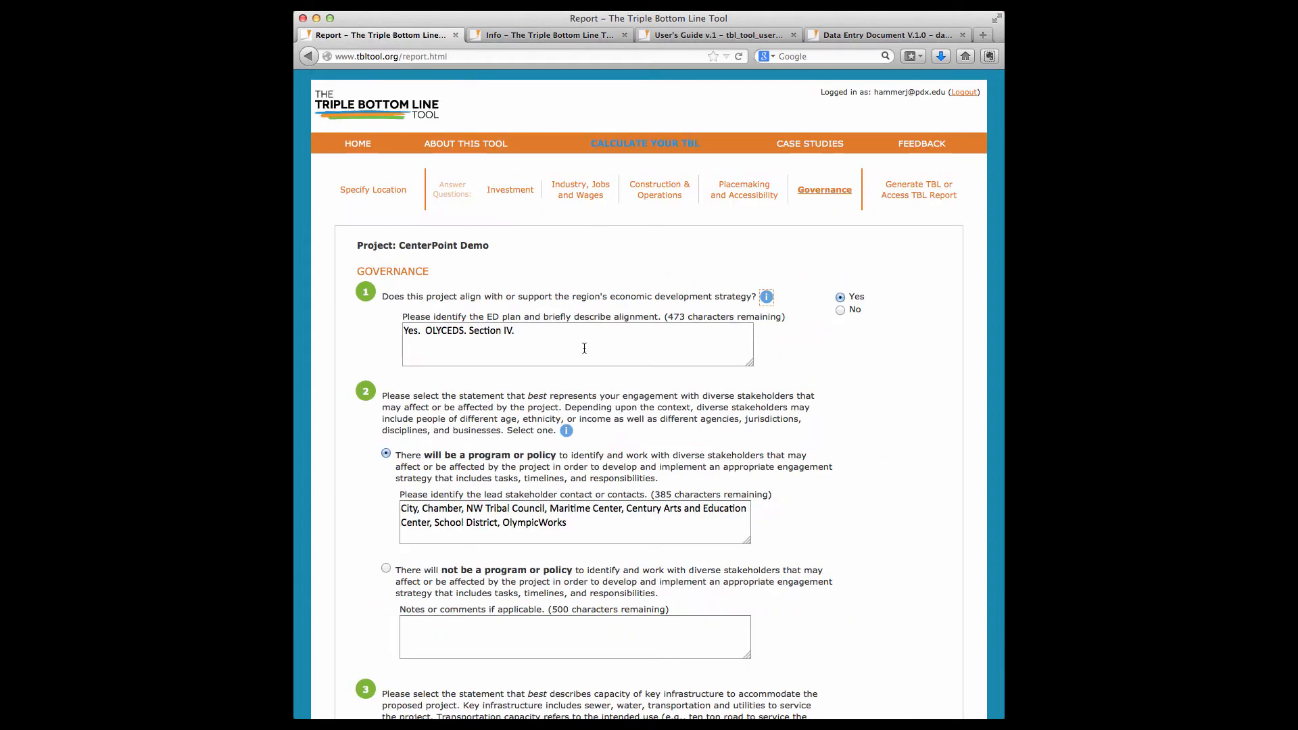
{"action": "mouse_move", "coordinate": [375, 189]}
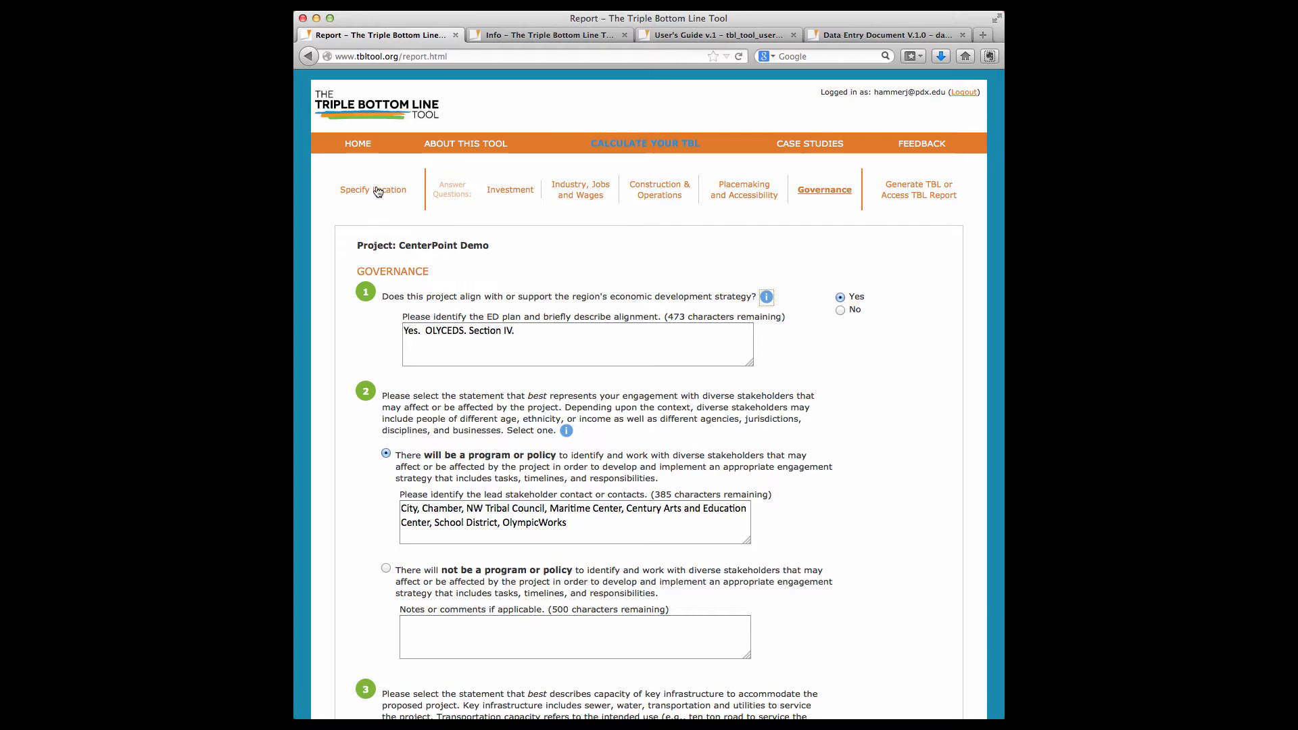
- On Specify Location, cancel a Save As and review the saved projects dropdown
{"action": "left_click", "coordinate": [372, 189]}
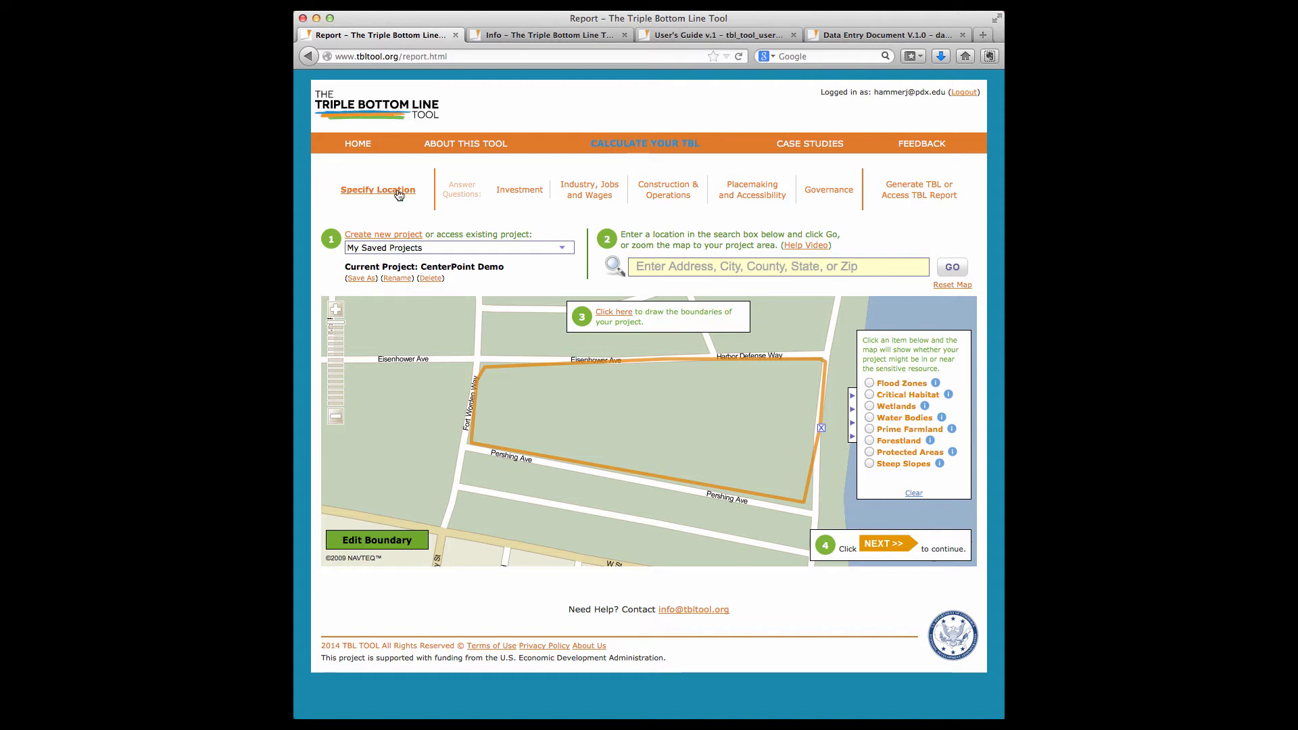
{"action": "left_click", "coordinate": [361, 278]}
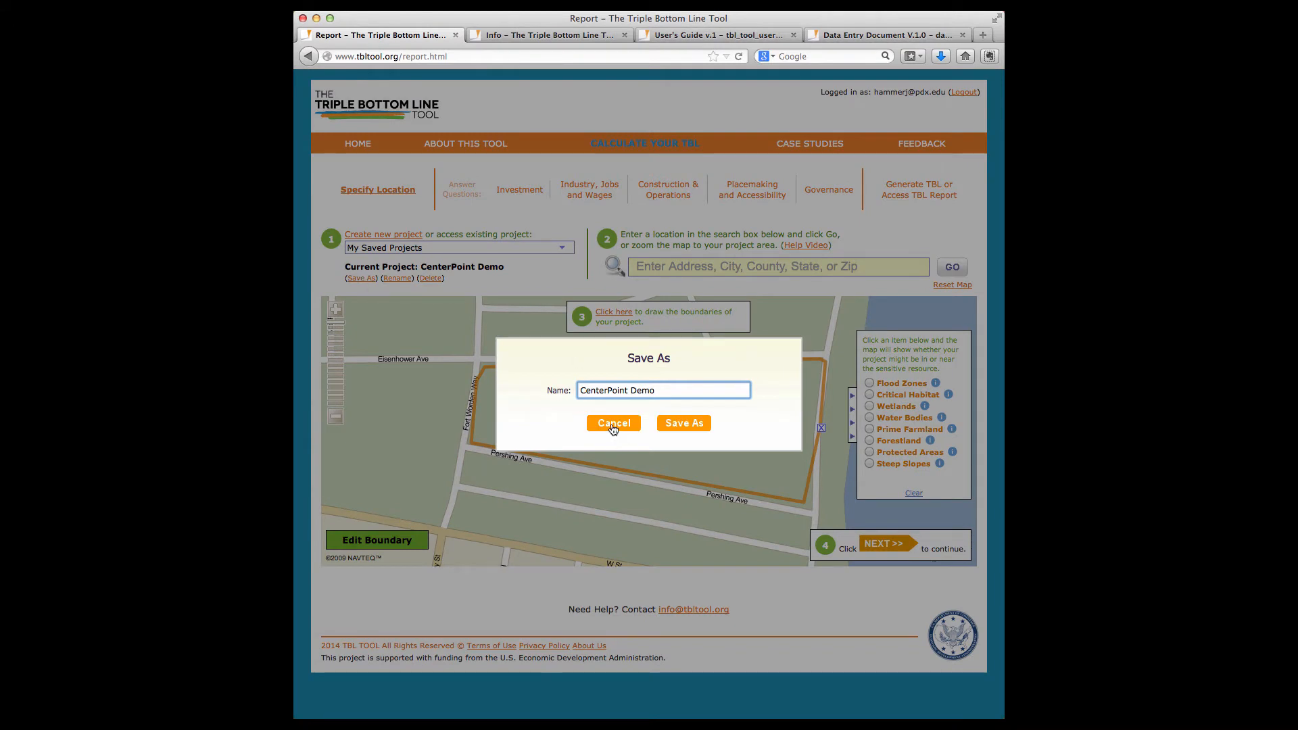
{"action": "left_click", "coordinate": [612, 423]}
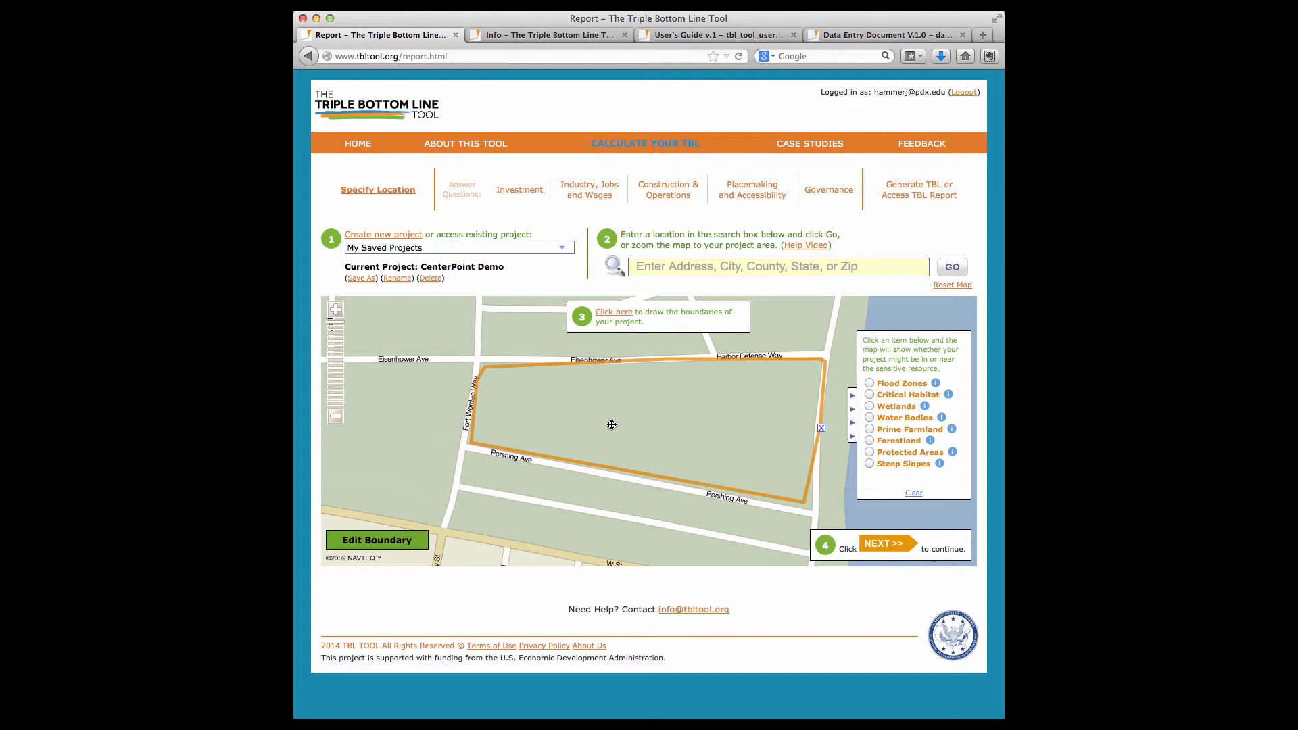
{"action": "mouse_move", "coordinate": [397, 291]}
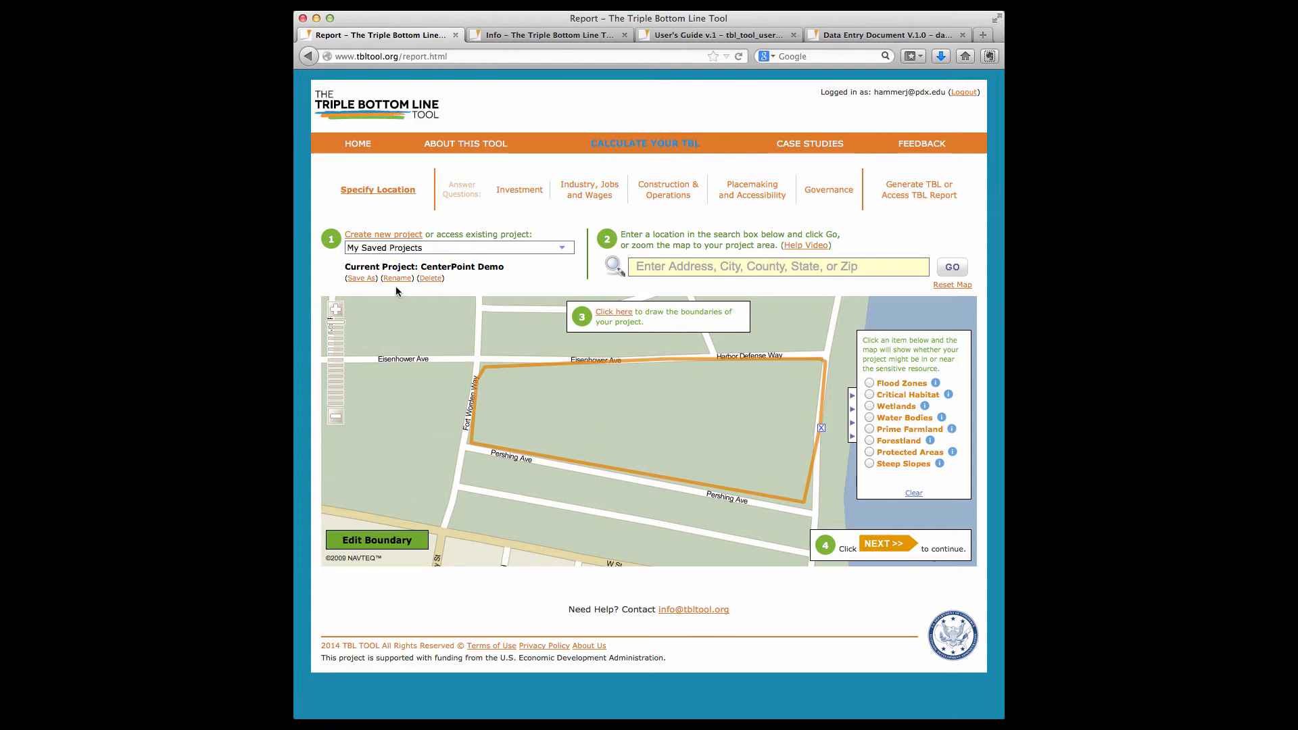
{"action": "mouse_move", "coordinate": [427, 292]}
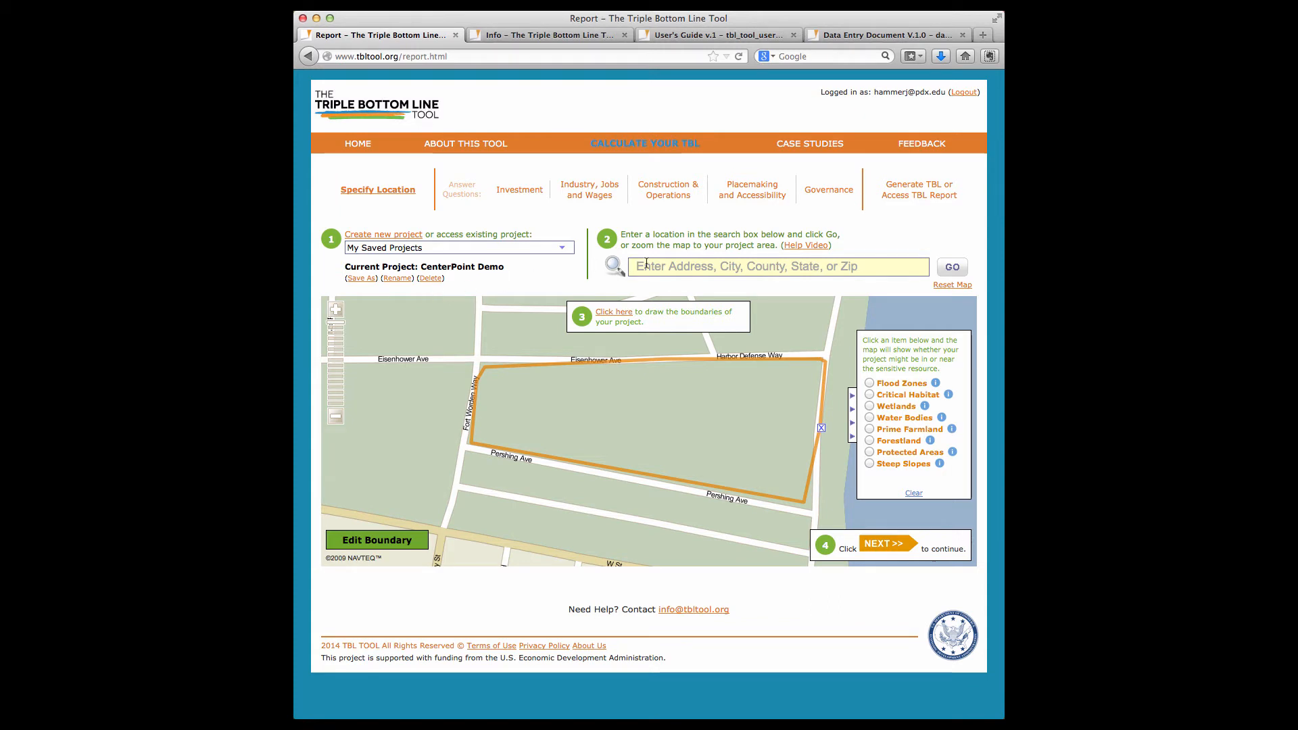
{"action": "mouse_move", "coordinate": [582, 239]}
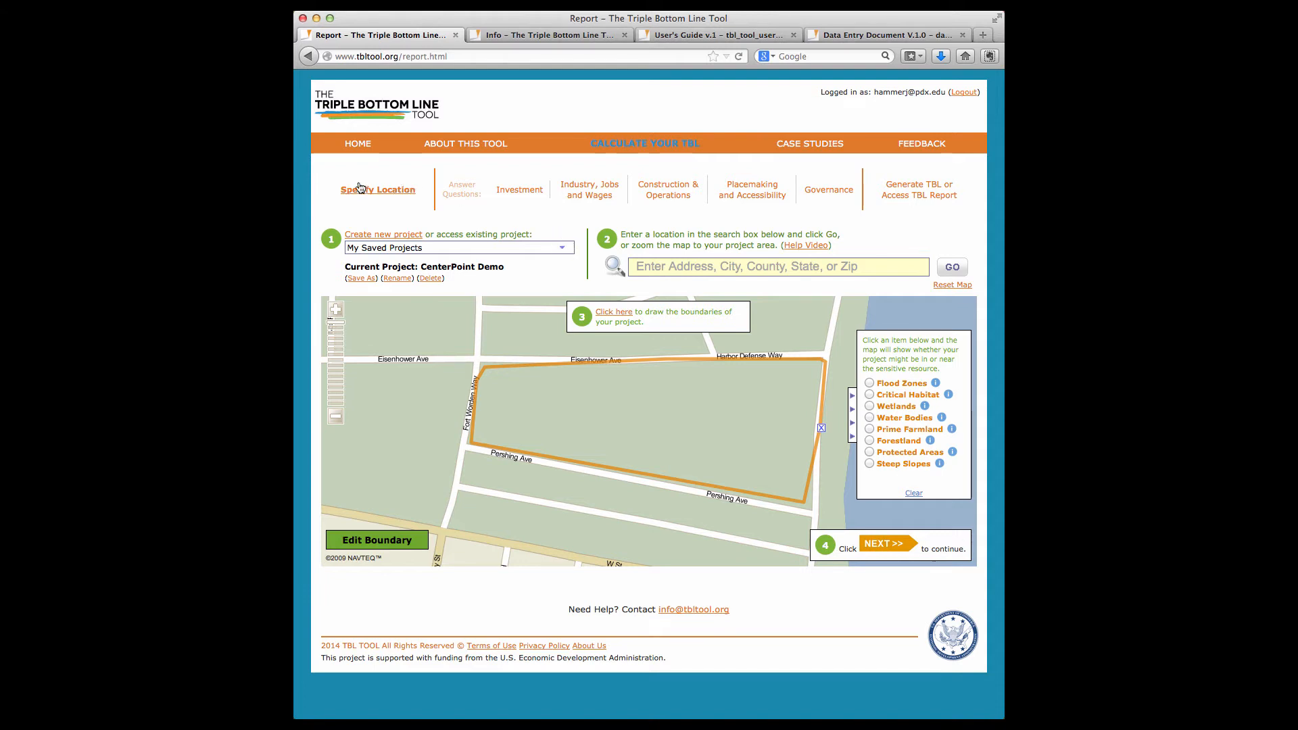
{"action": "left_click", "coordinate": [564, 247]}
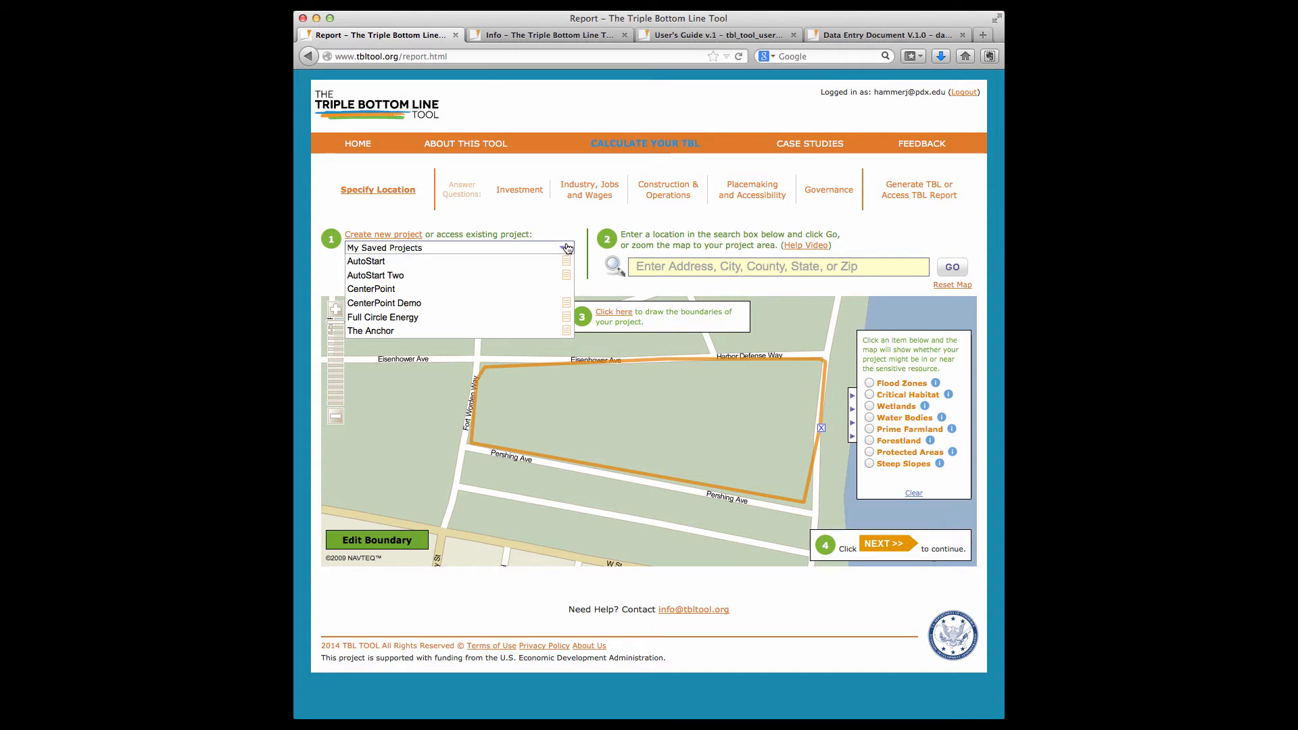
{"action": "left_click", "coordinate": [383, 303]}
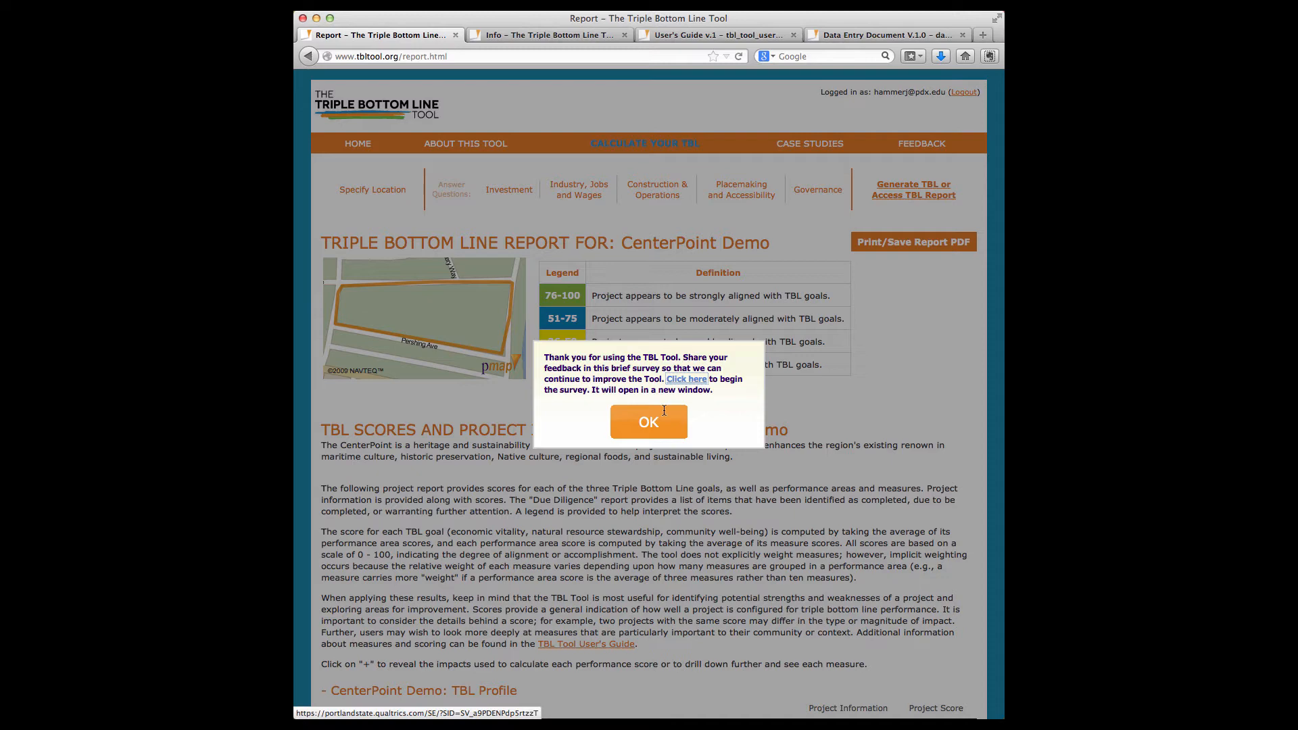
- Dismiss the survey prompt and view TBL profile scores: 78 economic, 81 environmental, 82 community
{"action": "left_click", "coordinate": [649, 421]}
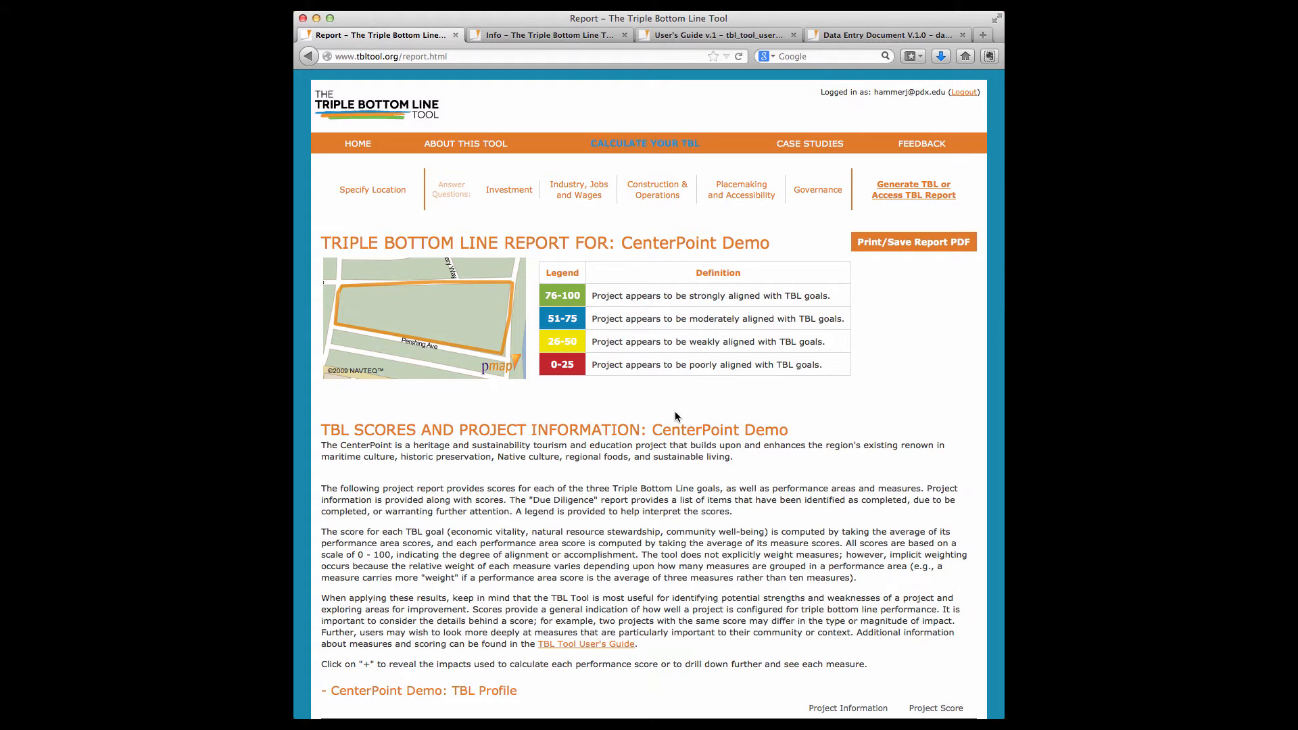
{"action": "scroll", "scroll_direction": "down", "scroll_amount": 3}
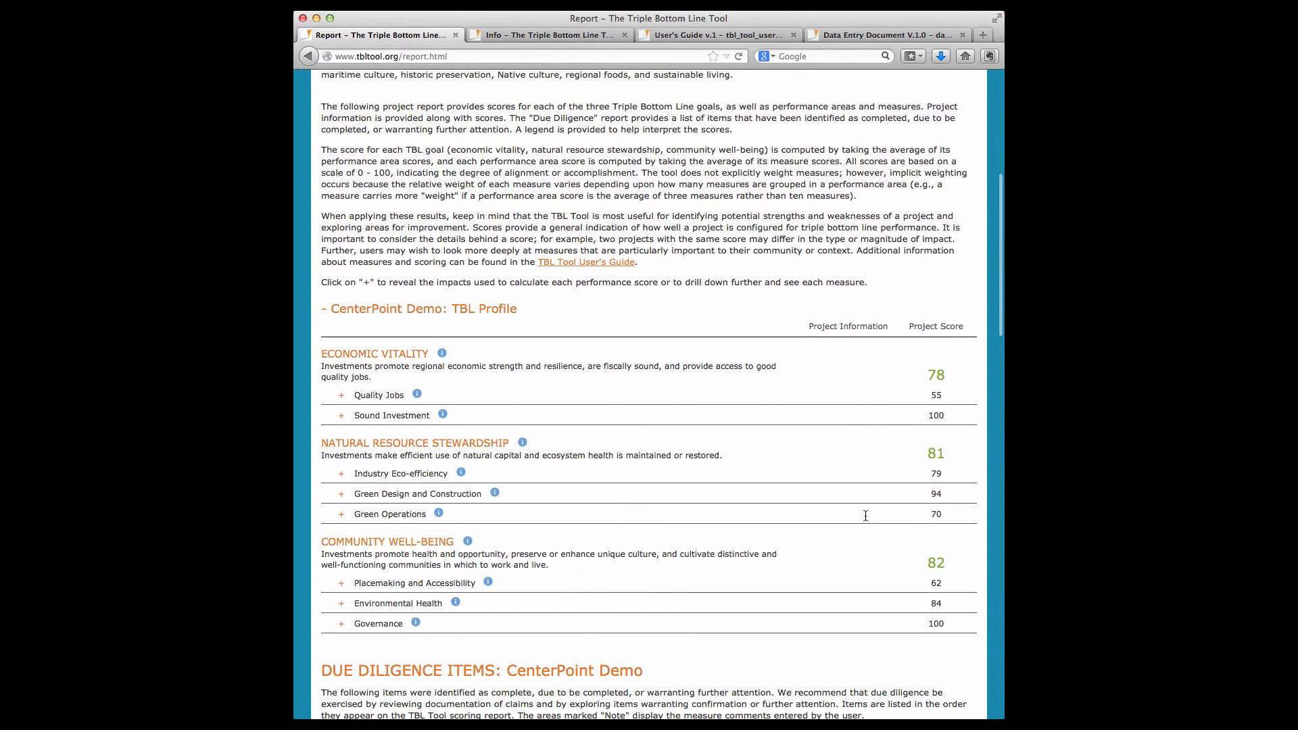
{"action": "mouse_move", "coordinate": [424, 357]}
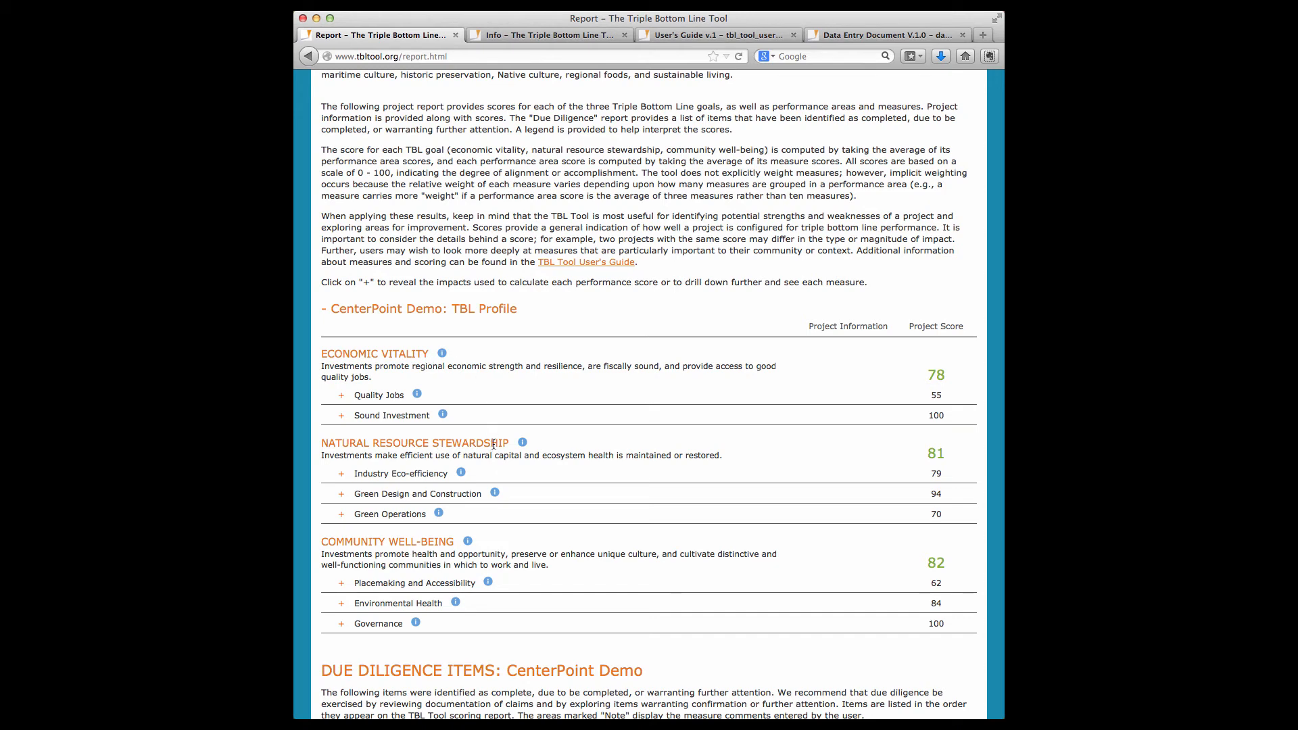
{"action": "mouse_move", "coordinate": [460, 543]}
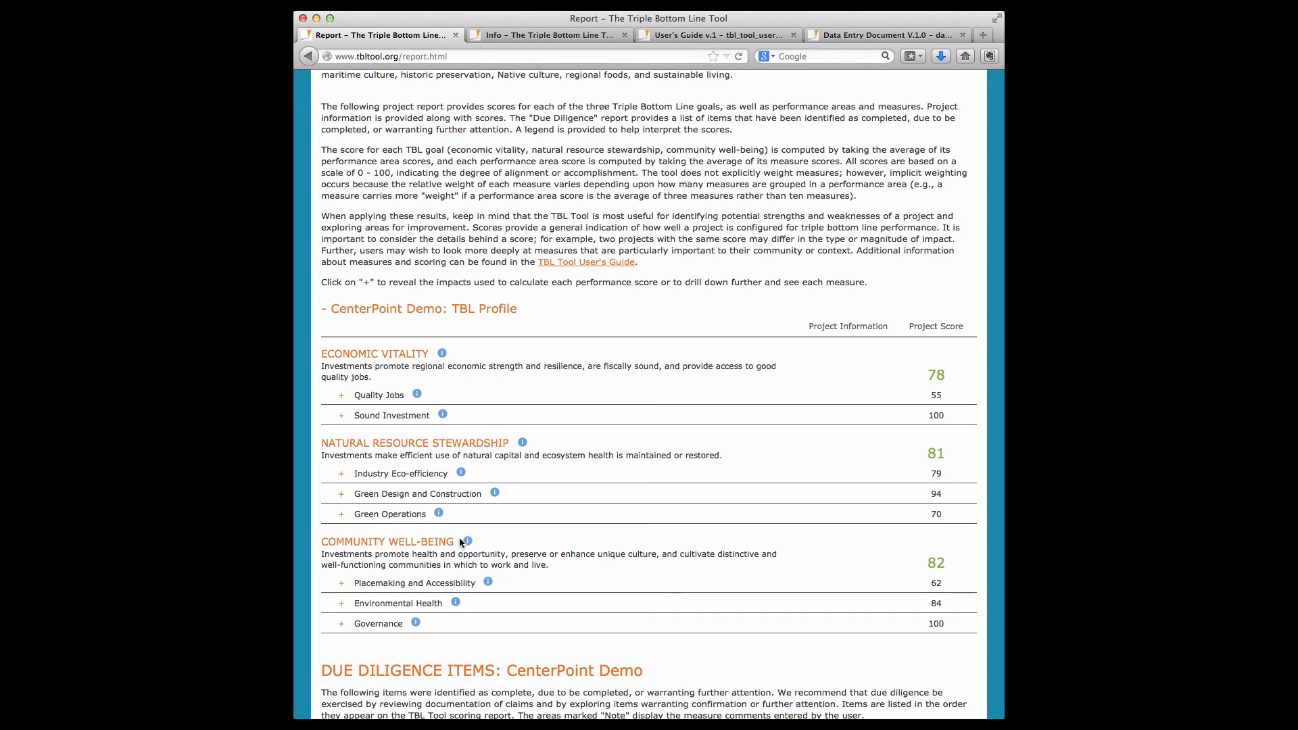
{"action": "mouse_move", "coordinate": [845, 295]}
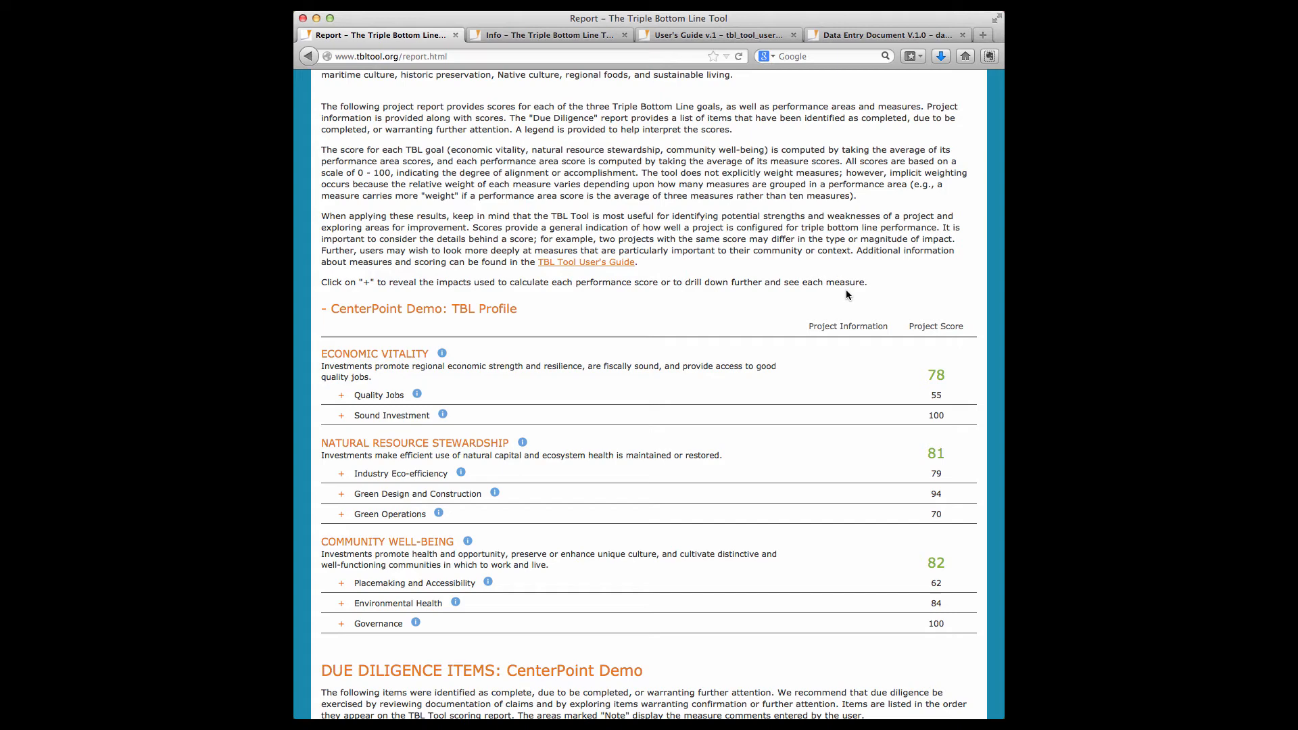
{"action": "mouse_move", "coordinate": [942, 619]}
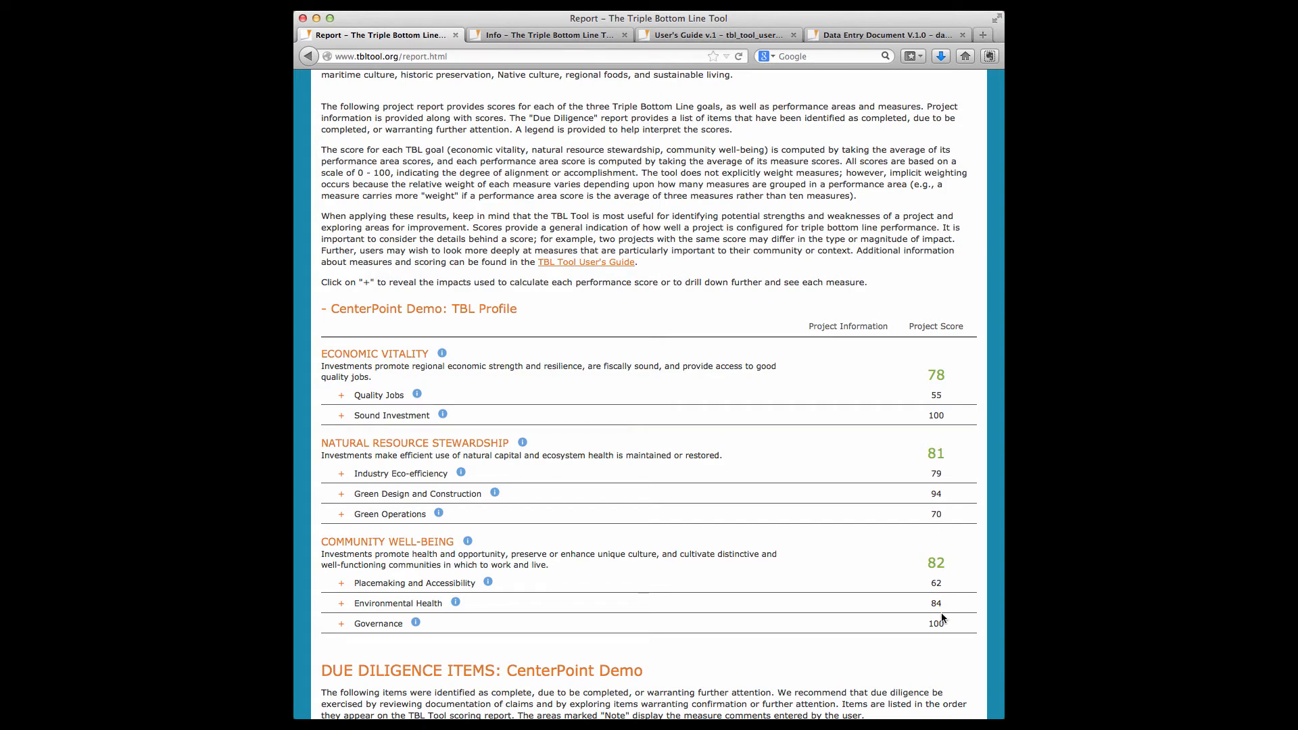
{"action": "mouse_move", "coordinate": [943, 547]}
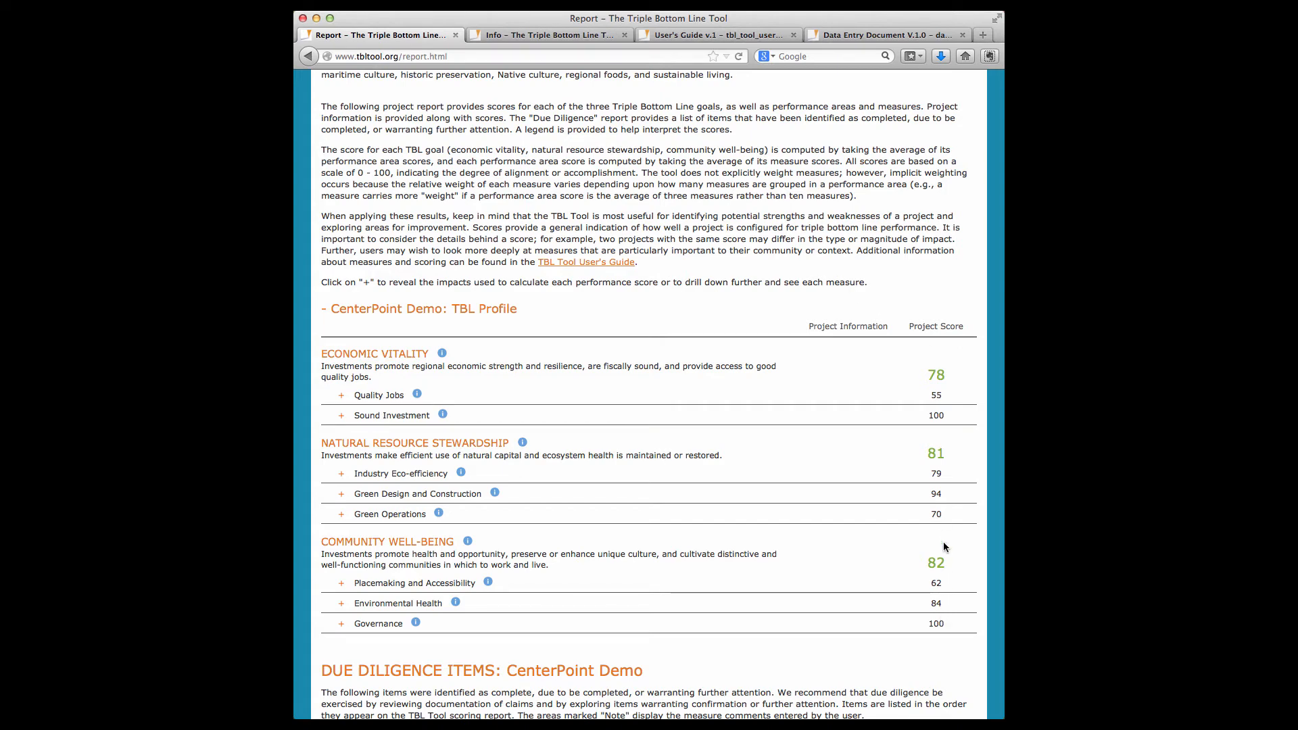
{"action": "scroll", "scroll_direction": "up", "scroll_amount": 3}
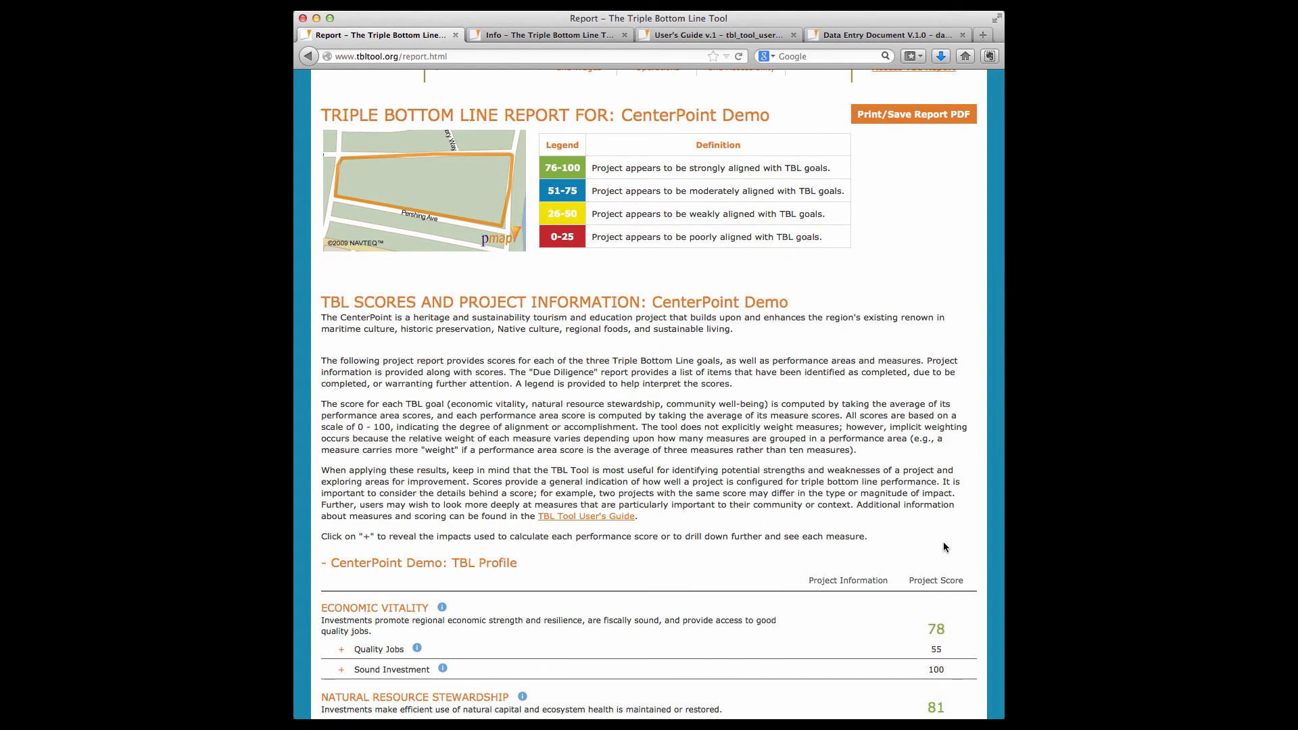
{"action": "scroll", "scroll_direction": "down", "scroll_amount": 3}
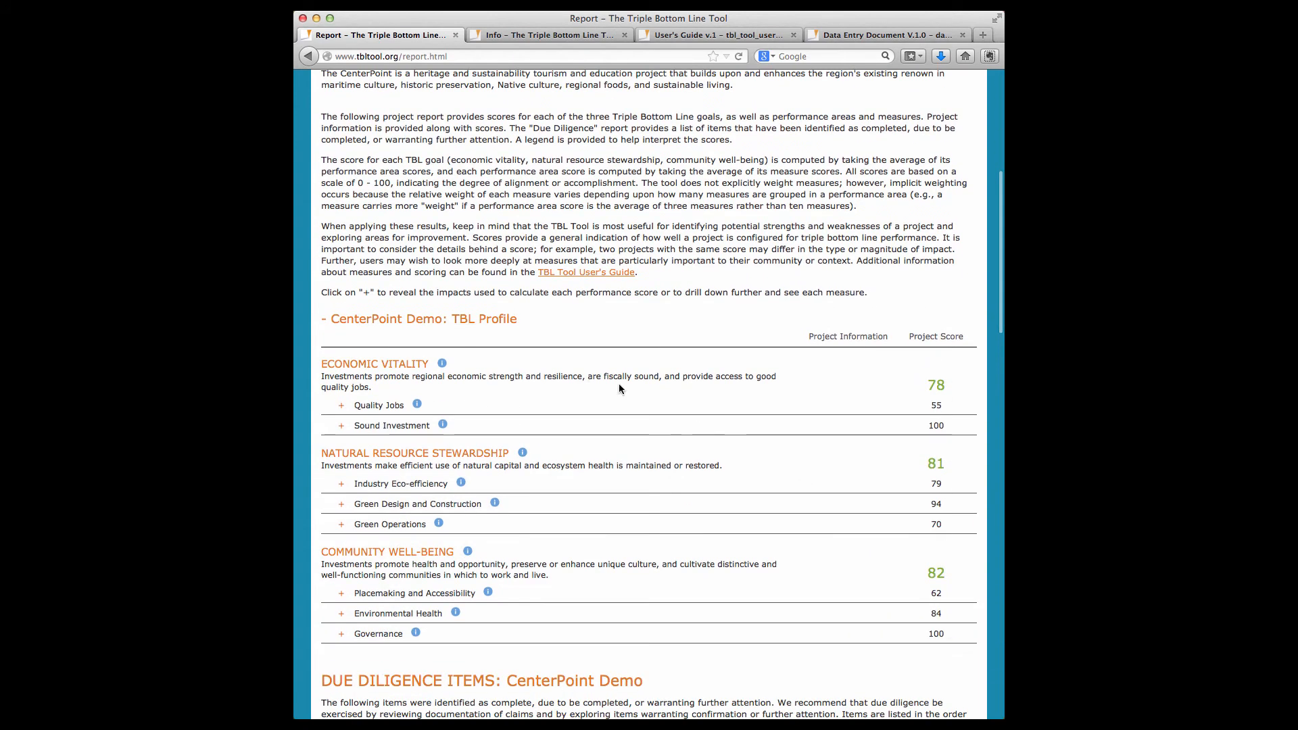
{"action": "mouse_move", "coordinate": [390, 405]}
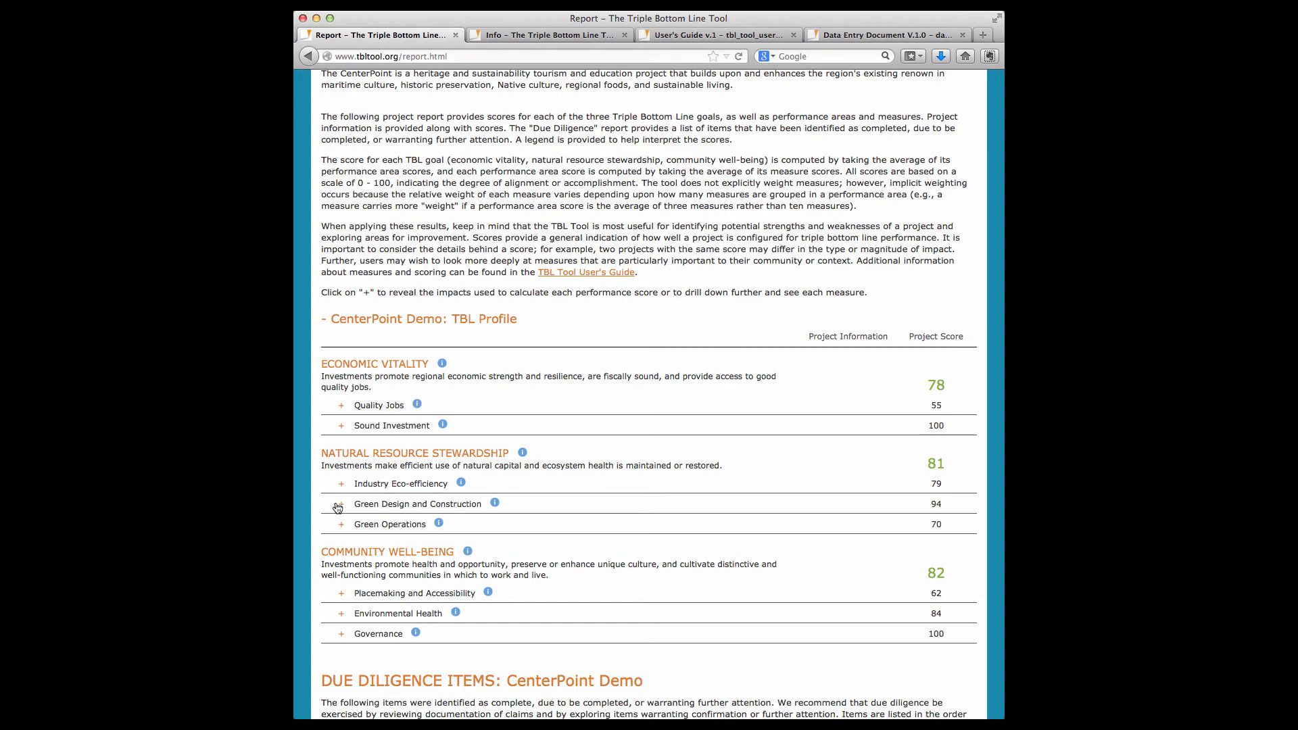
- Expand Green Design and Construction and Green Building/Construction to show Third Party Certification scoring 100
{"action": "left_click", "coordinate": [341, 504]}
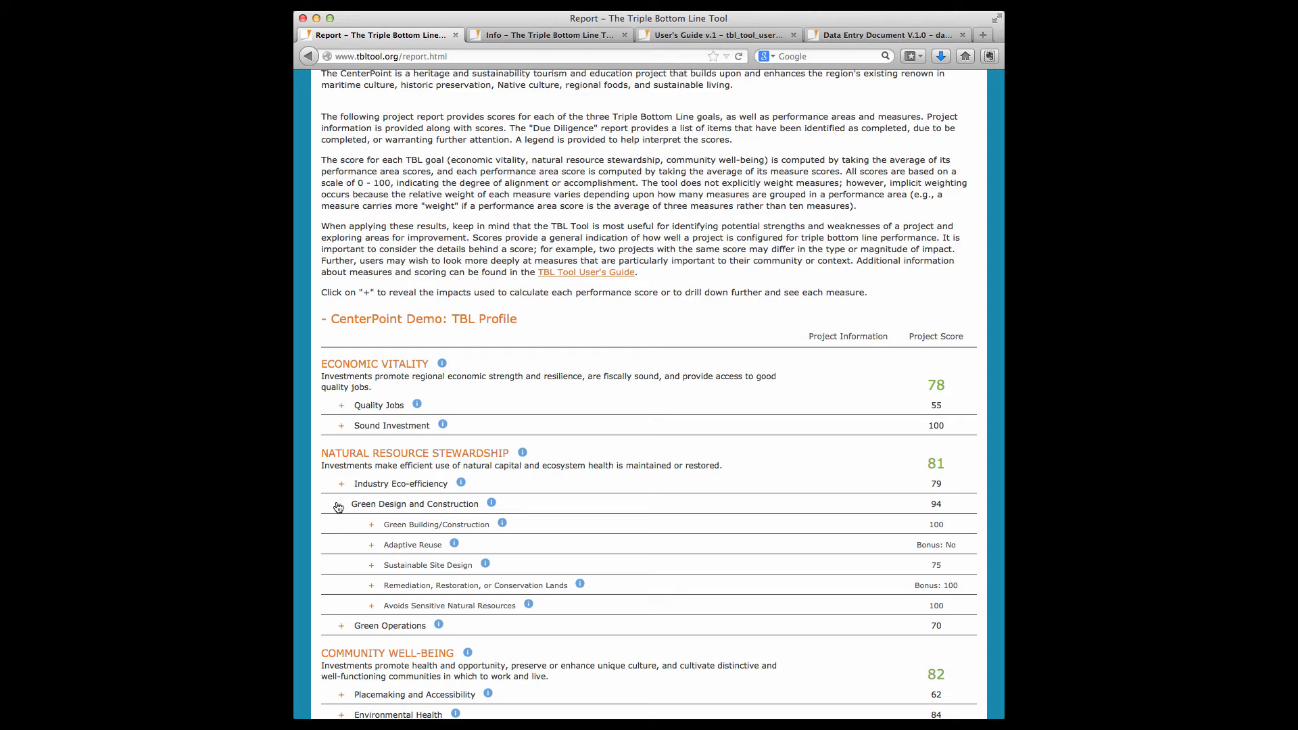
{"action": "left_click", "coordinate": [339, 504]}
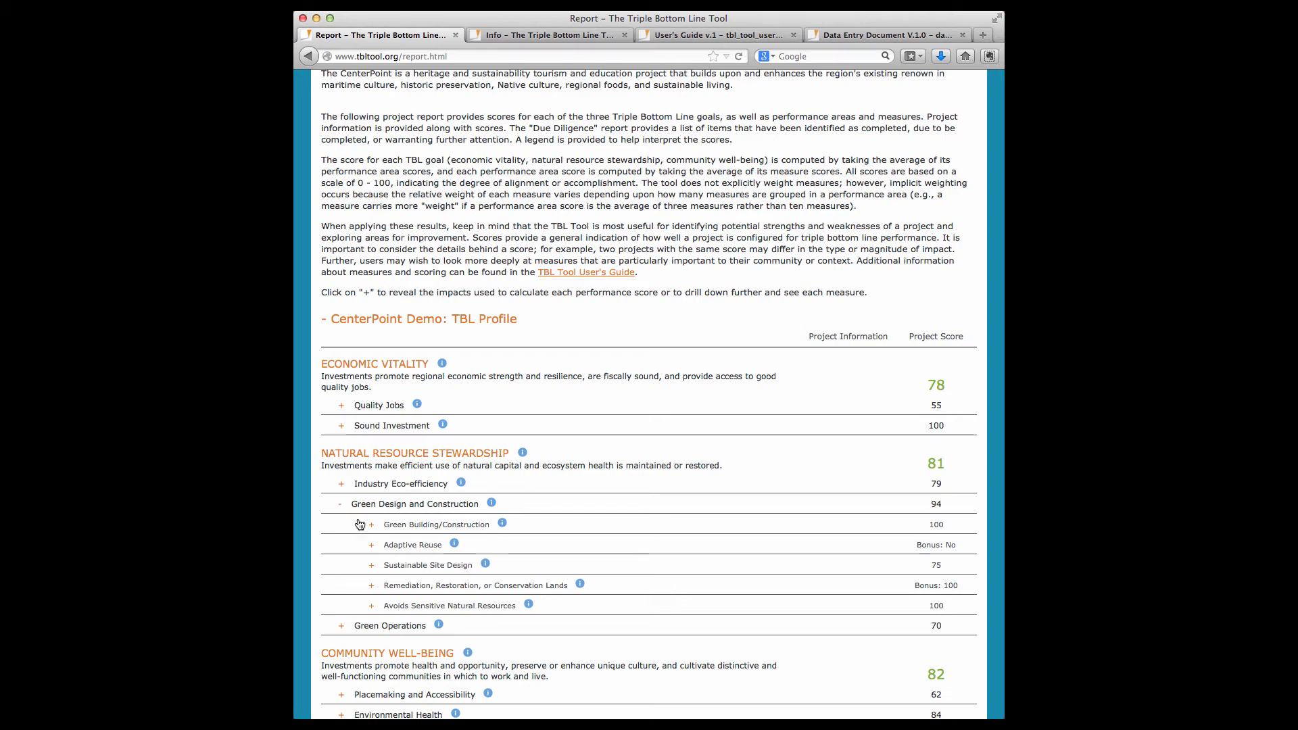
{"action": "left_click", "coordinate": [371, 524]}
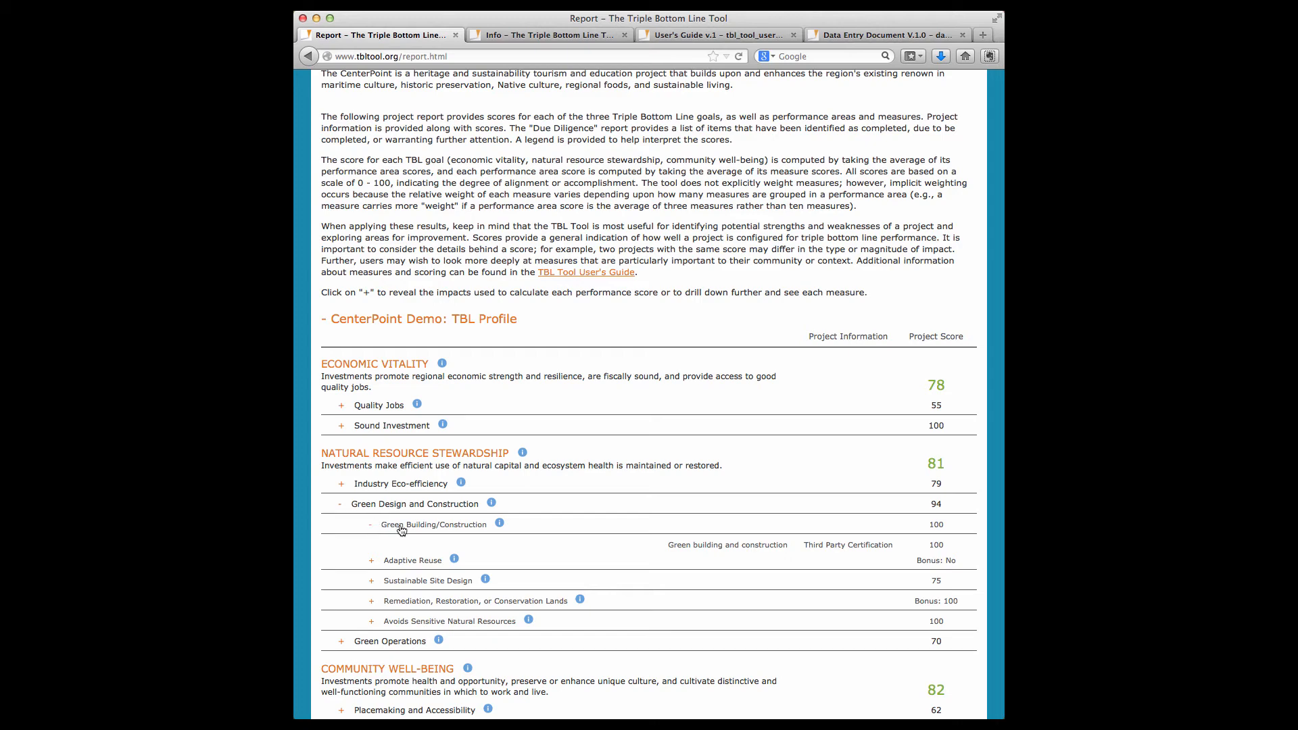
{"action": "mouse_move", "coordinate": [778, 559]}
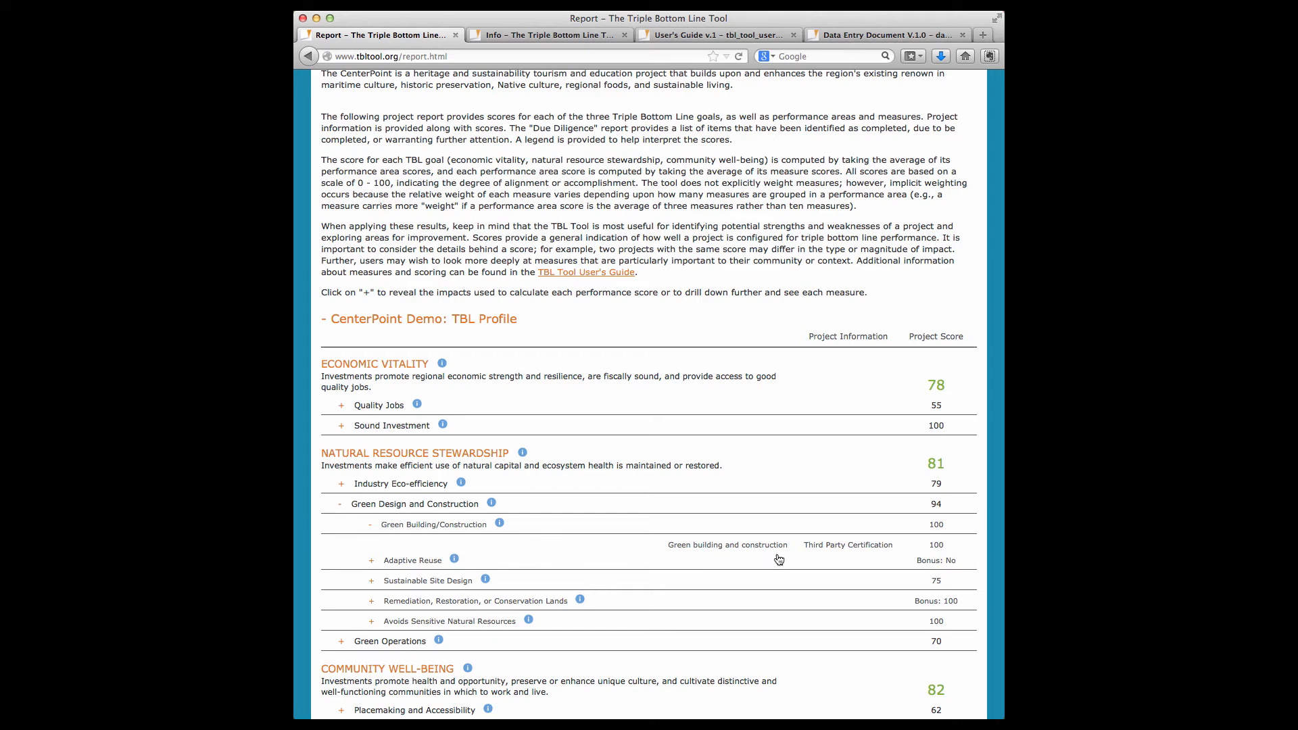
{"action": "mouse_move", "coordinate": [816, 560]}
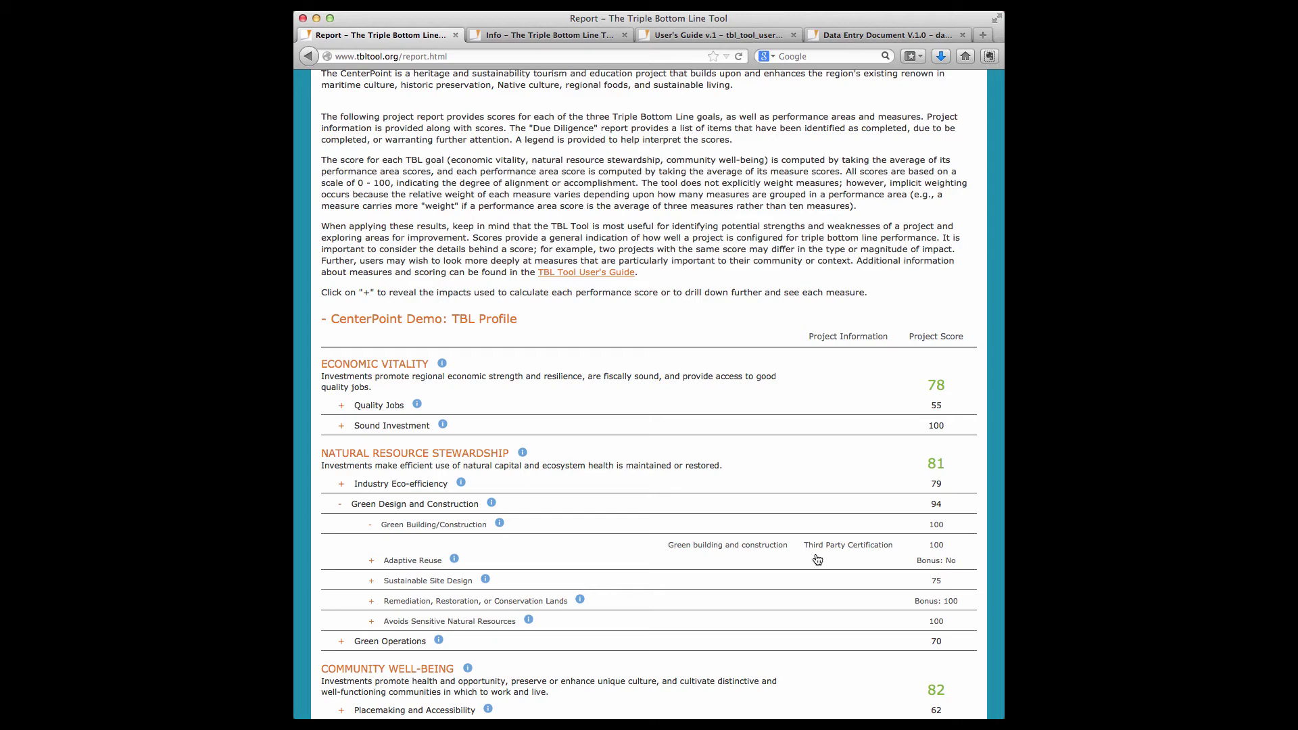
{"action": "mouse_move", "coordinate": [700, 557]}
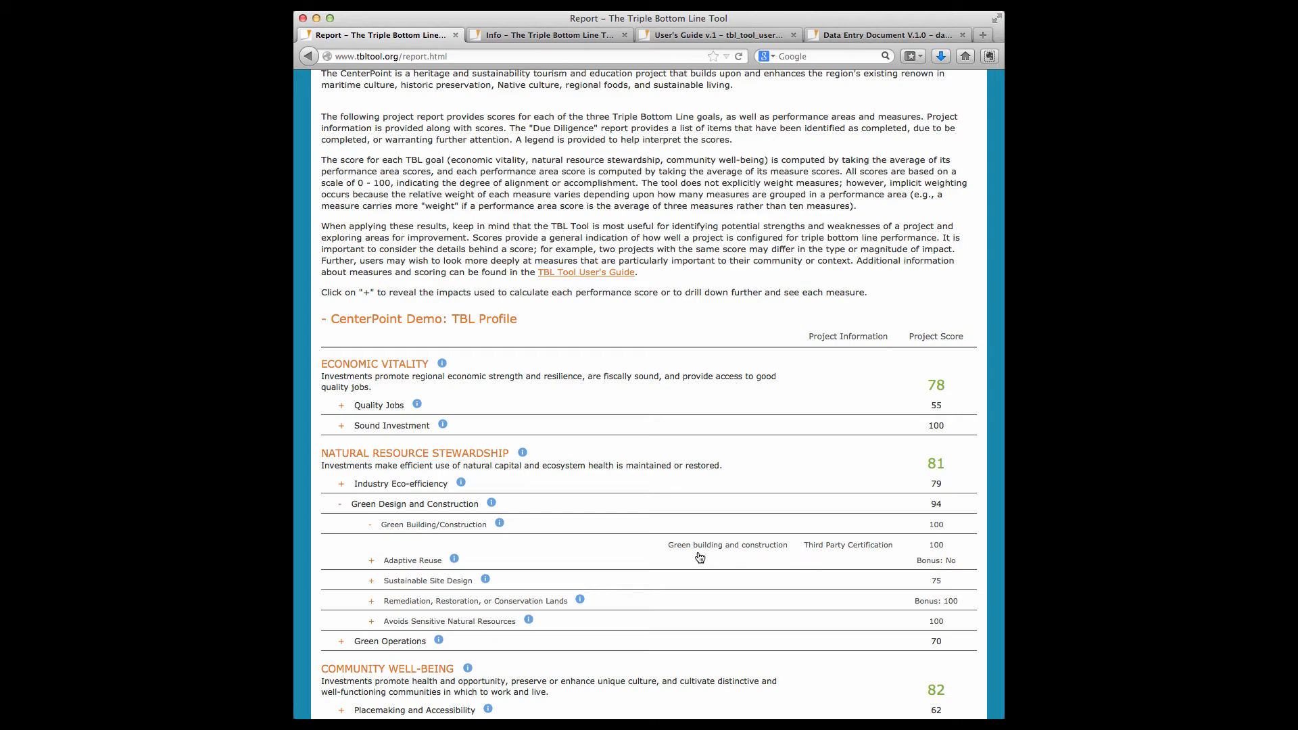
{"action": "mouse_move", "coordinate": [842, 558]}
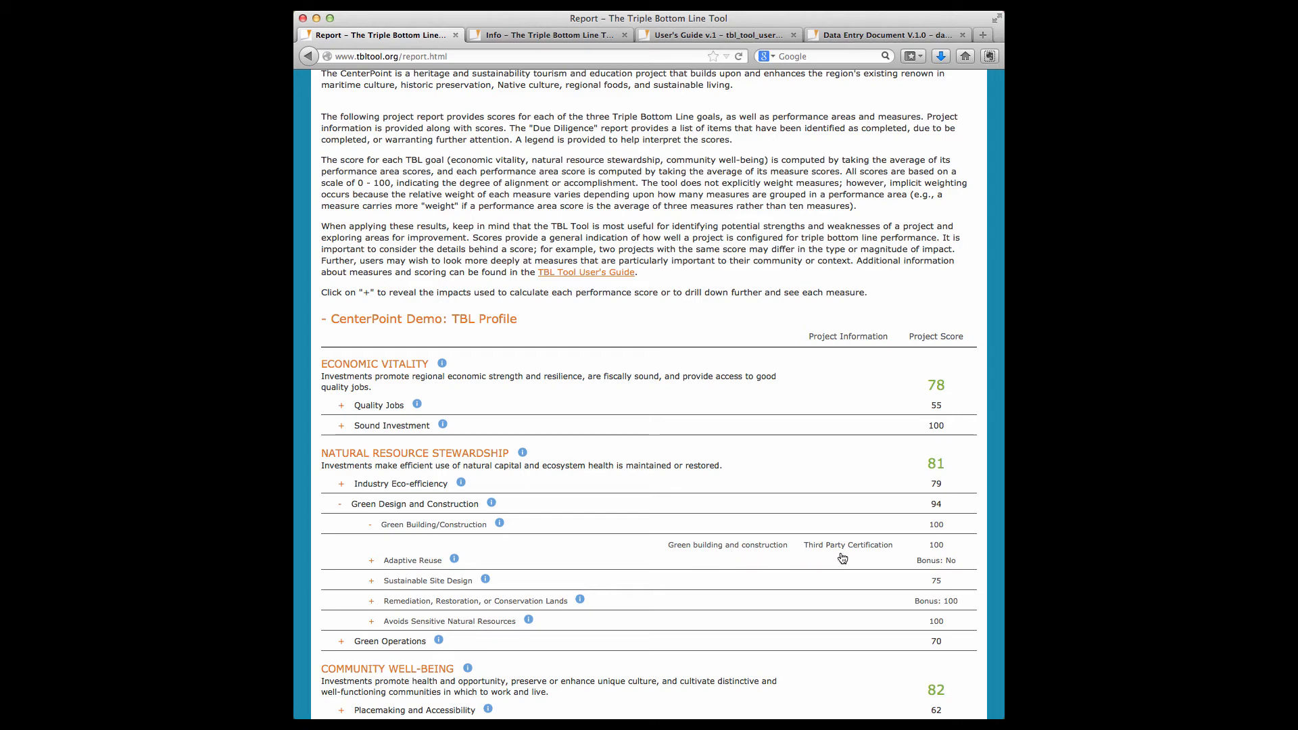
{"action": "mouse_move", "coordinate": [927, 561]}
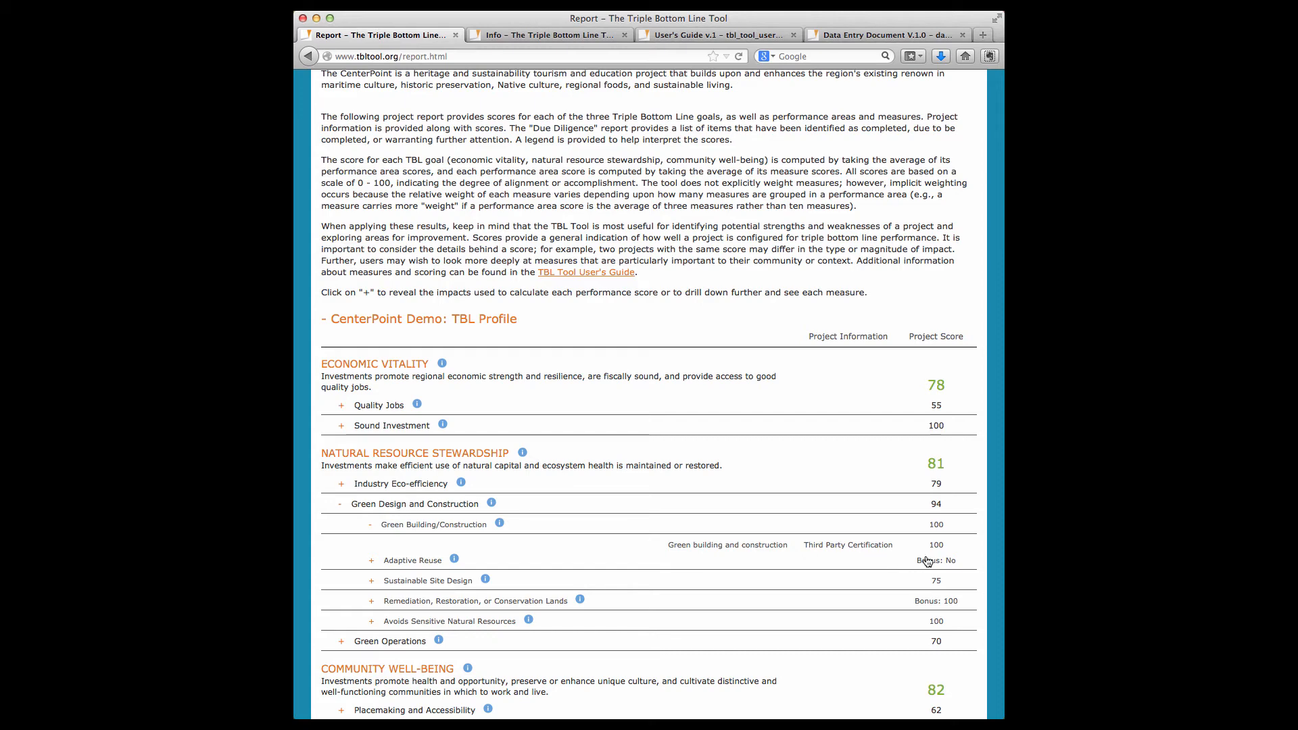
{"action": "mouse_move", "coordinate": [929, 560]}
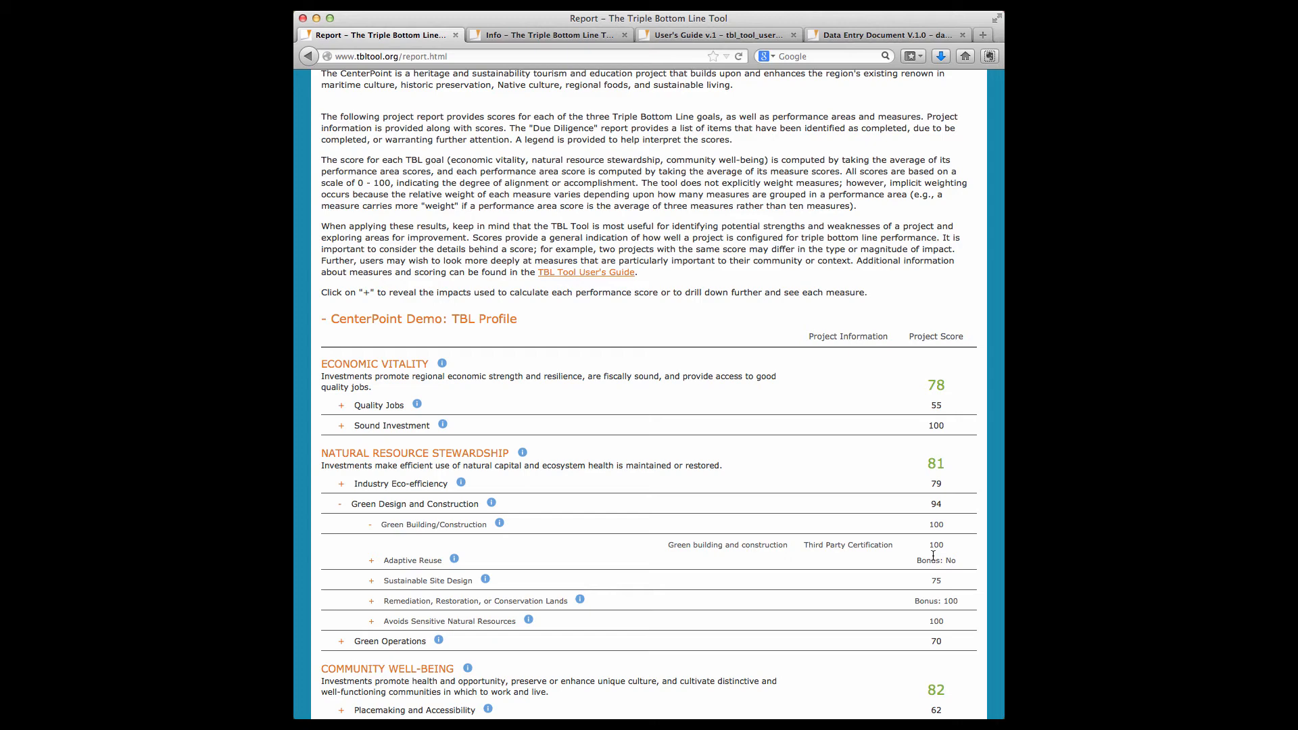
{"action": "mouse_move", "coordinate": [551, 497]}
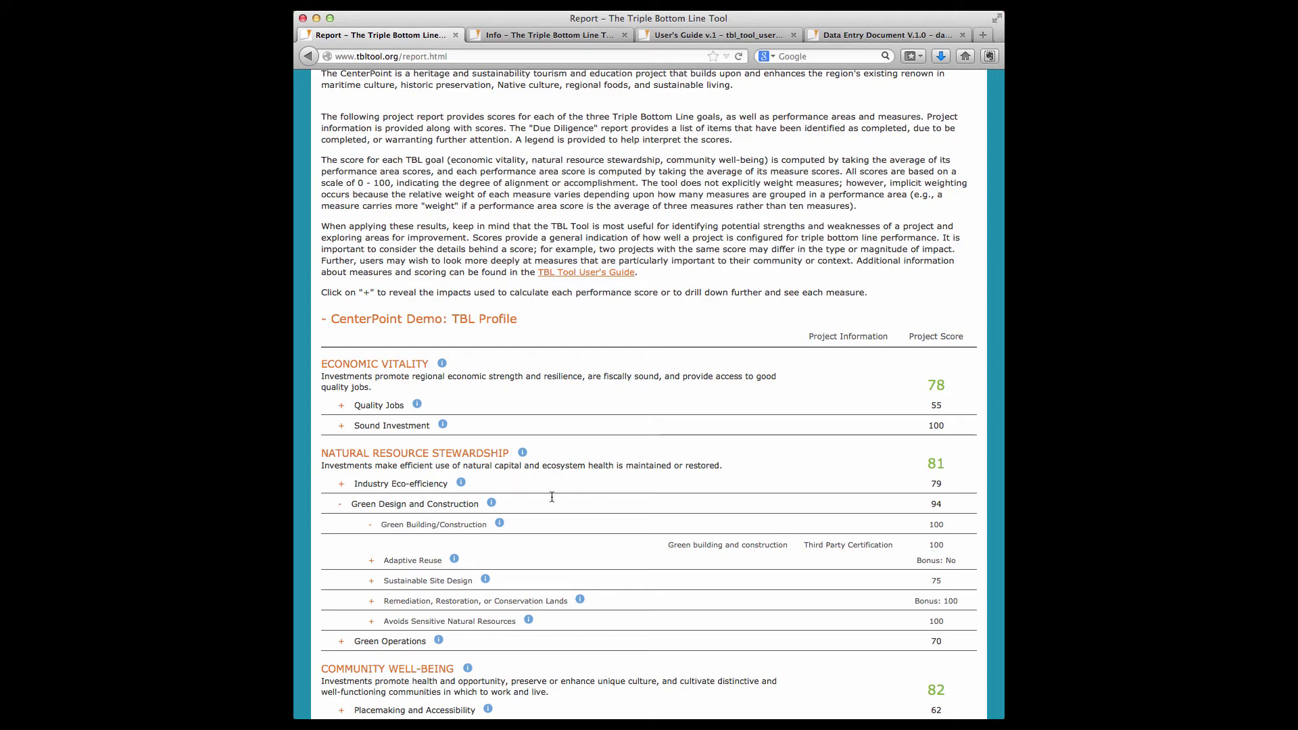
- Collapse Green Design, expand Quality Jobs' Good Wages and Benefits details, then collapse both
{"action": "left_click", "coordinate": [341, 503]}
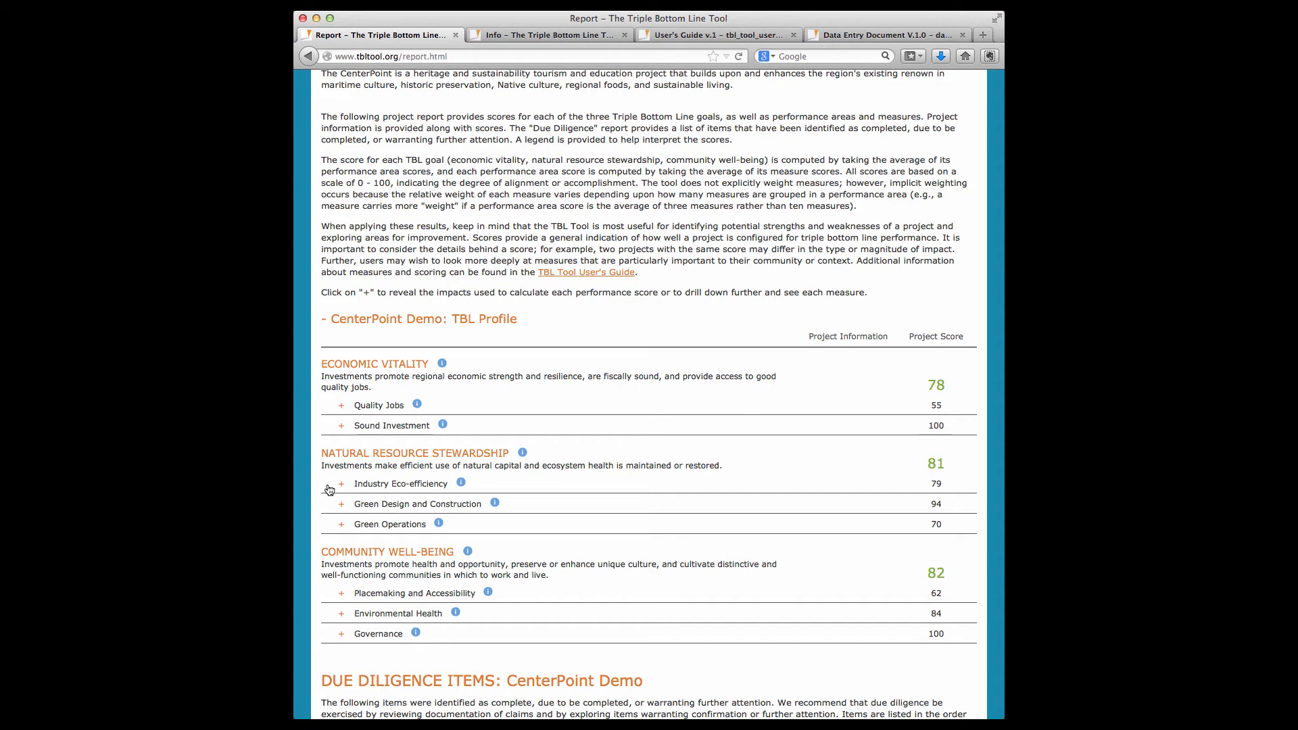
{"action": "left_click", "coordinate": [340, 405]}
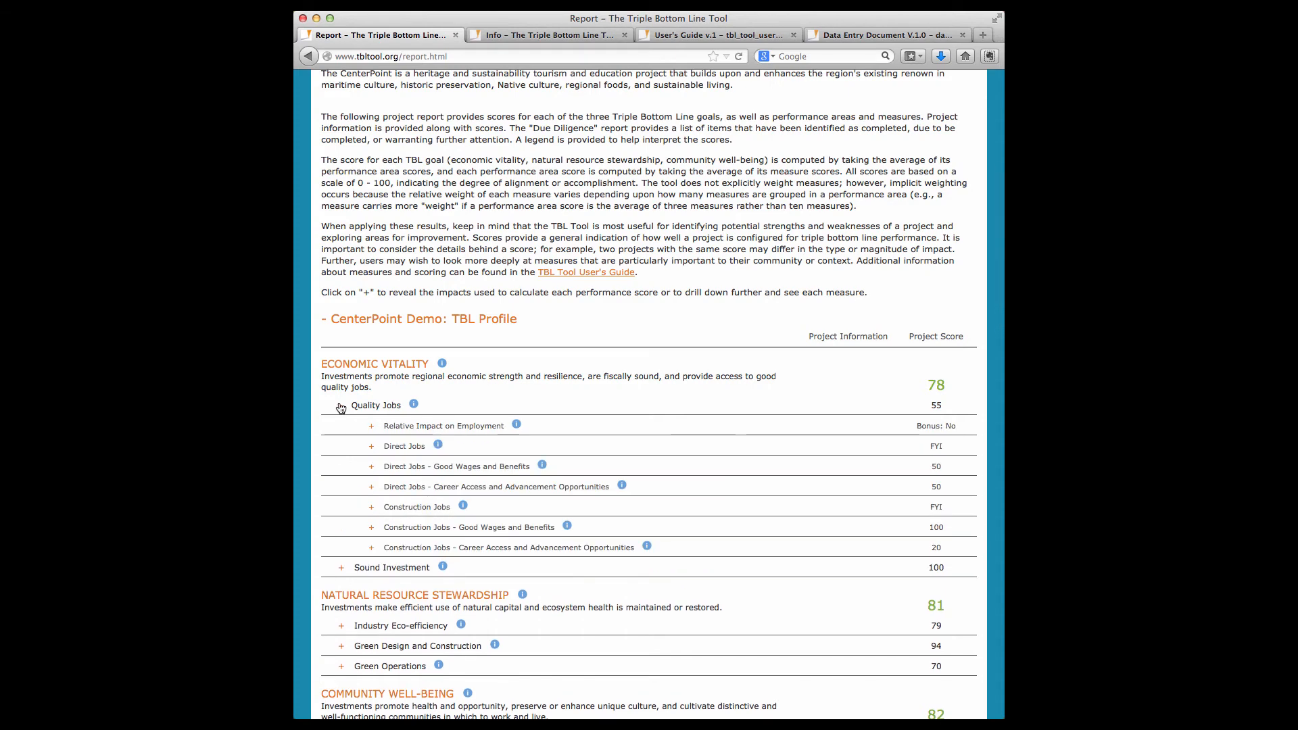
{"action": "left_click", "coordinate": [340, 405]}
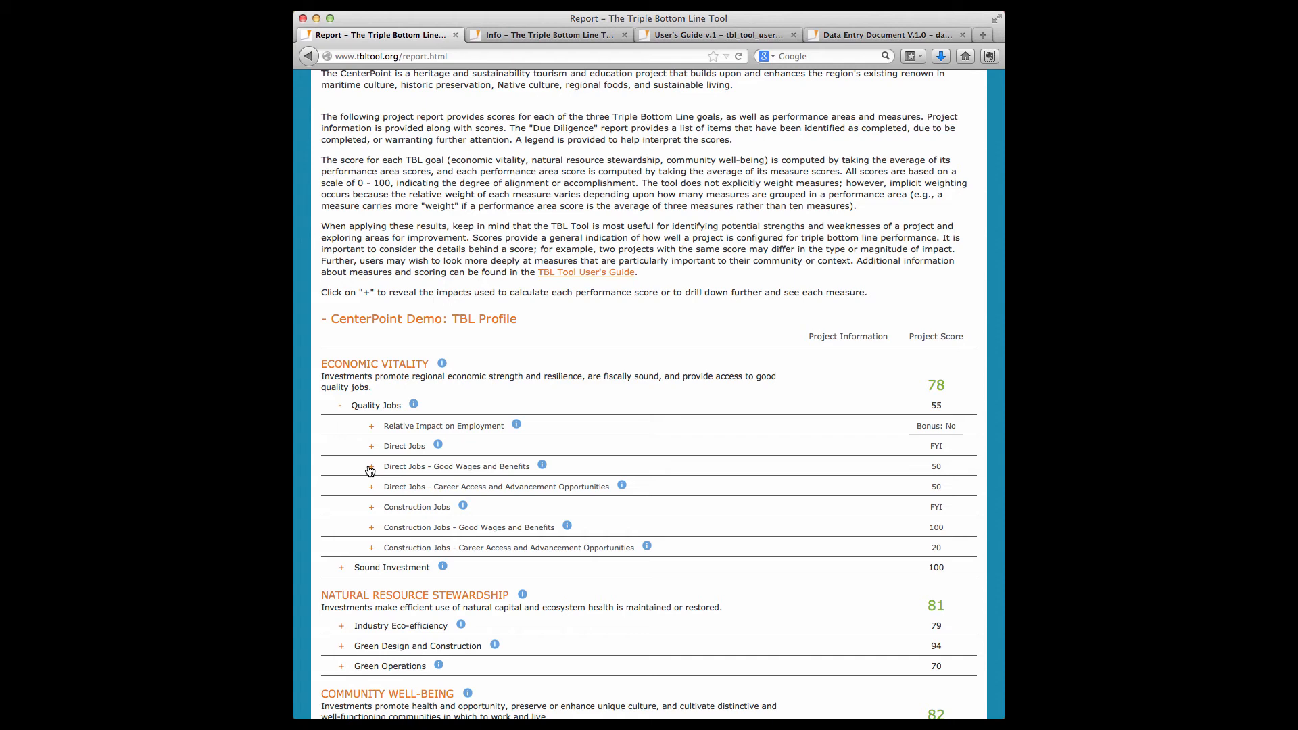
{"action": "left_click", "coordinate": [370, 465]}
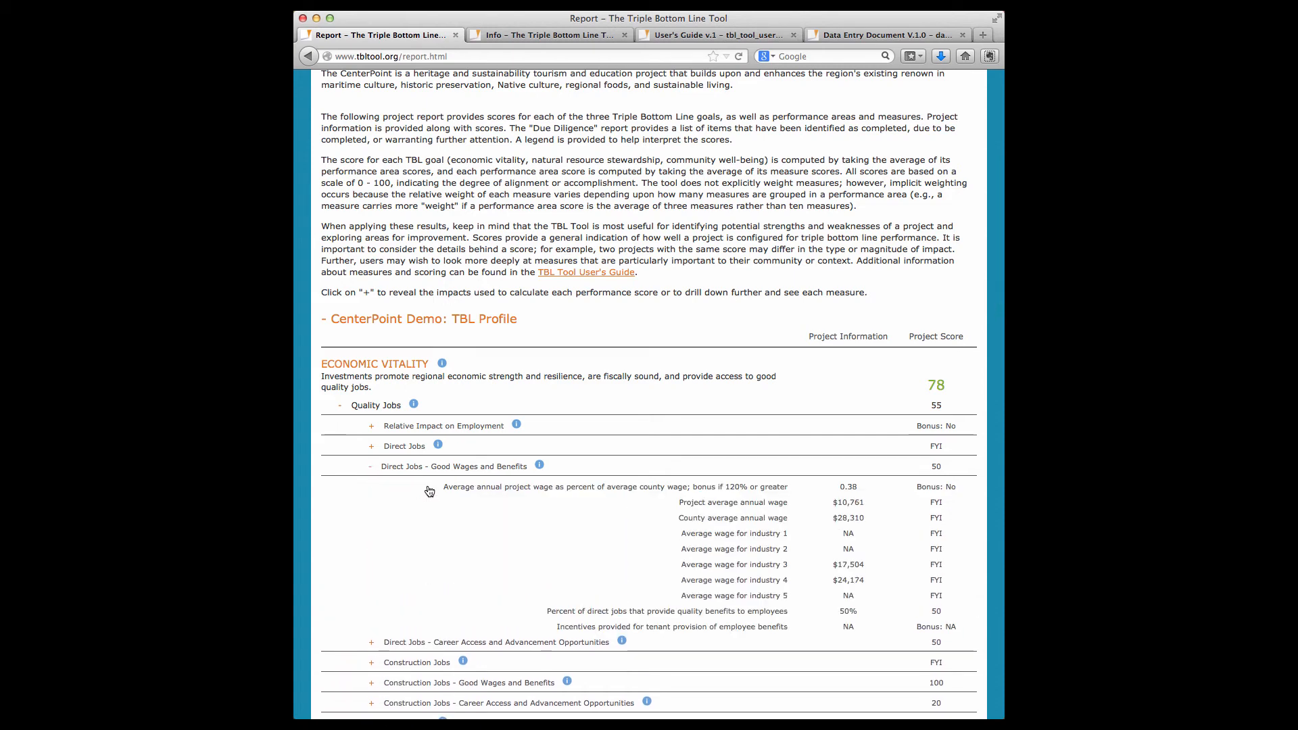
{"action": "mouse_move", "coordinate": [564, 506]}
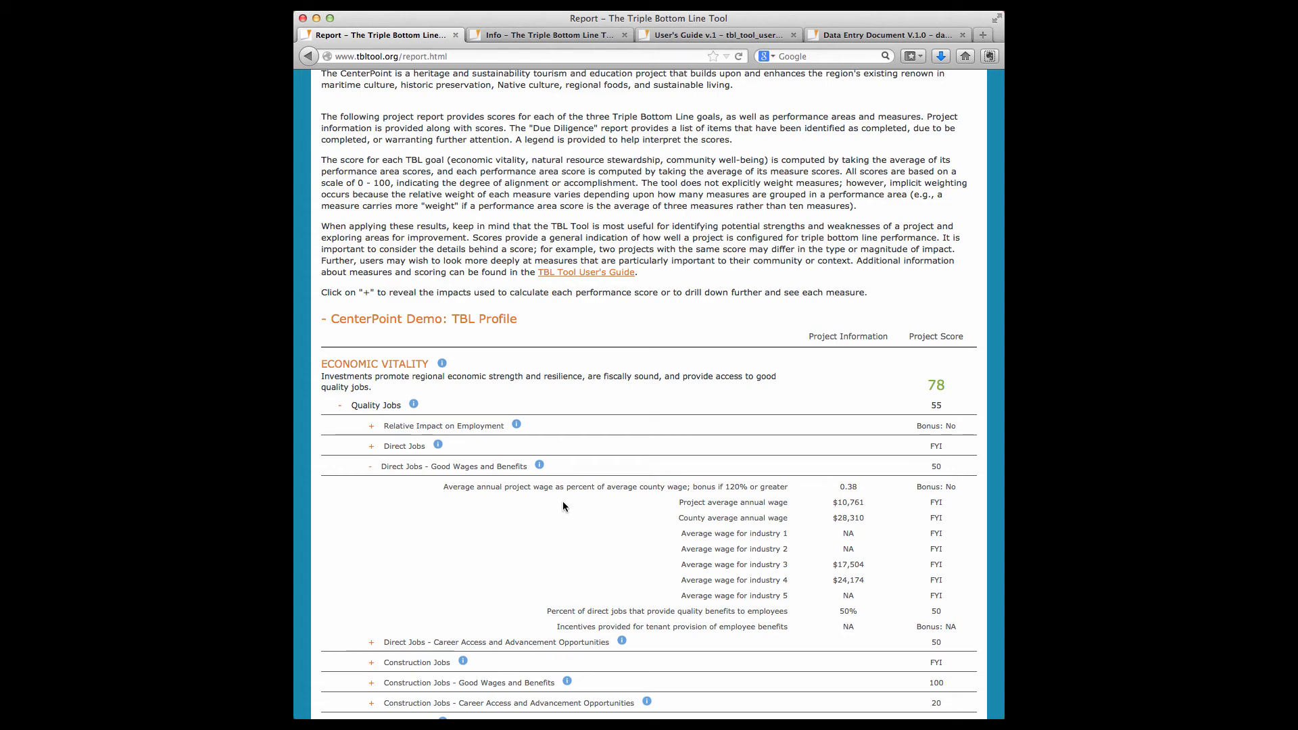
{"action": "mouse_move", "coordinate": [924, 499]}
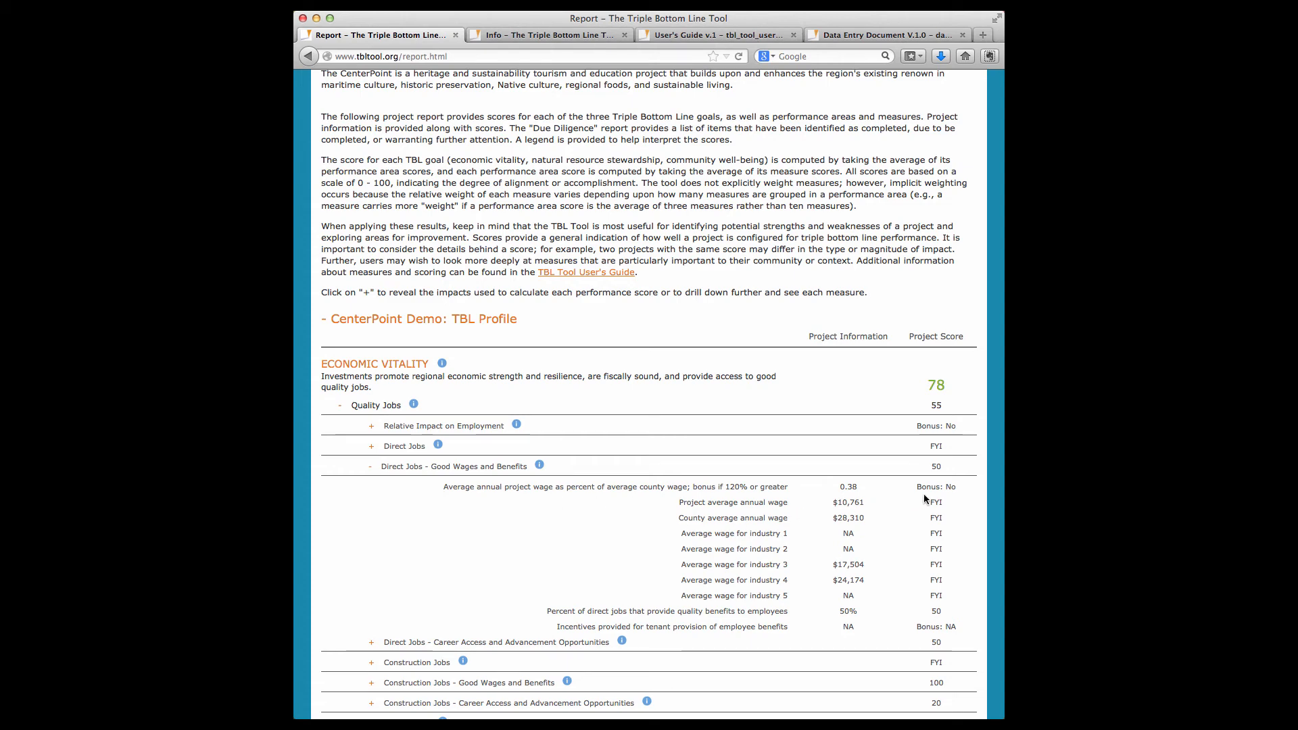
{"action": "mouse_move", "coordinate": [795, 508]}
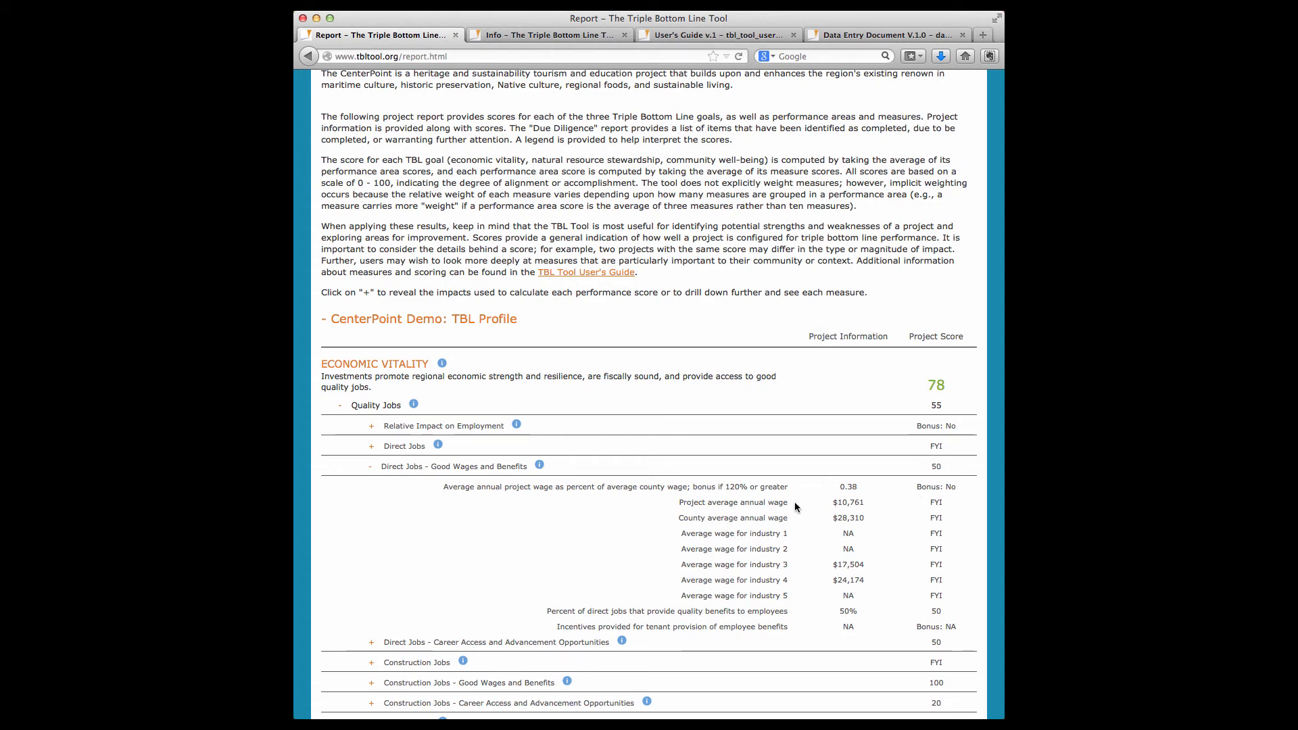
{"action": "mouse_move", "coordinate": [765, 499]}
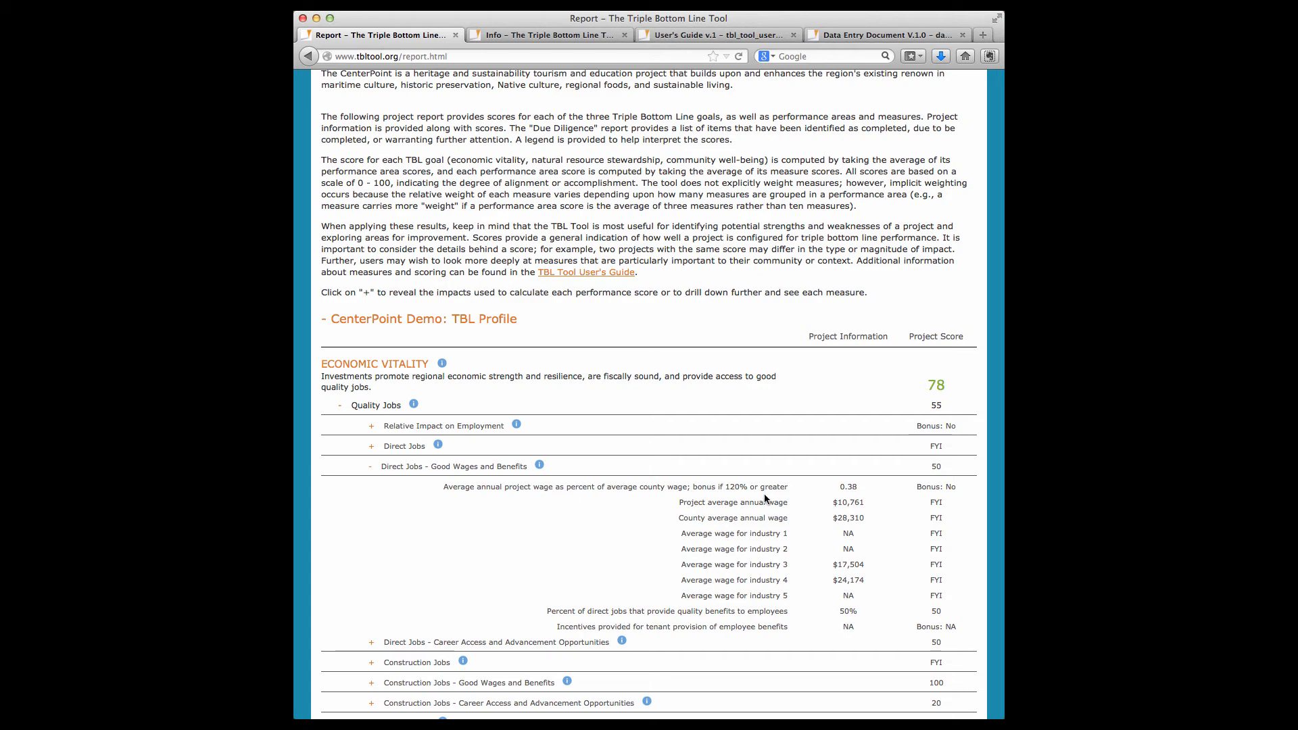
{"action": "left_click", "coordinate": [369, 465]}
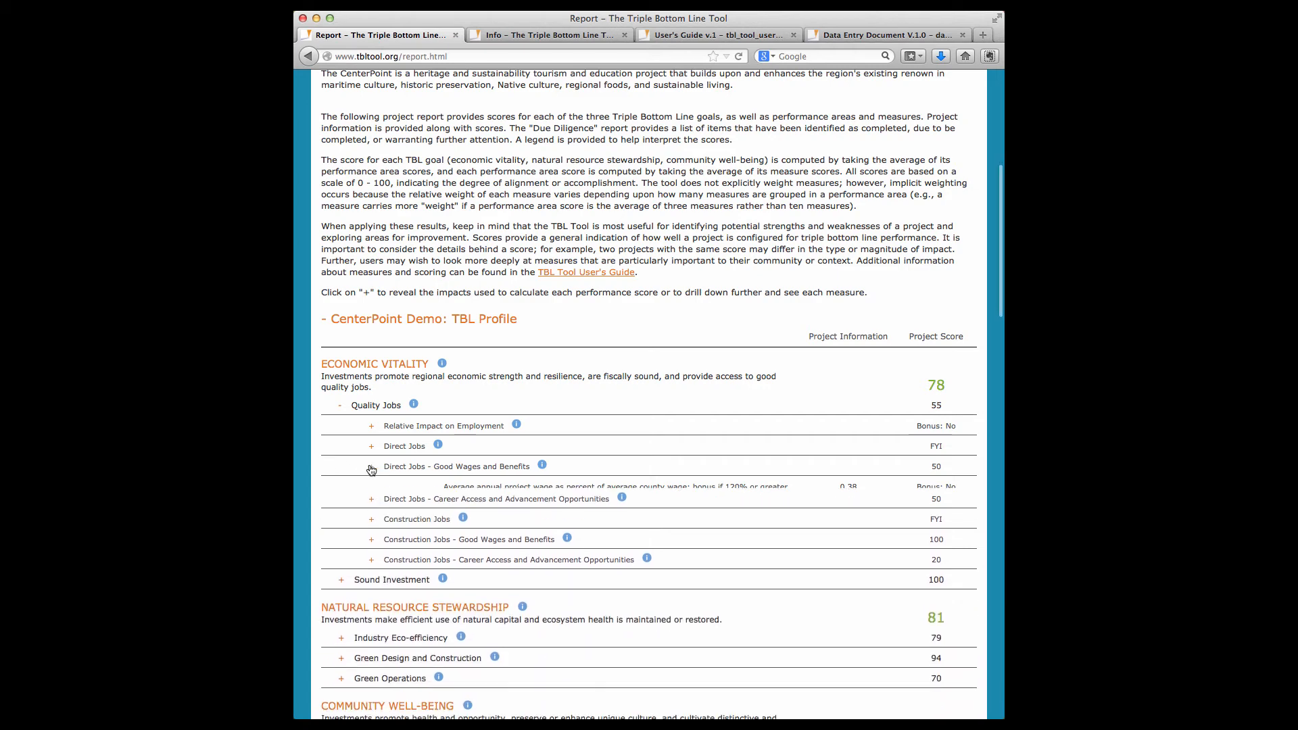
{"action": "left_click", "coordinate": [340, 405]}
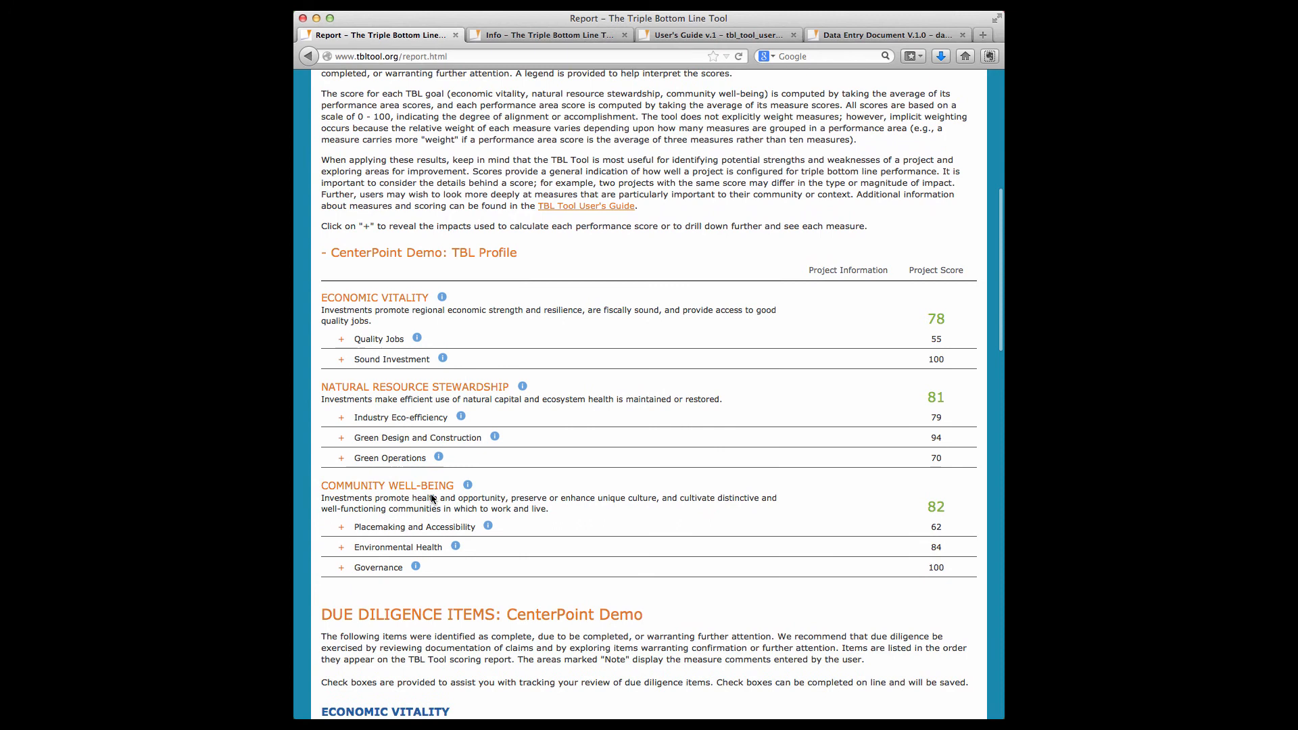
- Review Placemaking and Accessibility measures (walkability 31, transit accessibility 18), then collapse the section
{"action": "left_click", "coordinate": [340, 527]}
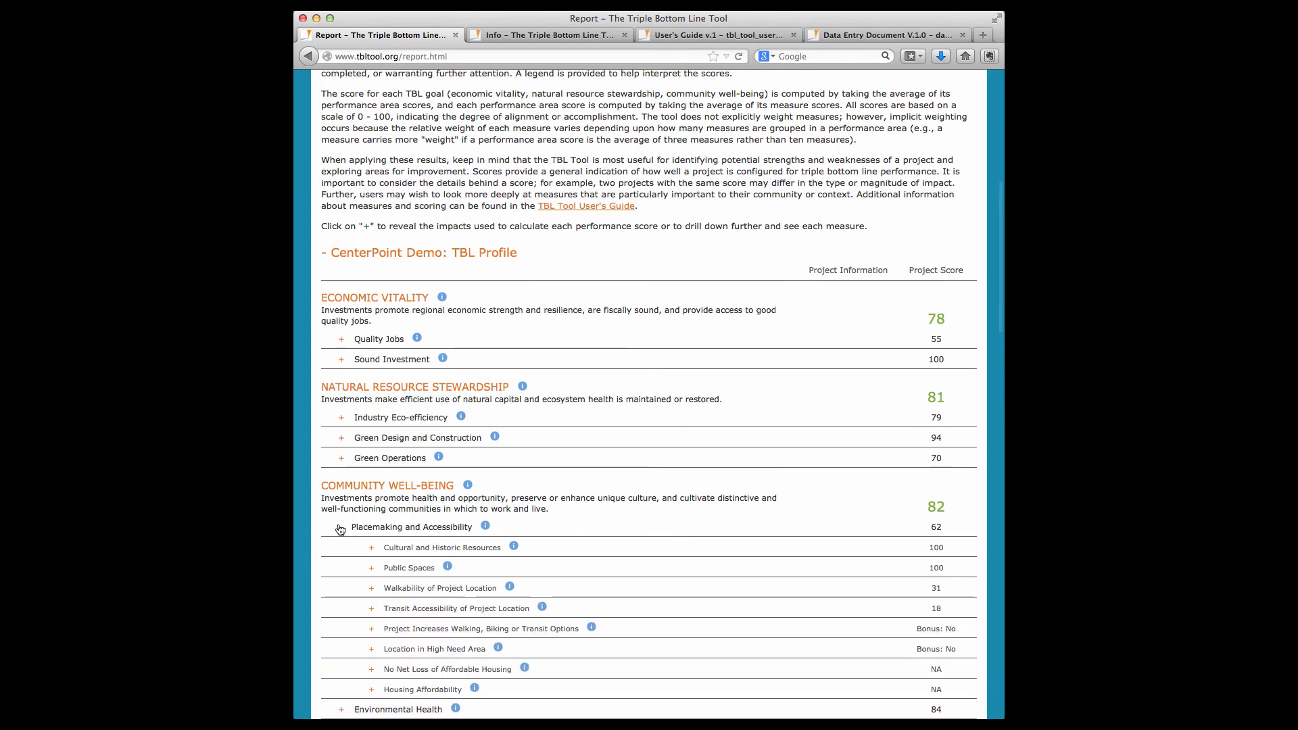
{"action": "left_click", "coordinate": [339, 527]}
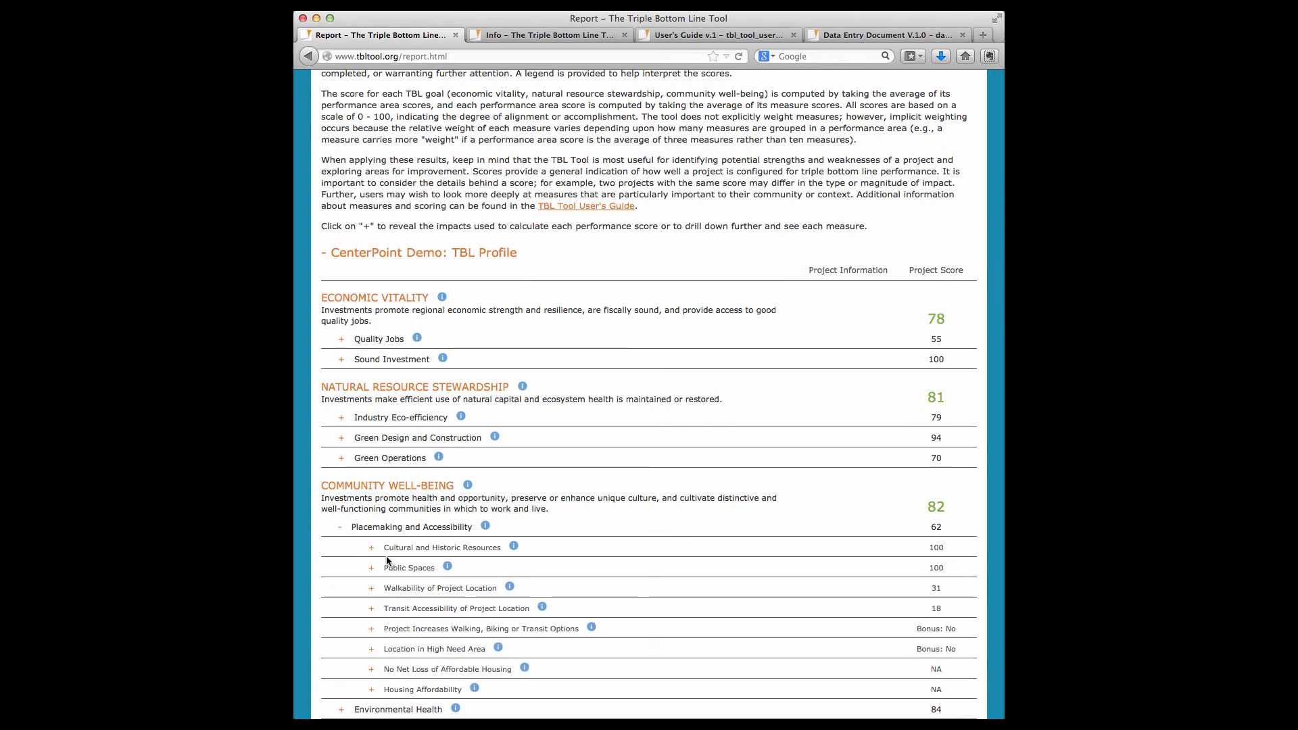
{"action": "scroll", "scroll_direction": "down", "scroll_amount": 3}
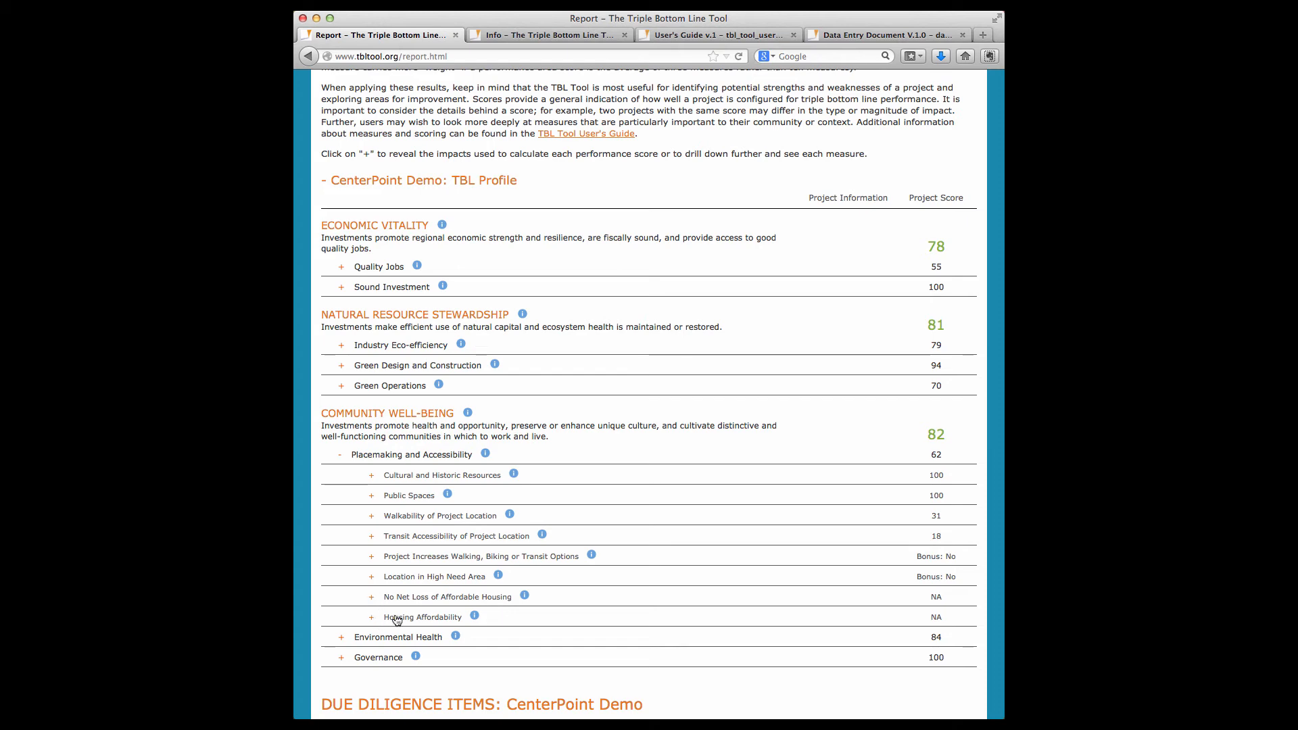
{"action": "mouse_move", "coordinate": [934, 609]}
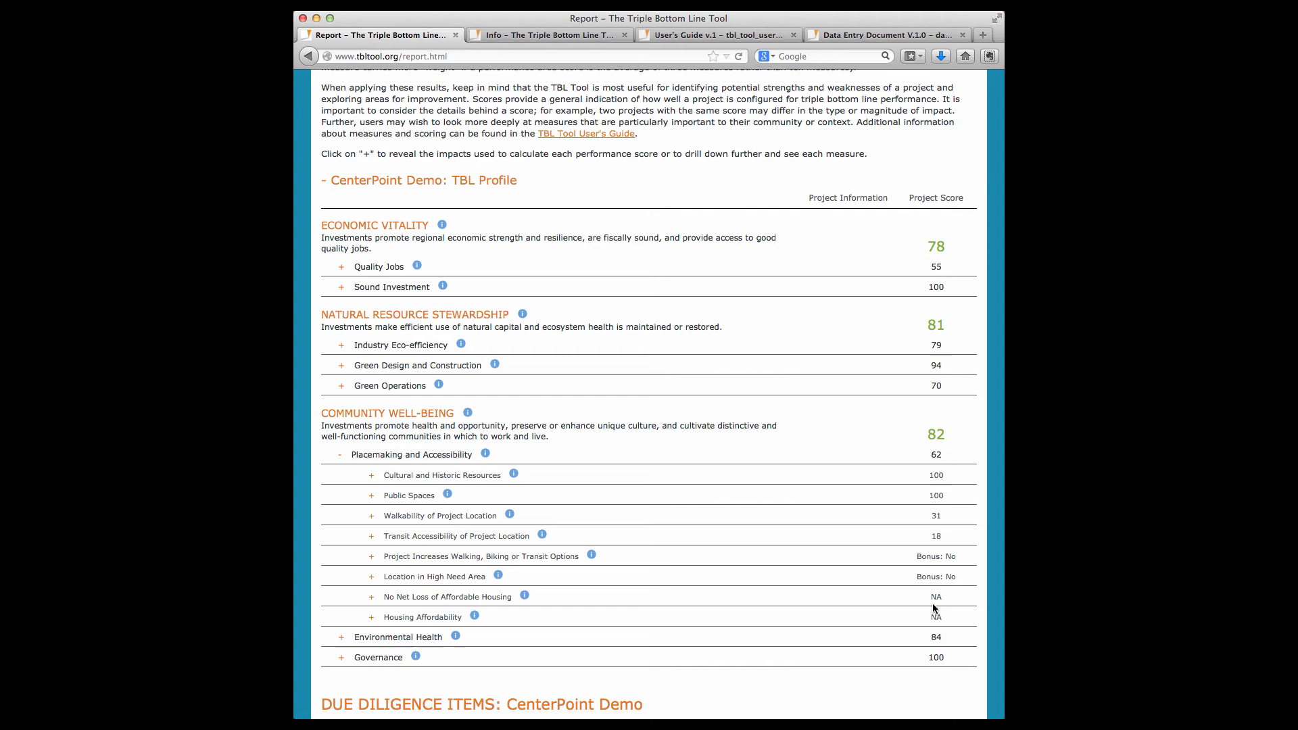
{"action": "mouse_move", "coordinate": [928, 614]}
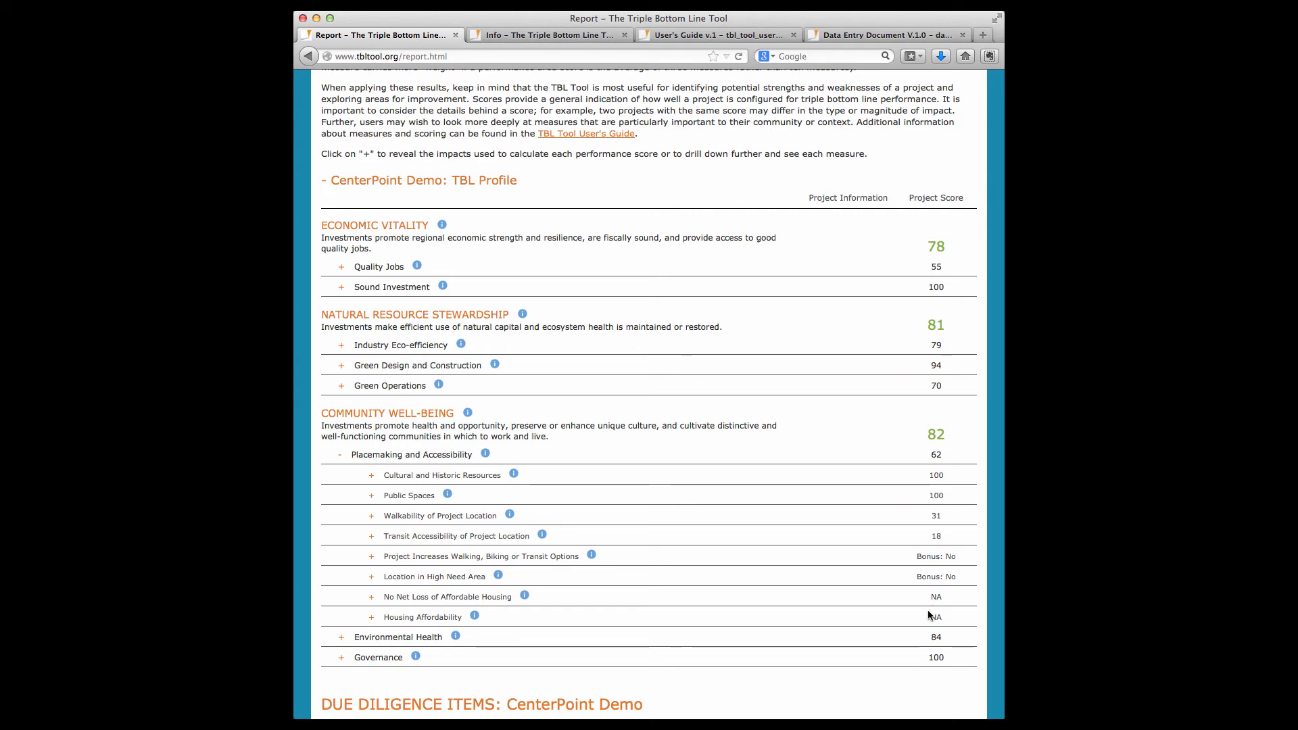
{"action": "mouse_move", "coordinate": [917, 623]}
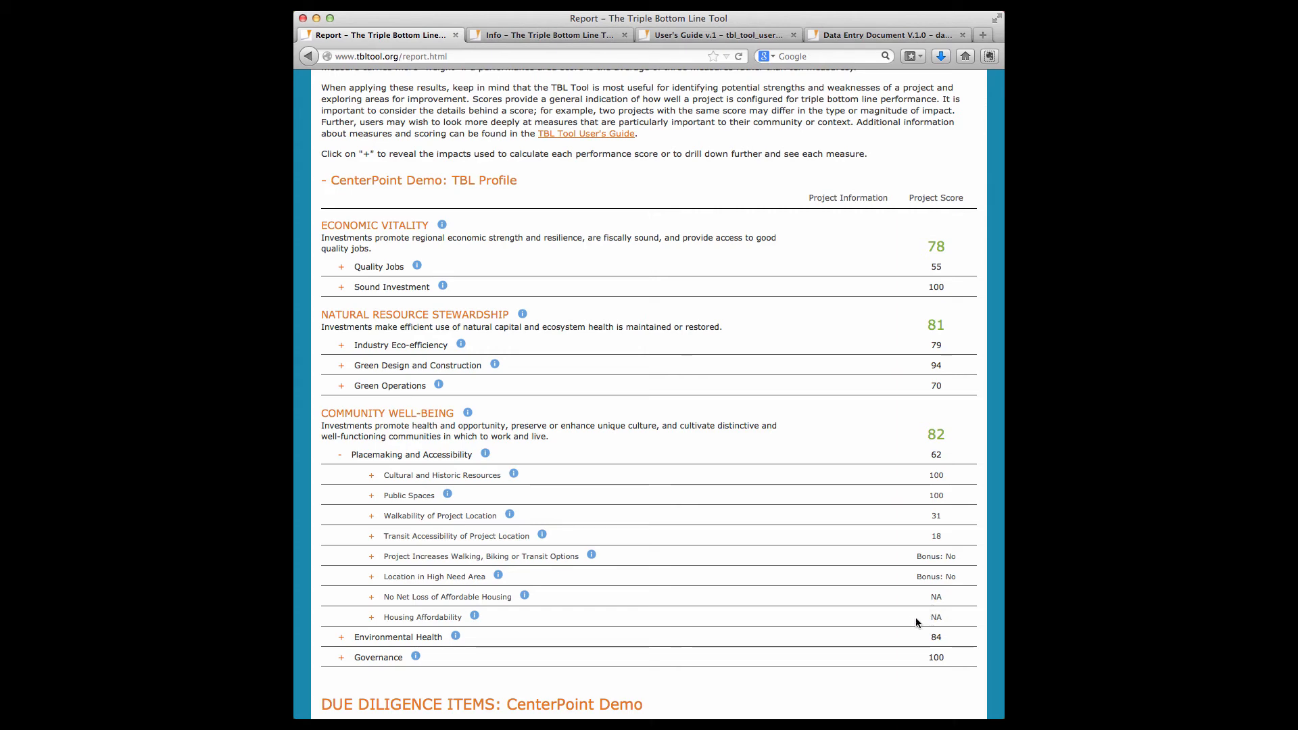
{"action": "mouse_move", "coordinate": [336, 383]}
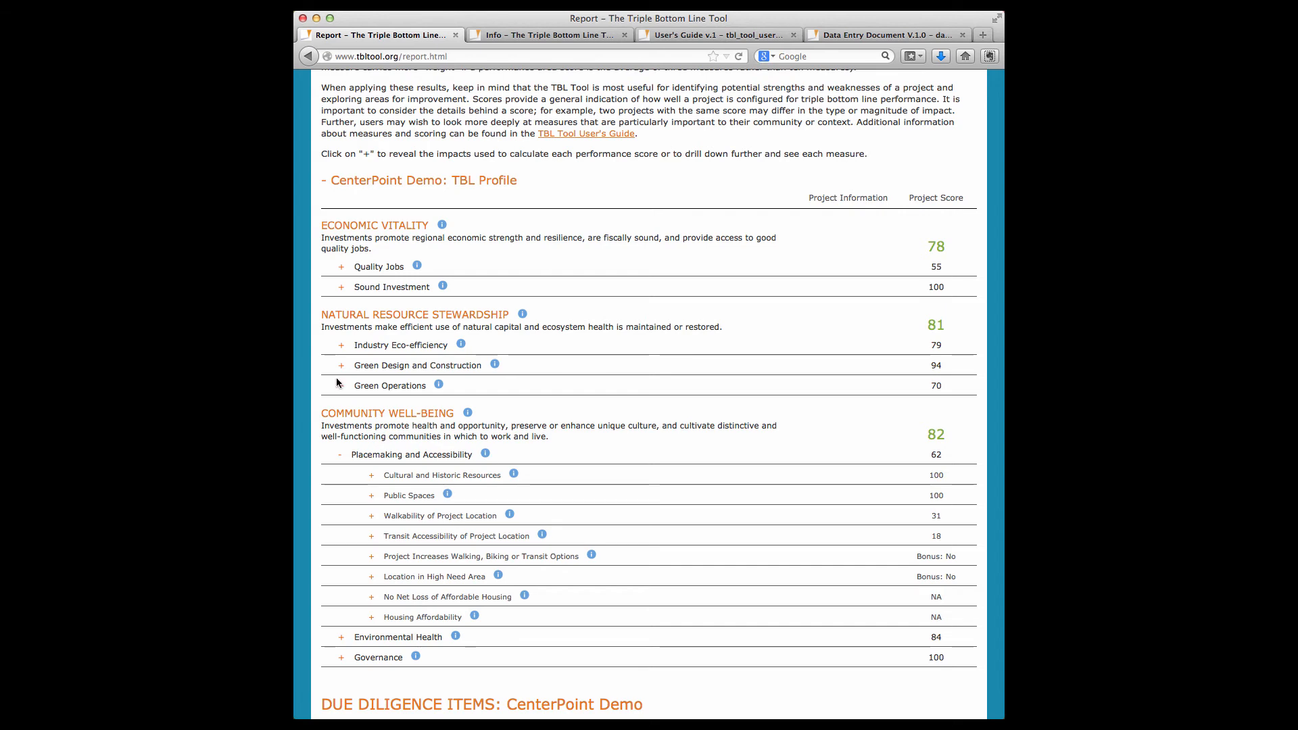
{"action": "left_click", "coordinate": [339, 454]}
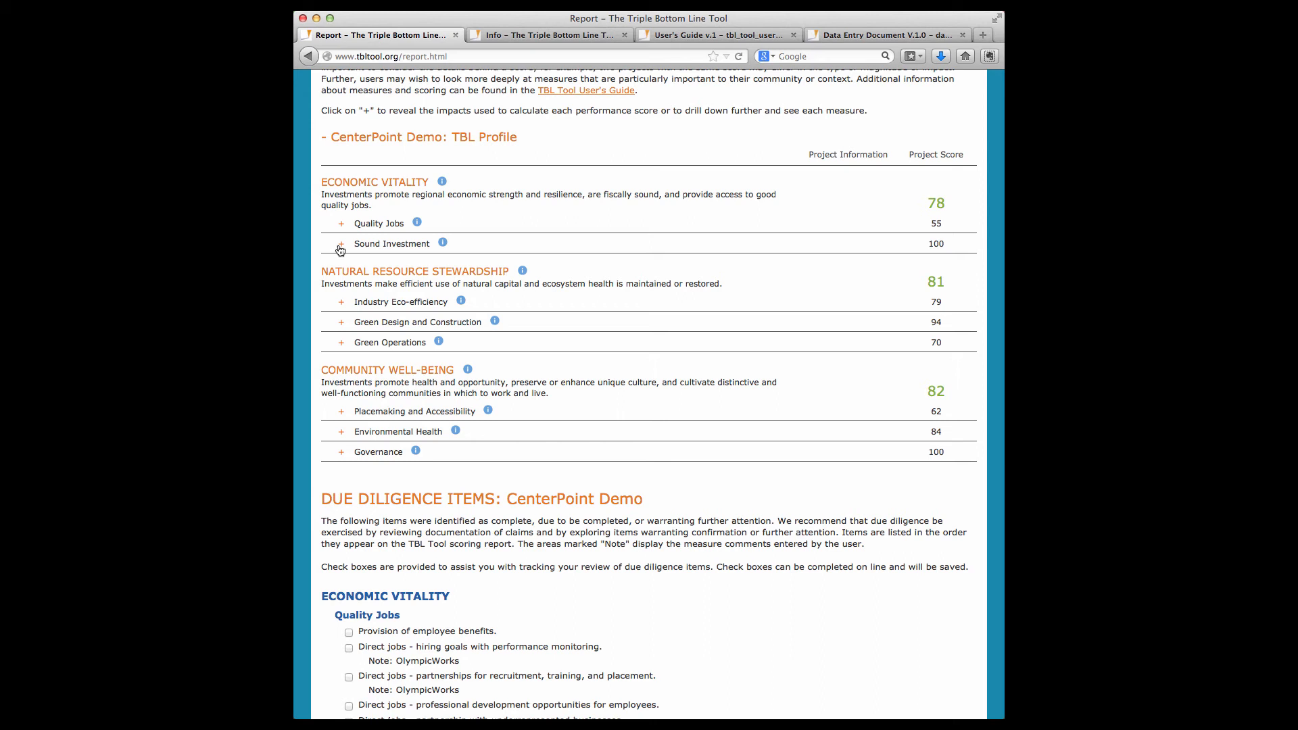
{"action": "left_click", "coordinate": [340, 244]}
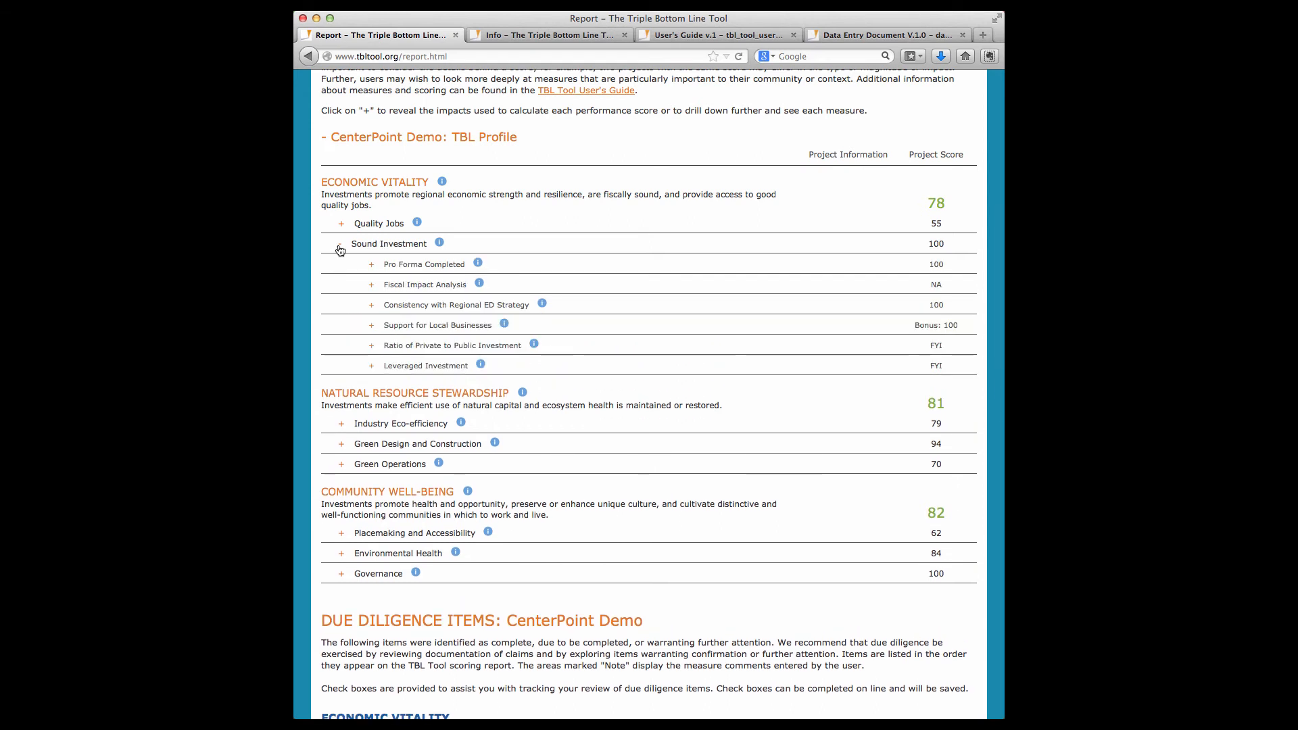
{"action": "left_click", "coordinate": [340, 243]}
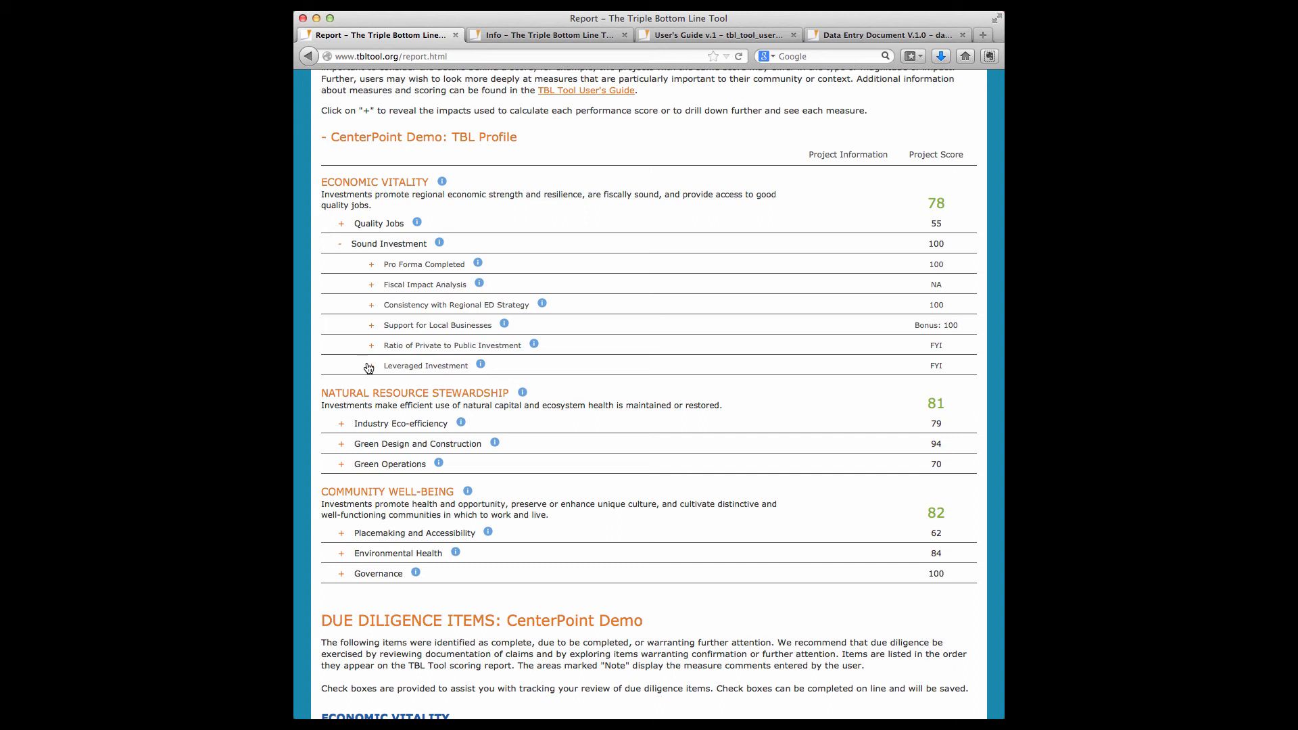
{"action": "left_click", "coordinate": [371, 366]}
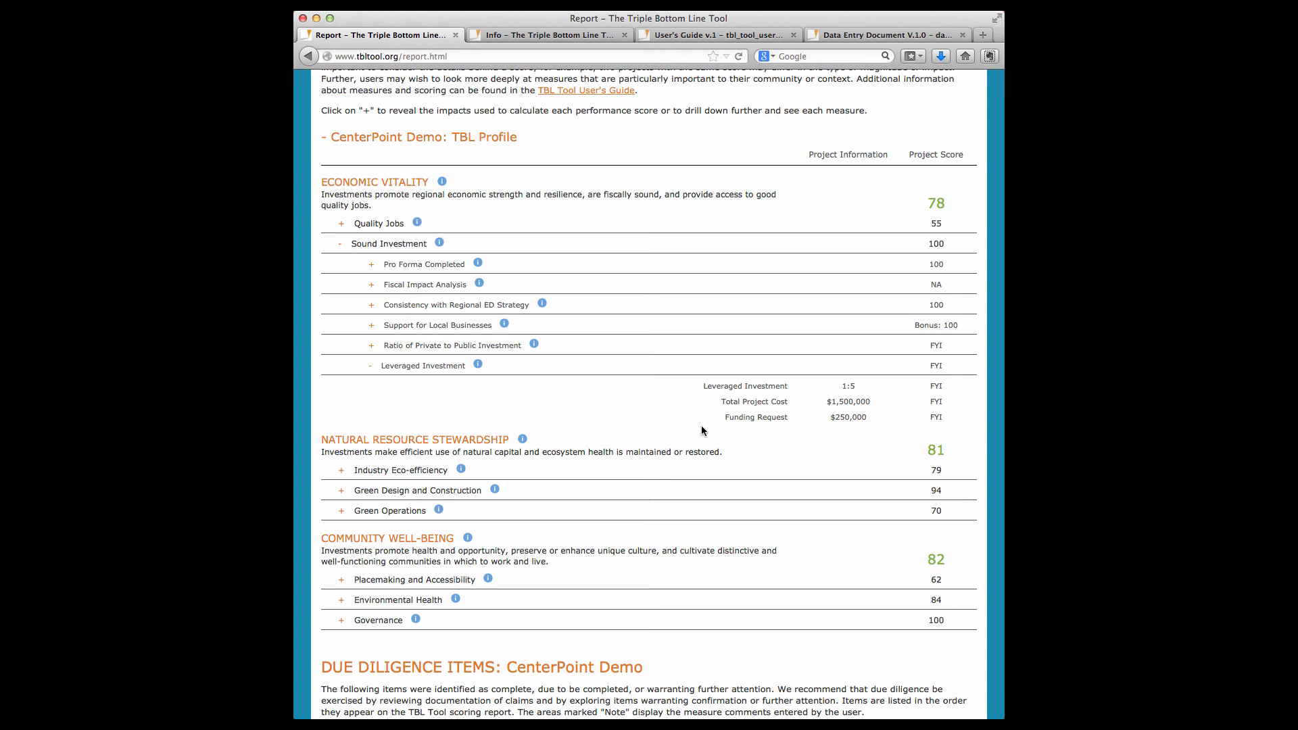
{"action": "mouse_move", "coordinate": [530, 340]}
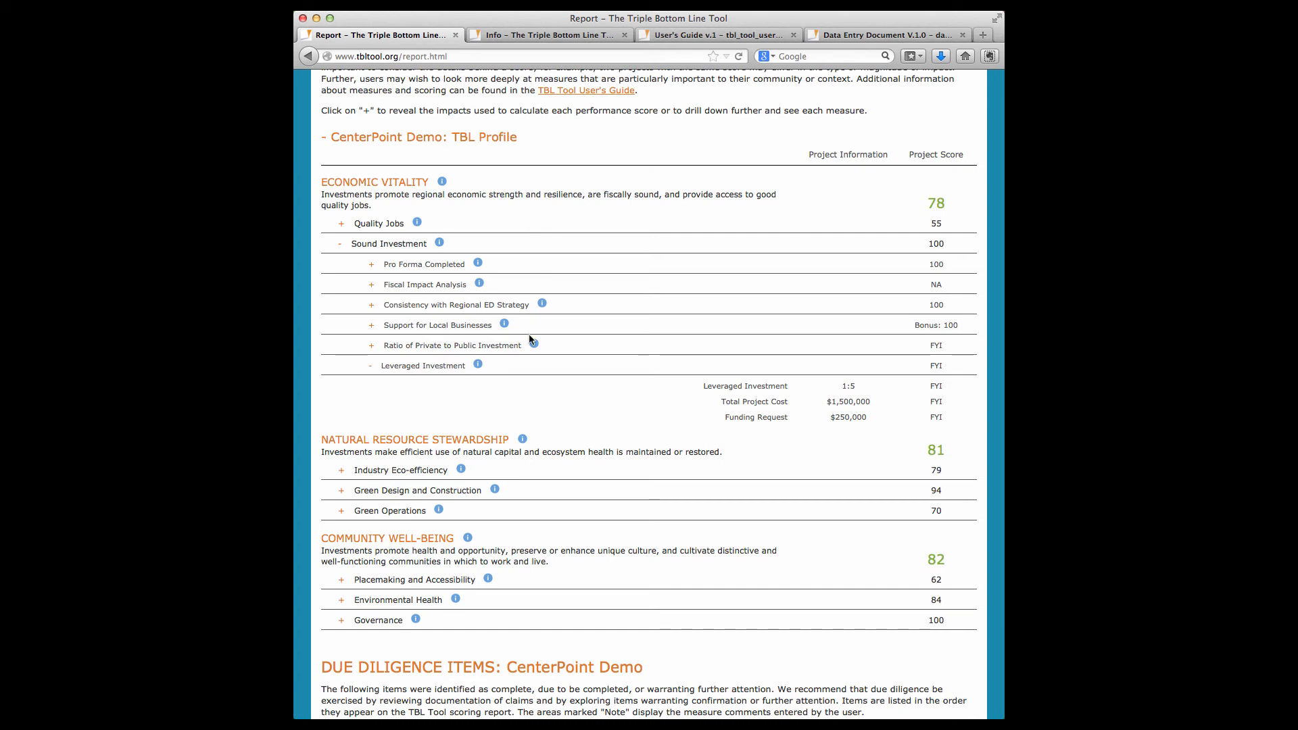
{"action": "left_click", "coordinate": [341, 365]}
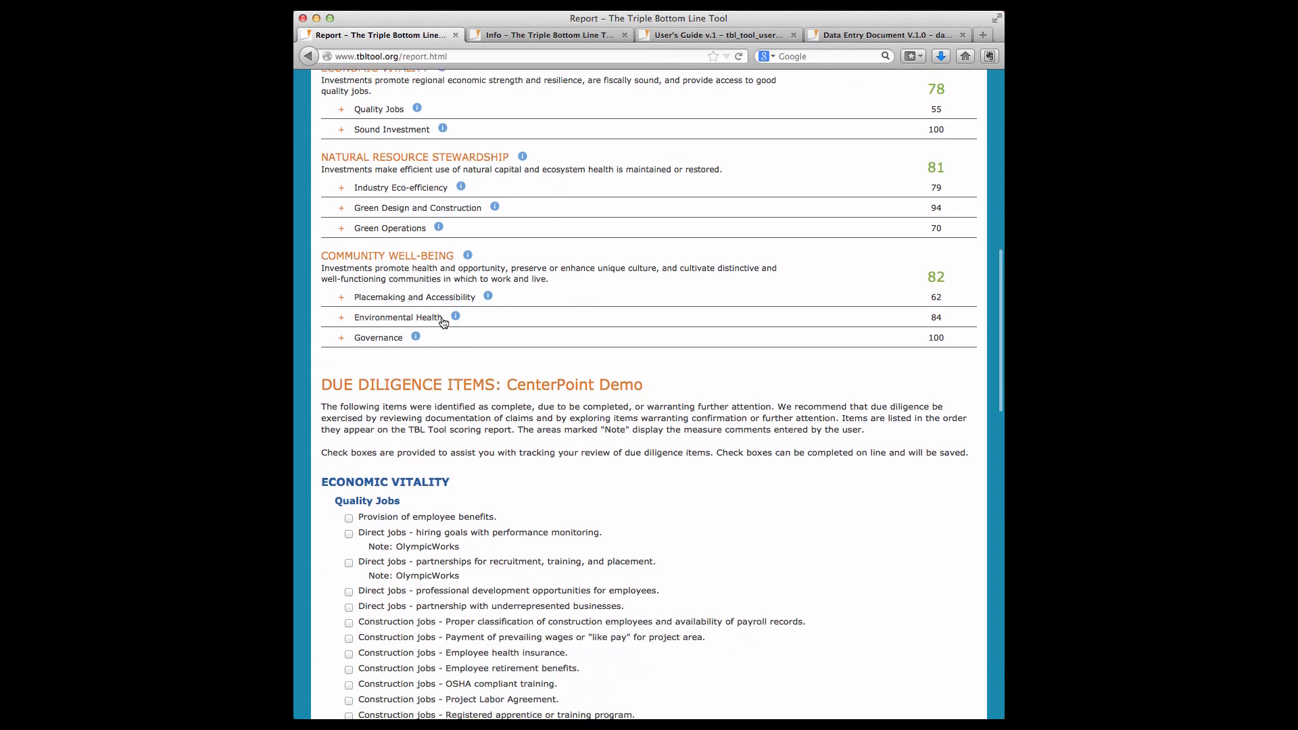
{"action": "scroll", "scroll_direction": "down", "scroll_amount": 3}
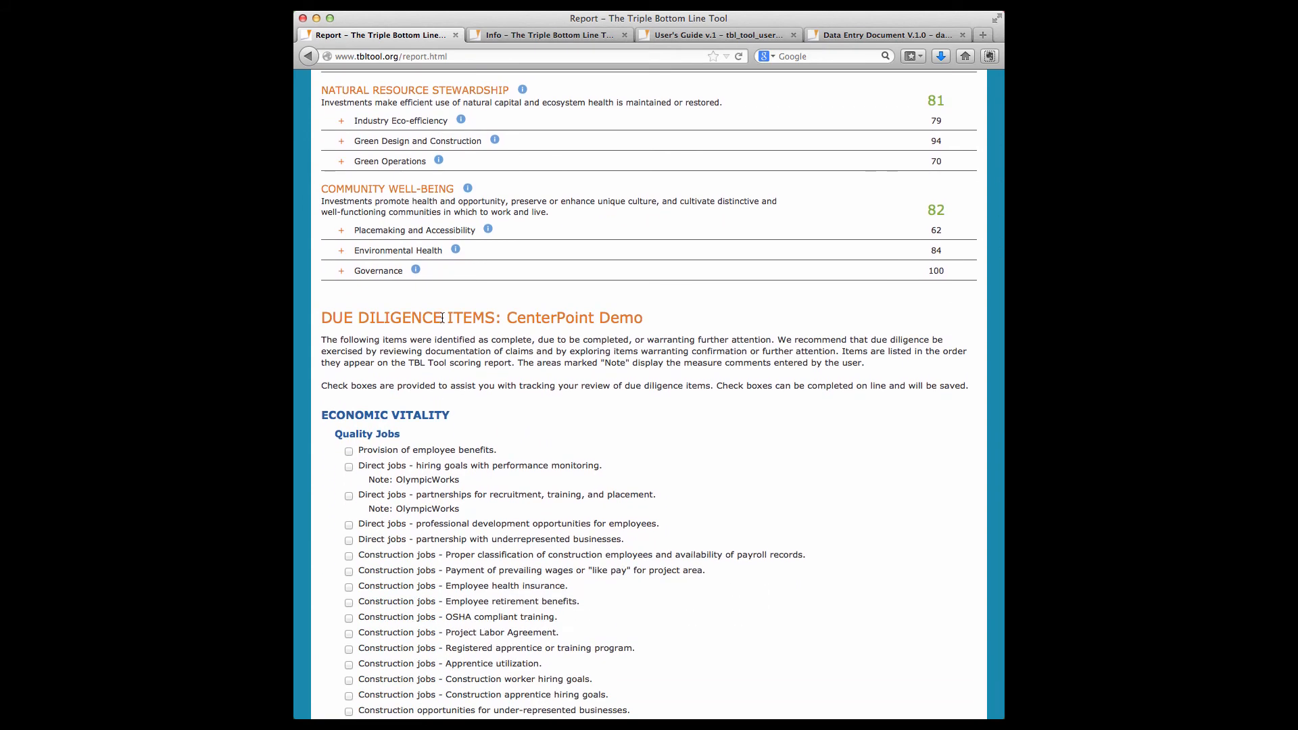
{"action": "scroll", "scroll_direction": "up", "scroll_amount": 3}
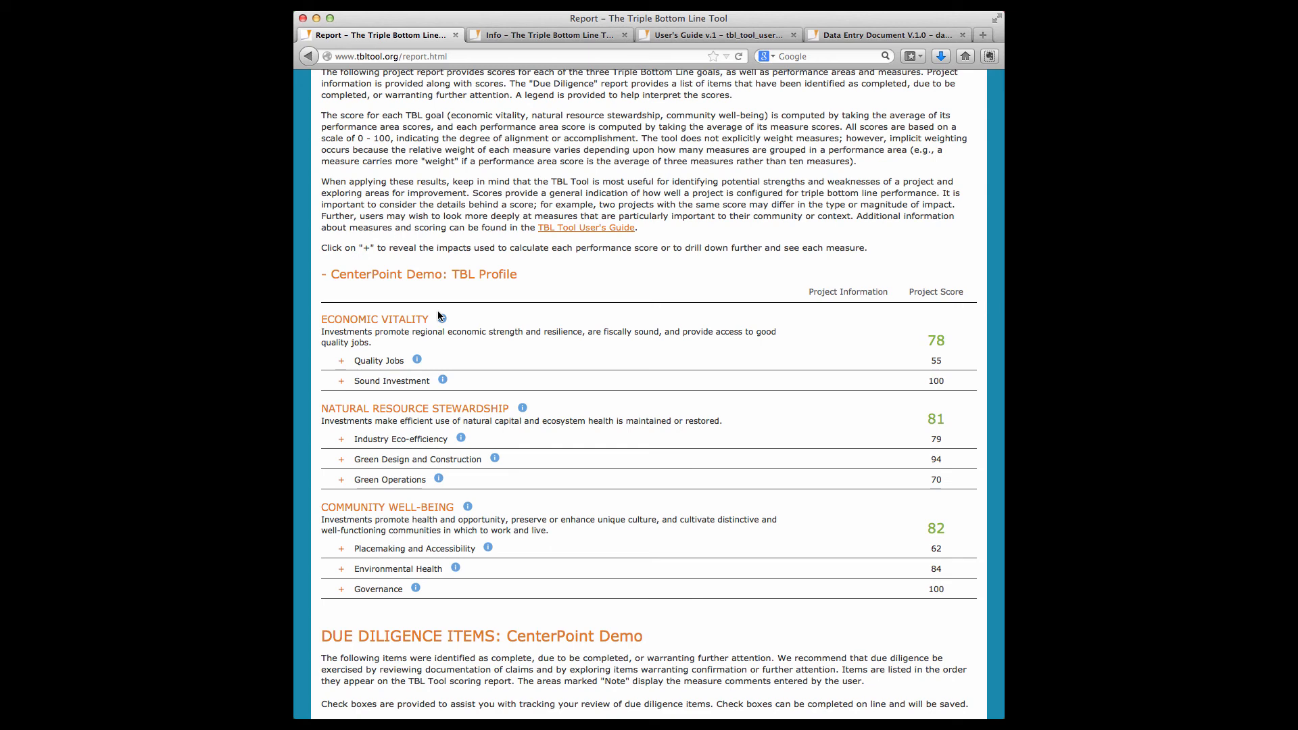
{"action": "scroll", "scroll_direction": "down", "scroll_amount": 3}
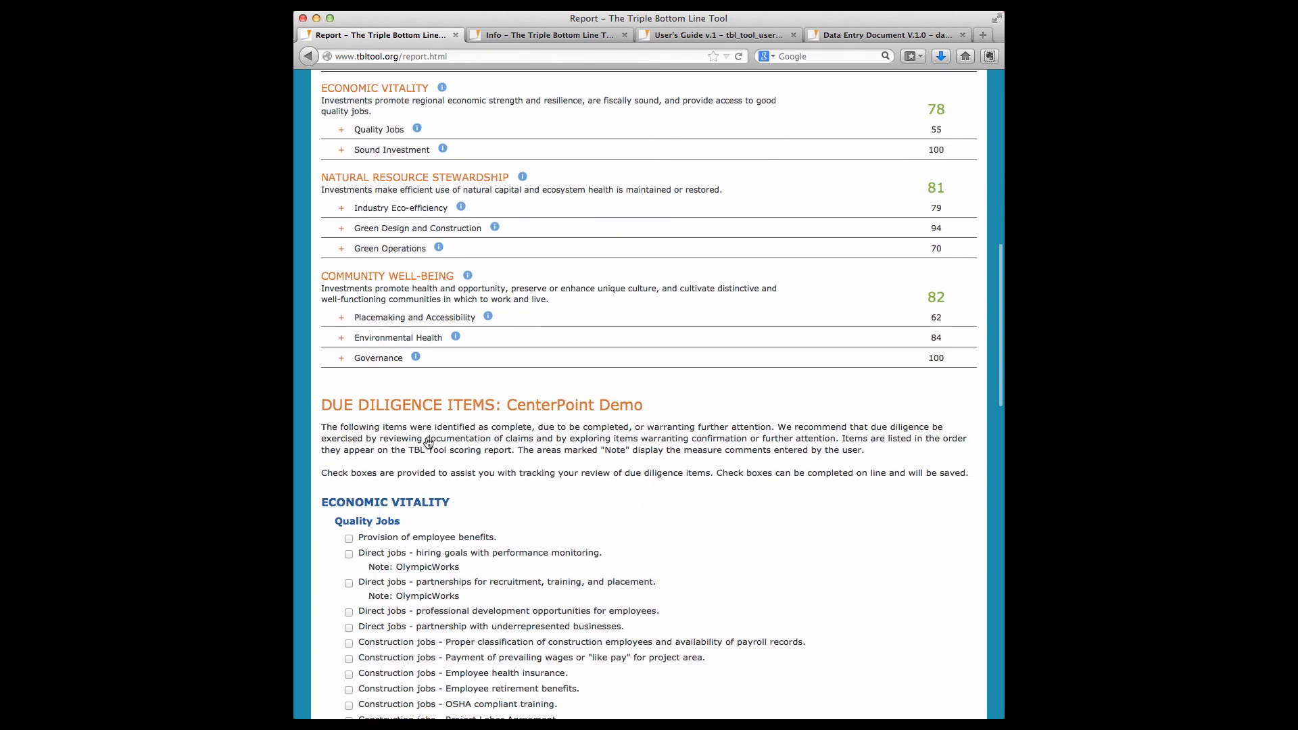
{"action": "scroll", "scroll_direction": "down", "scroll_amount": 3}
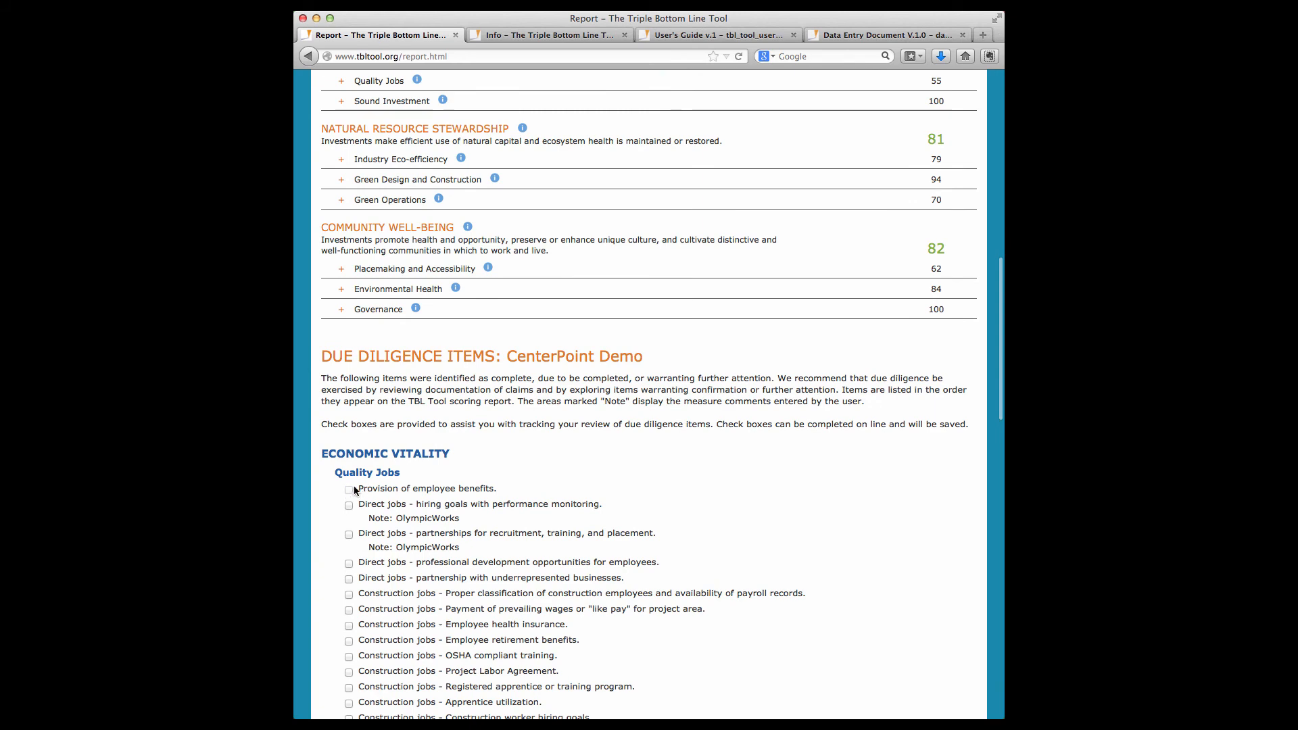
{"action": "scroll", "scroll_direction": "up", "scroll_amount": 3}
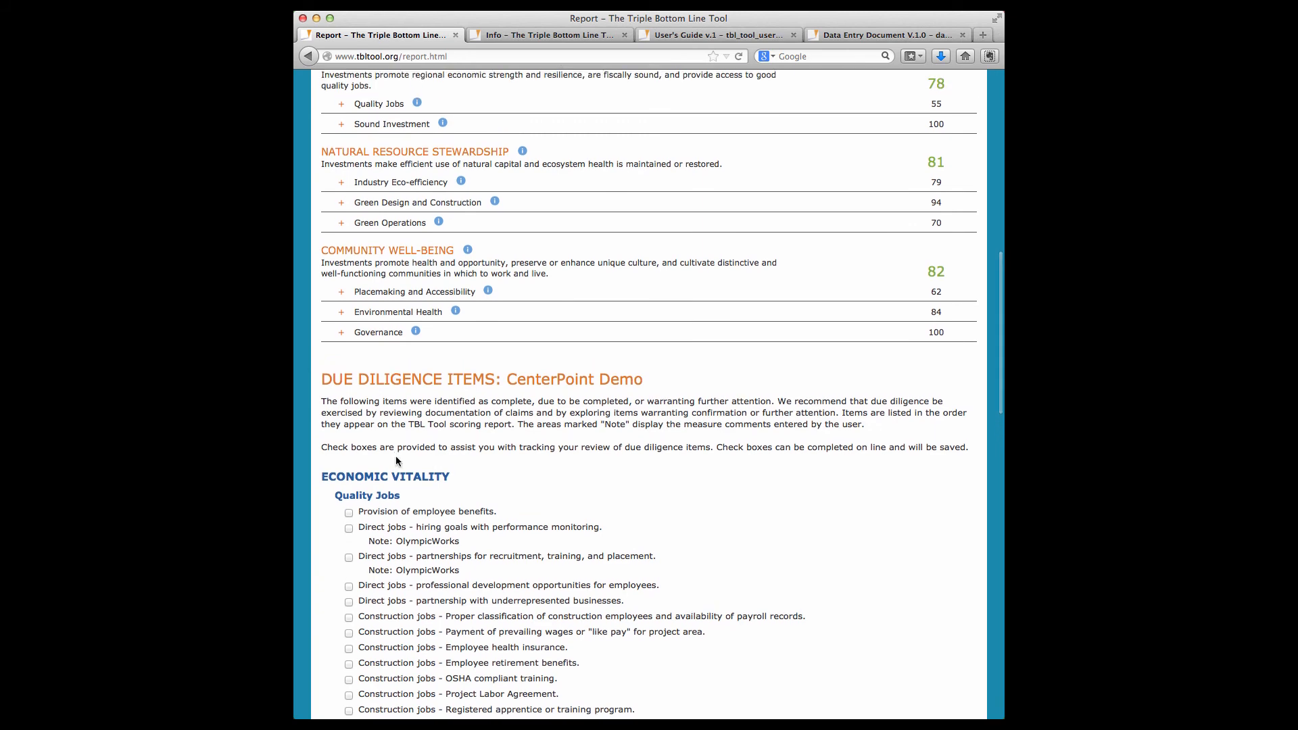
- Scroll to the top of the CenterPoint Demo report, past Print/Save Report PDF, and go to FEEDBACK
{"action": "scroll", "scroll_direction": "up", "scroll_amount": 3}
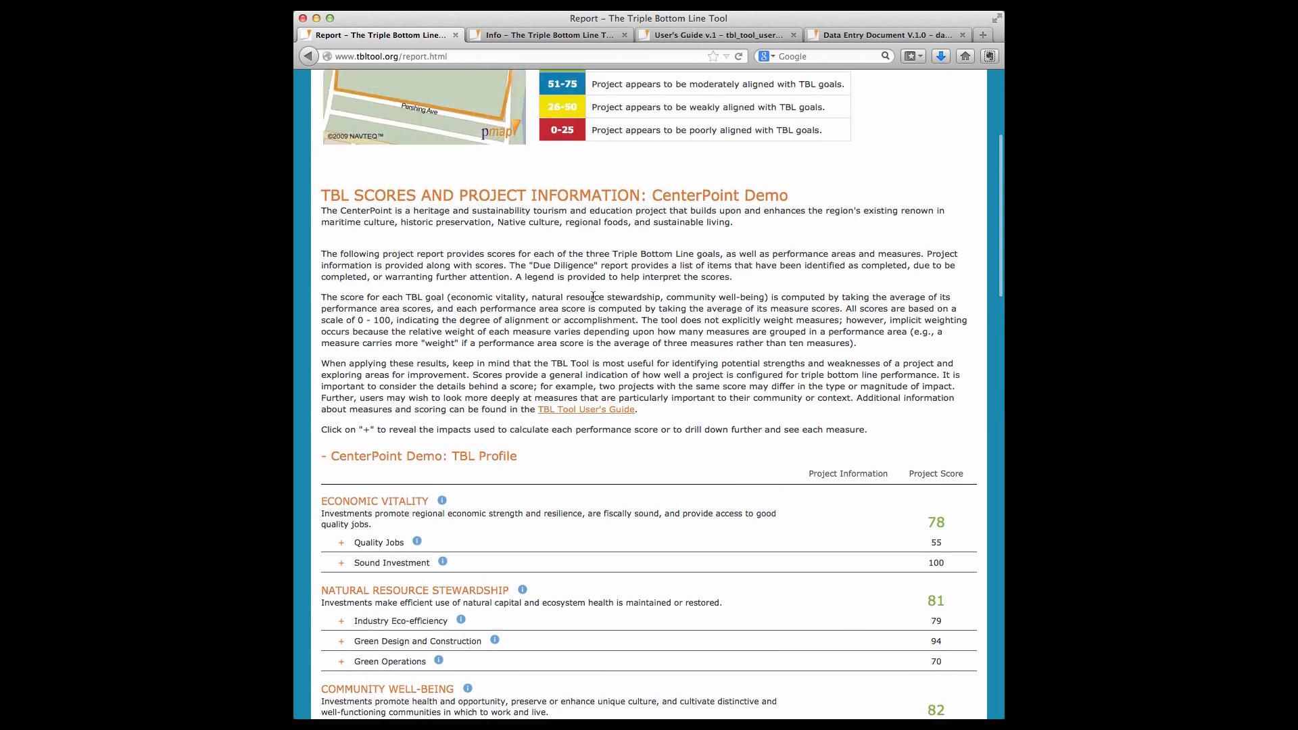
{"action": "scroll", "scroll_direction": "up", "scroll_amount": 3}
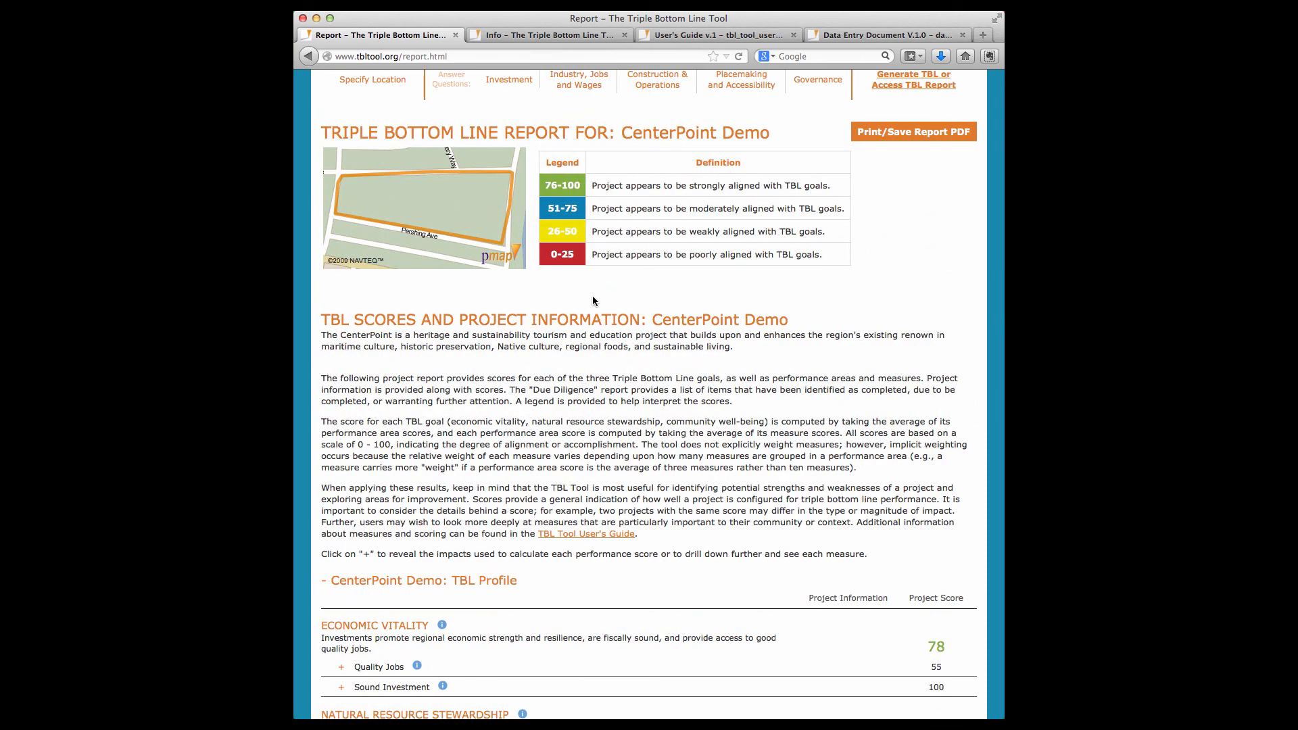
{"action": "scroll", "scroll_direction": "up", "scroll_amount": 3}
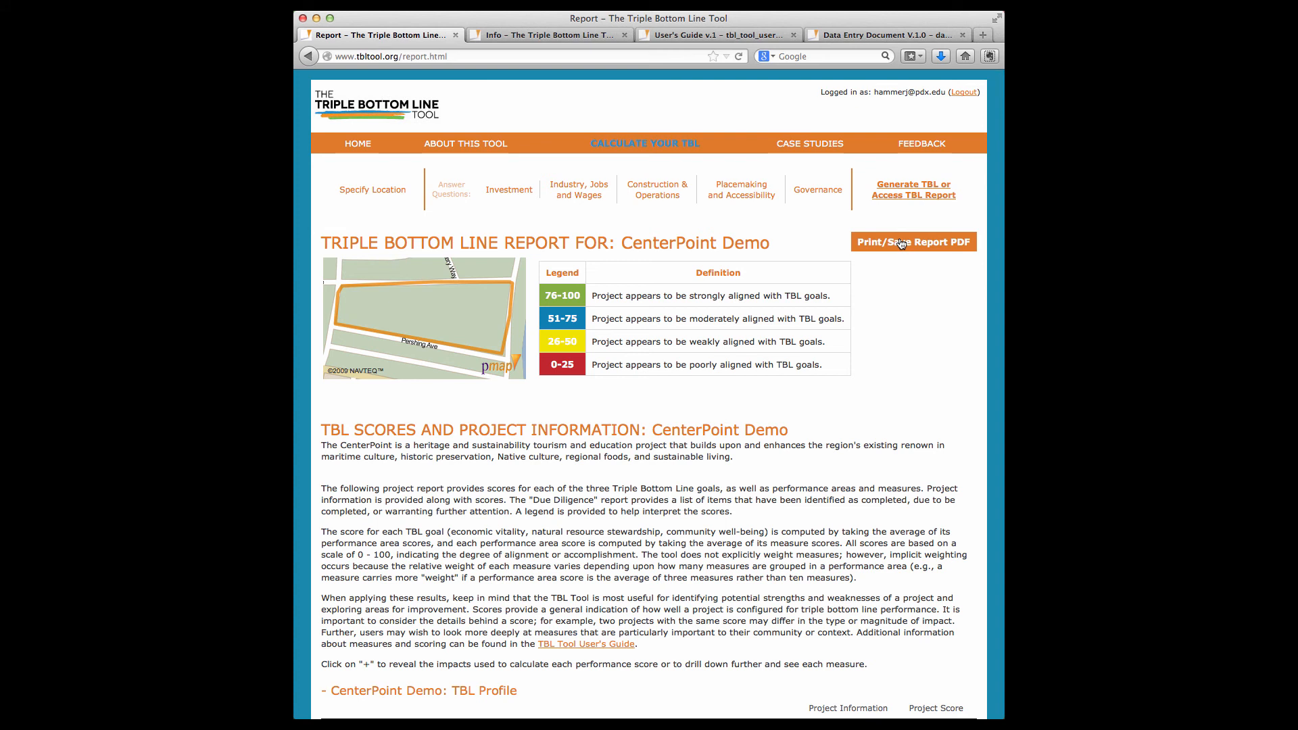
{"action": "mouse_move", "coordinate": [906, 297]}
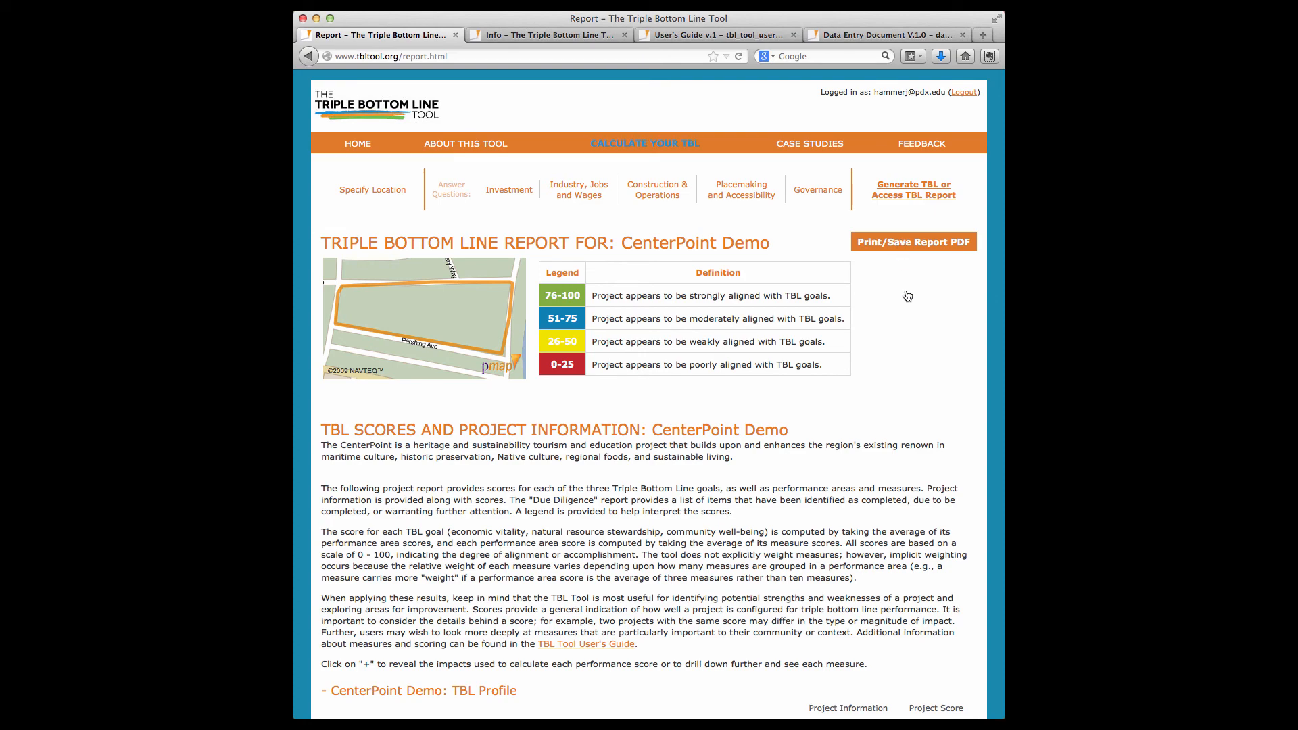
{"action": "scroll", "scroll_direction": "down", "scroll_amount": 3}
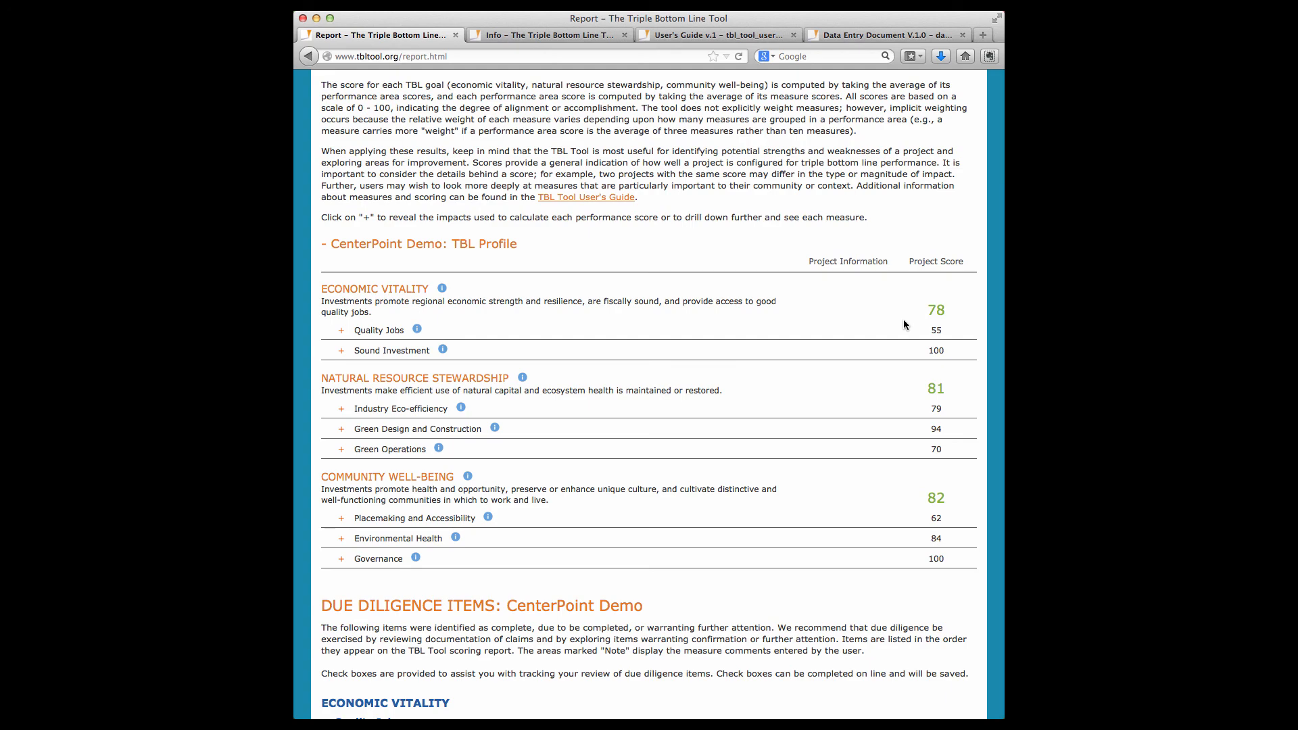
{"action": "scroll", "scroll_direction": "up", "scroll_amount": 3}
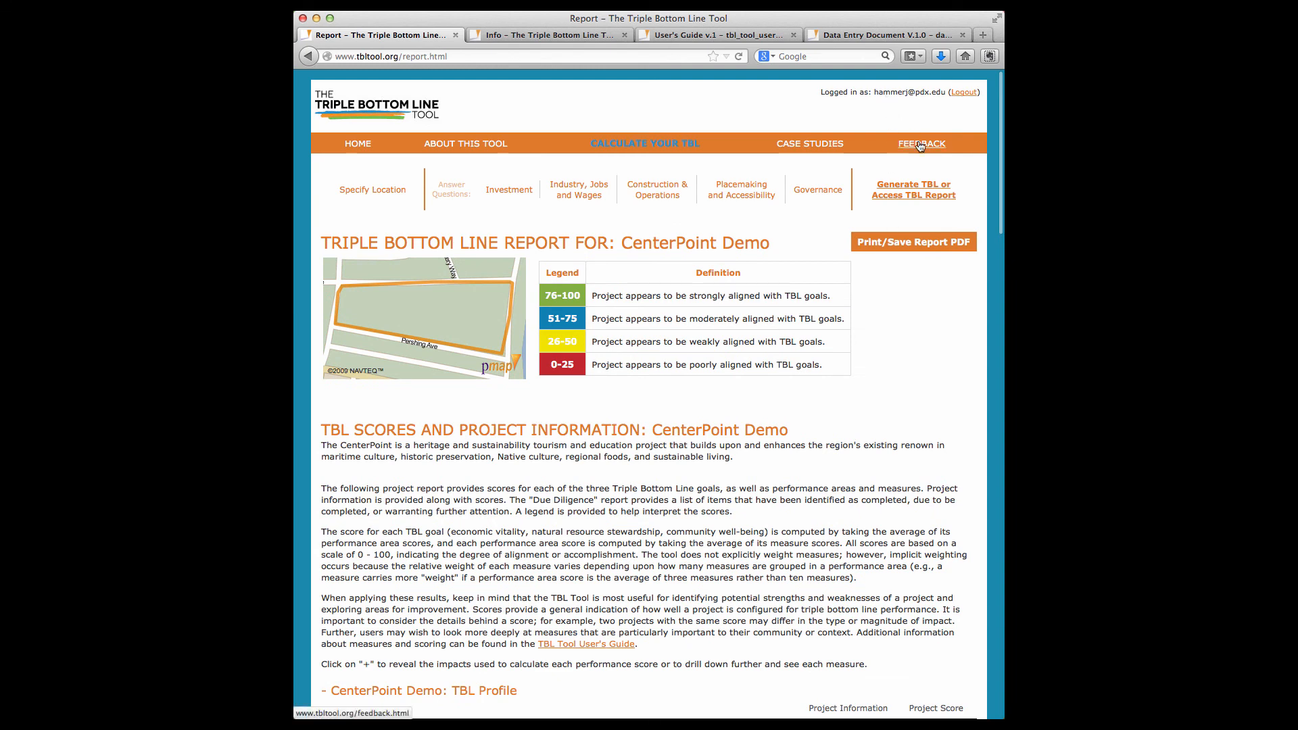
{"action": "left_click", "coordinate": [921, 143]}
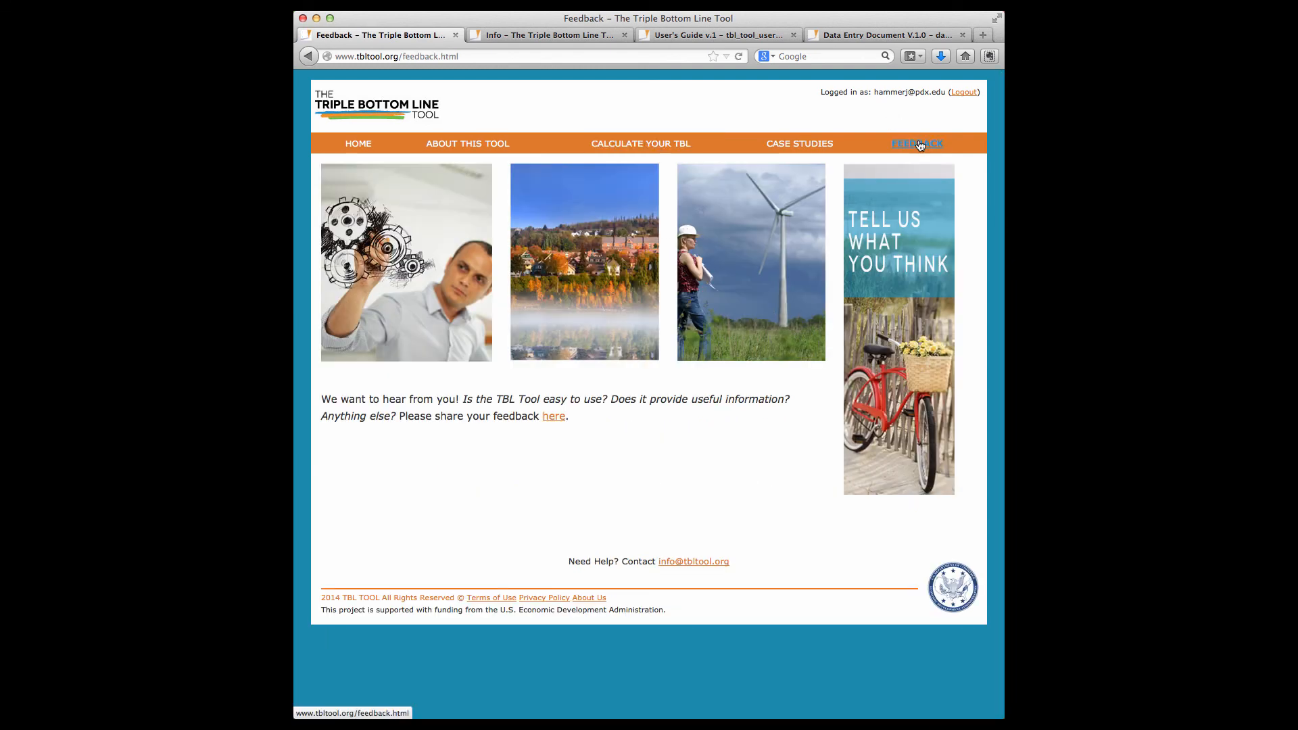